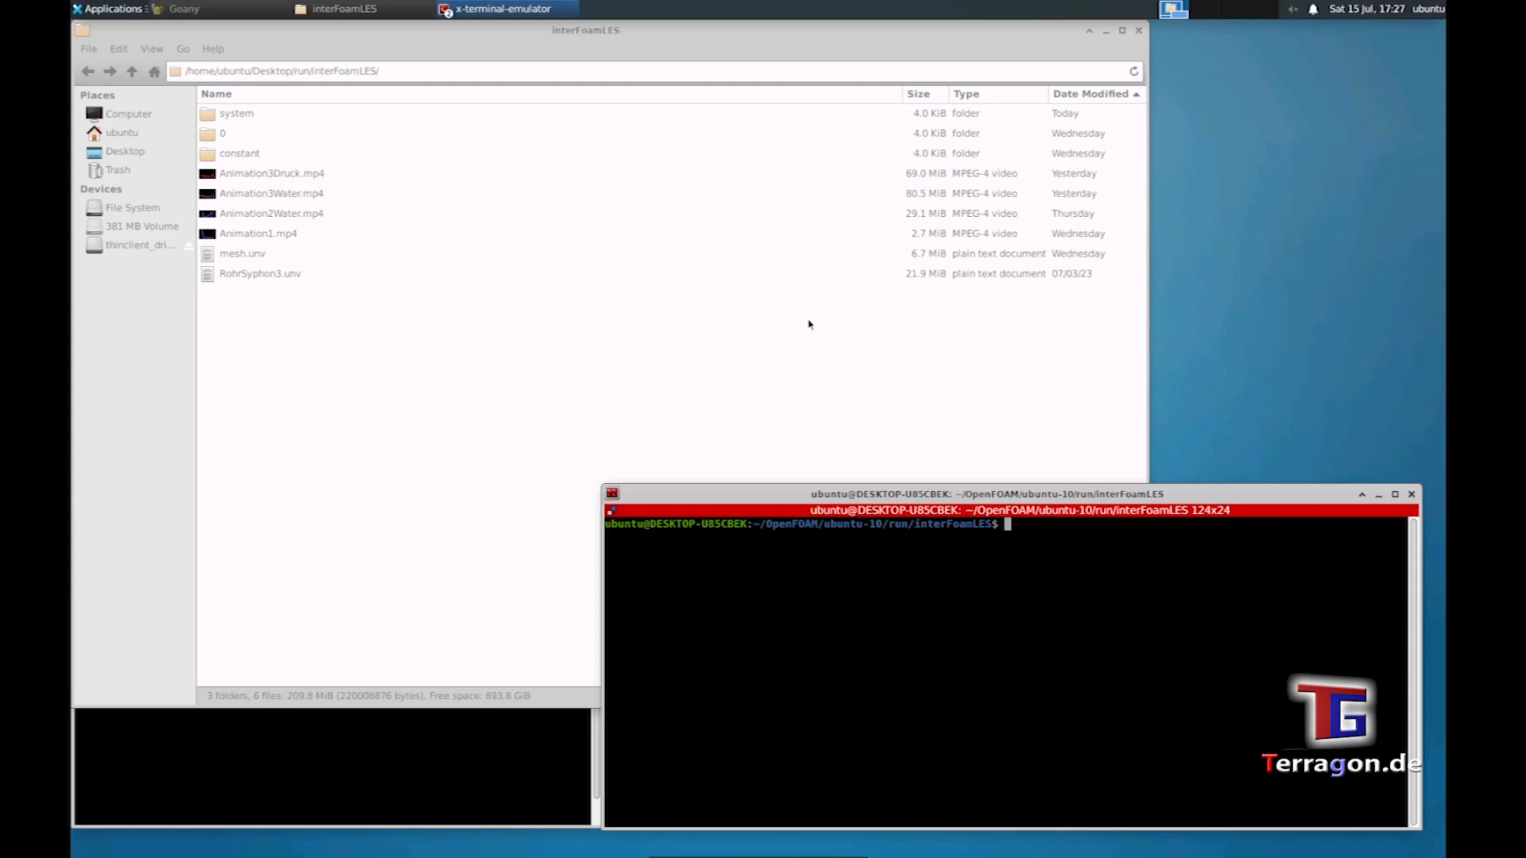
mouse_move(510, 386)
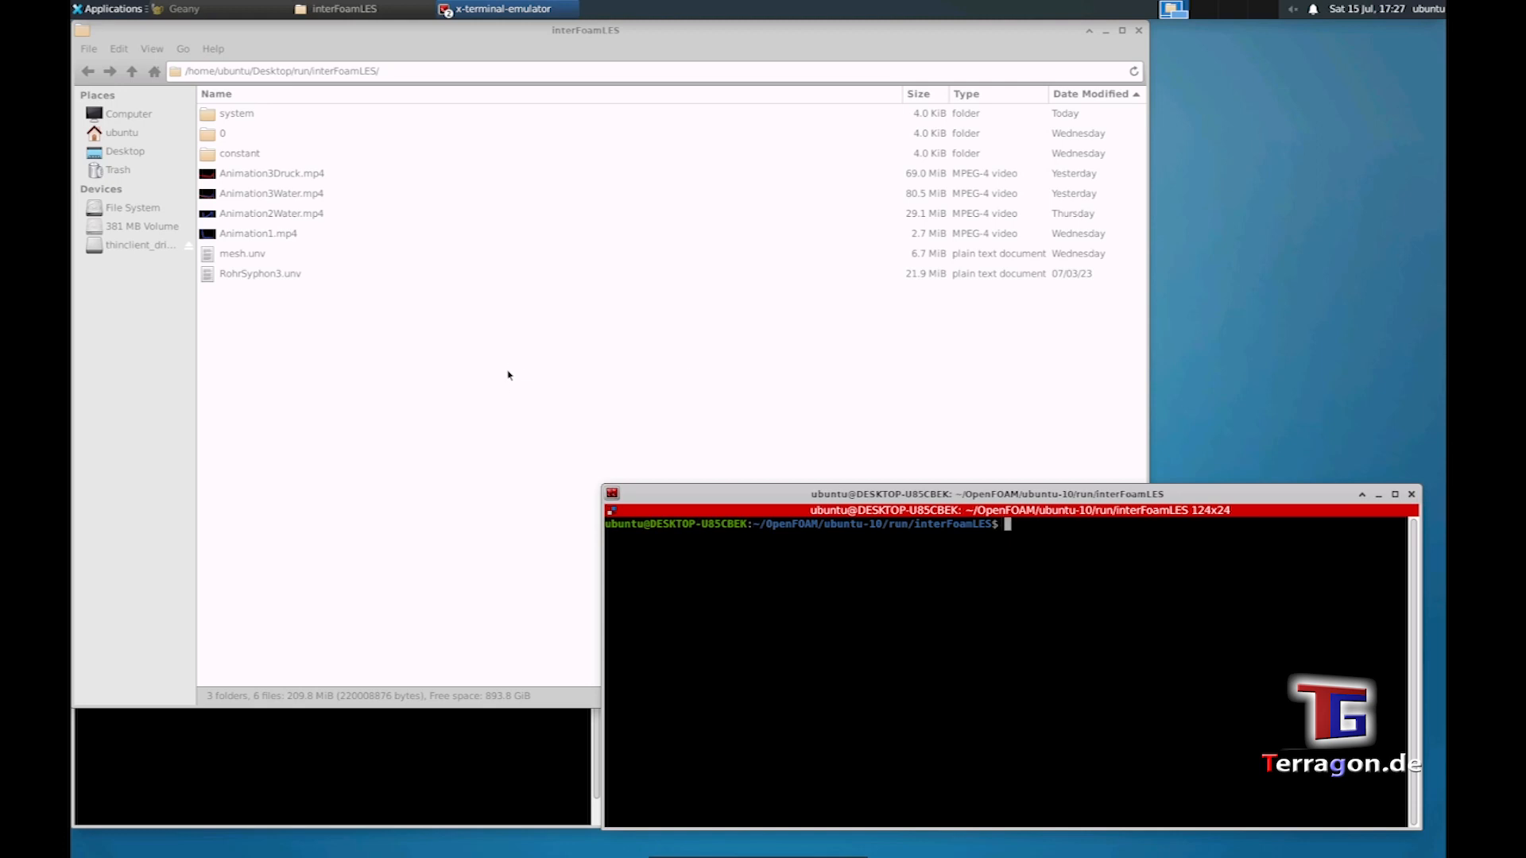
mouse_move(371, 380)
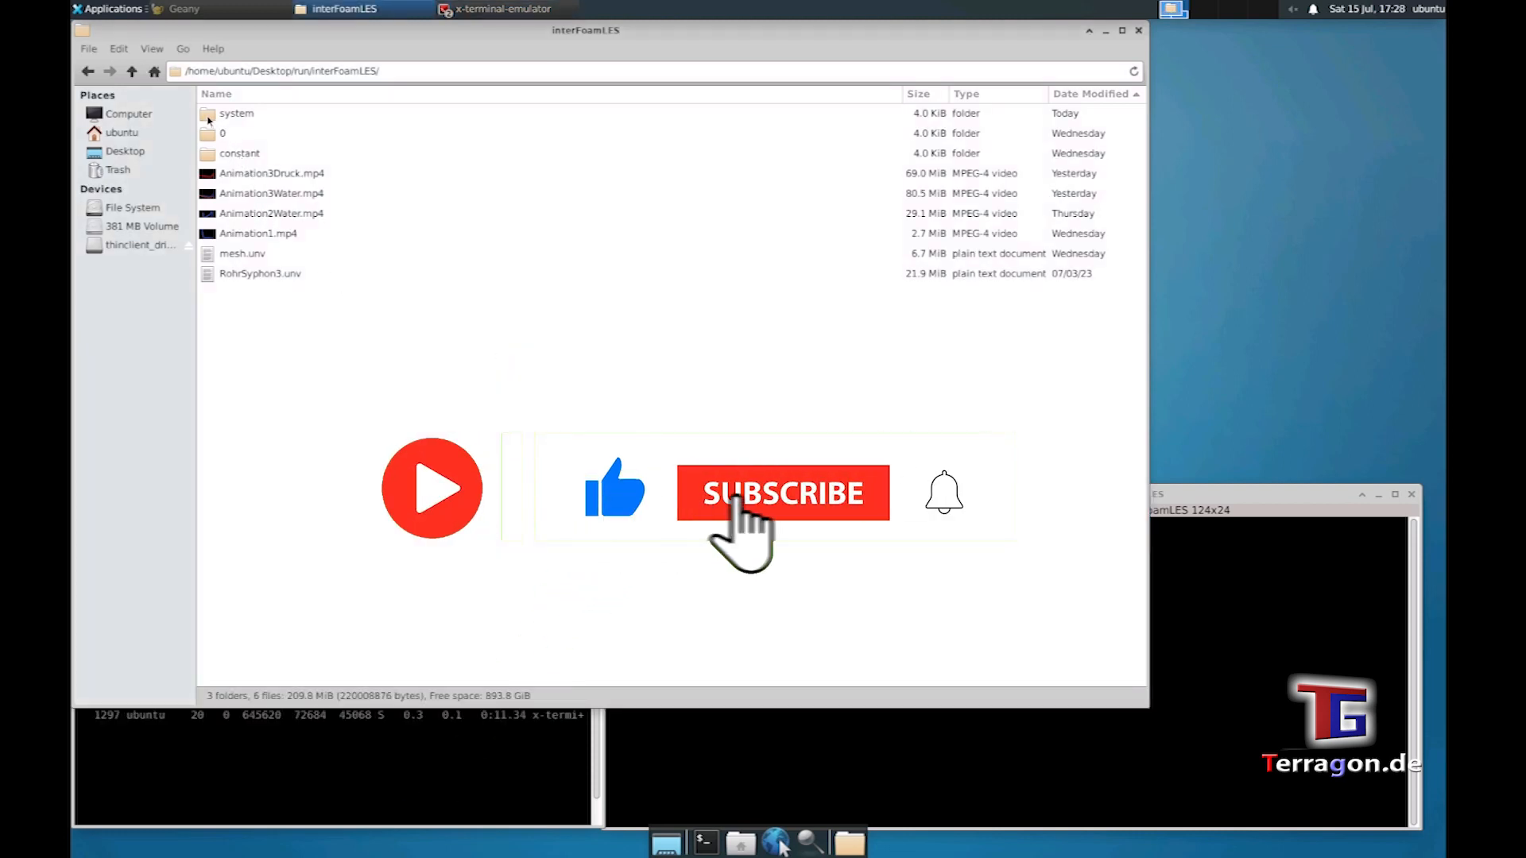
- Enter the case's system folder and select decomposeParDict
double_click(236, 113)
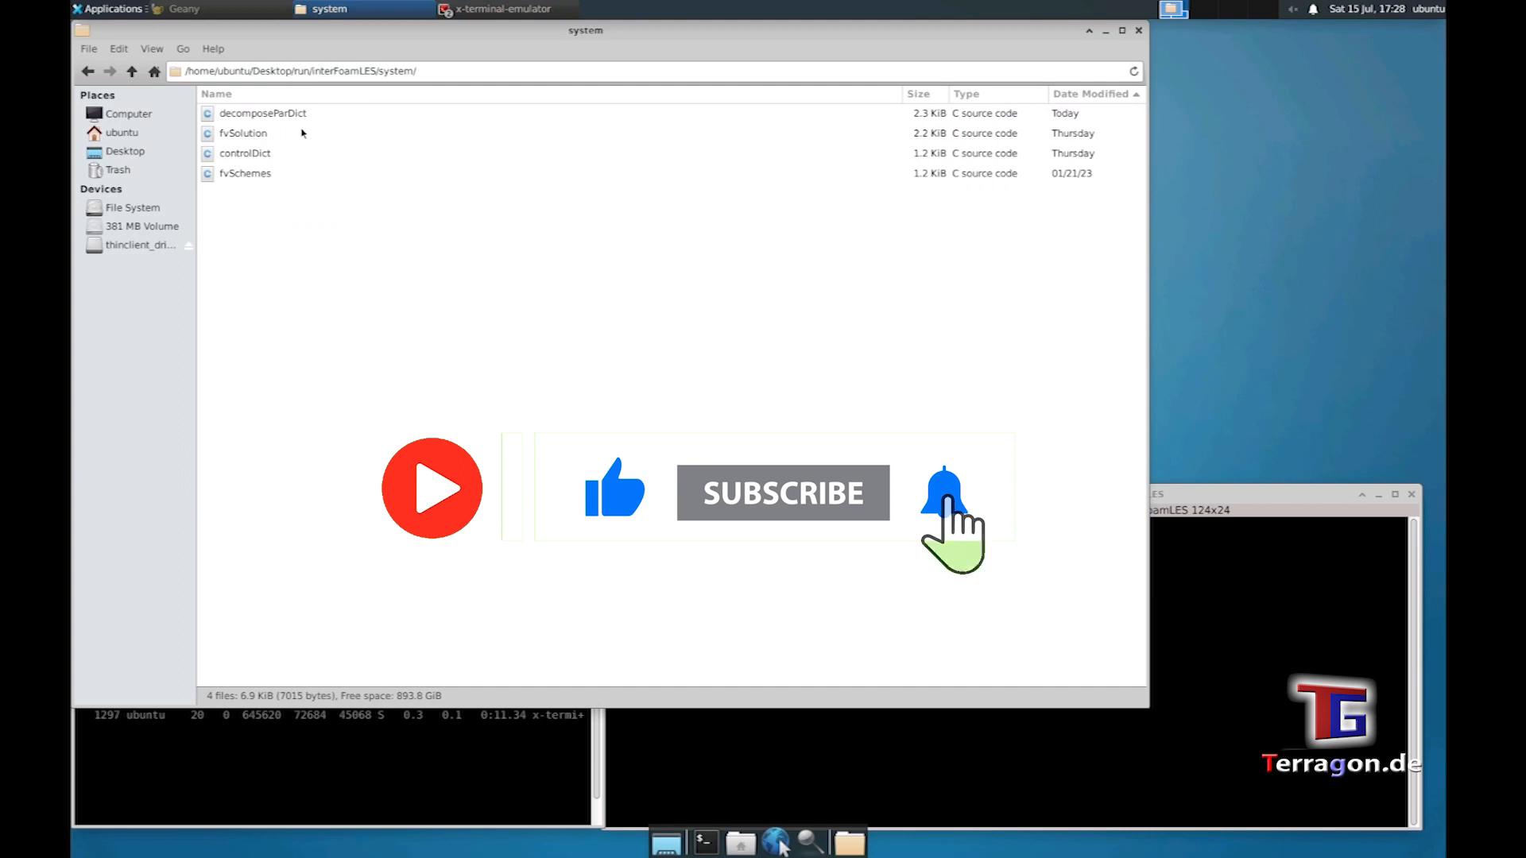
click(263, 113)
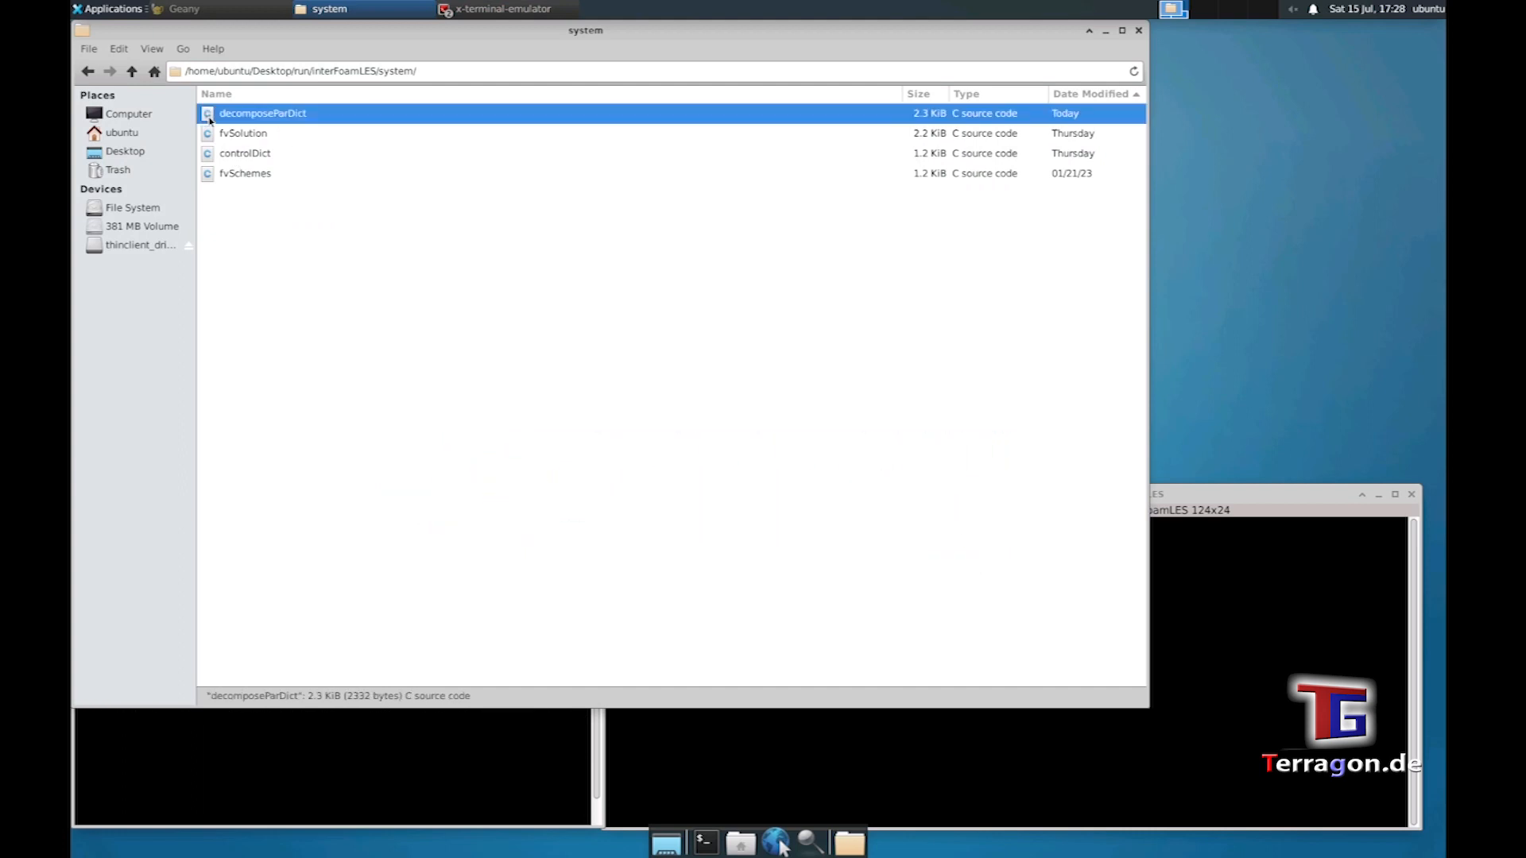
- Load decomposeParDict in Geany and review the Step 1 mesh-import note of its parallel-run guide
double_click(263, 113)
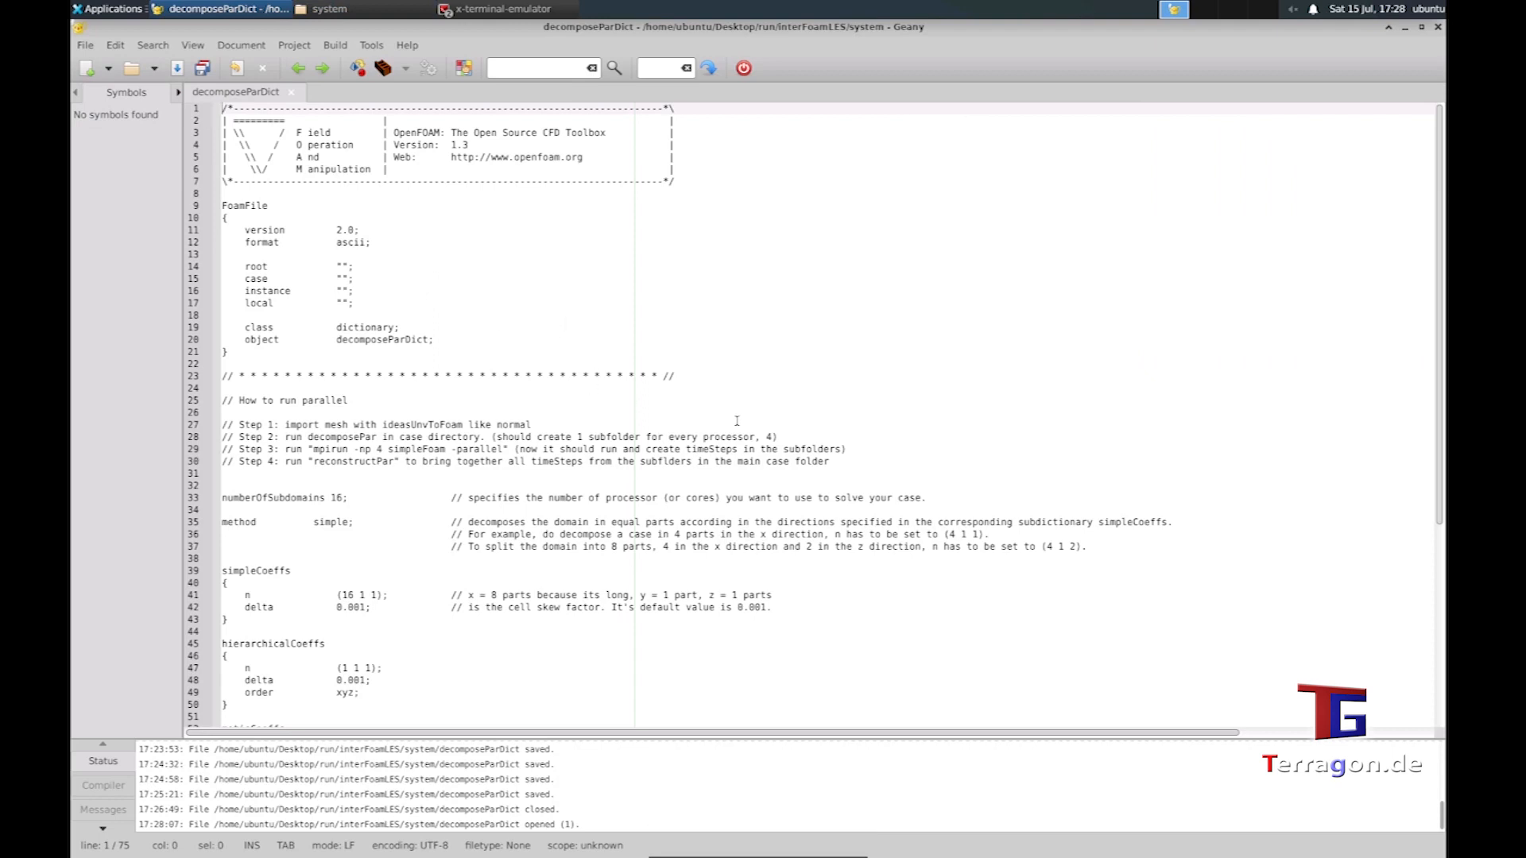
mouse_move(908, 395)
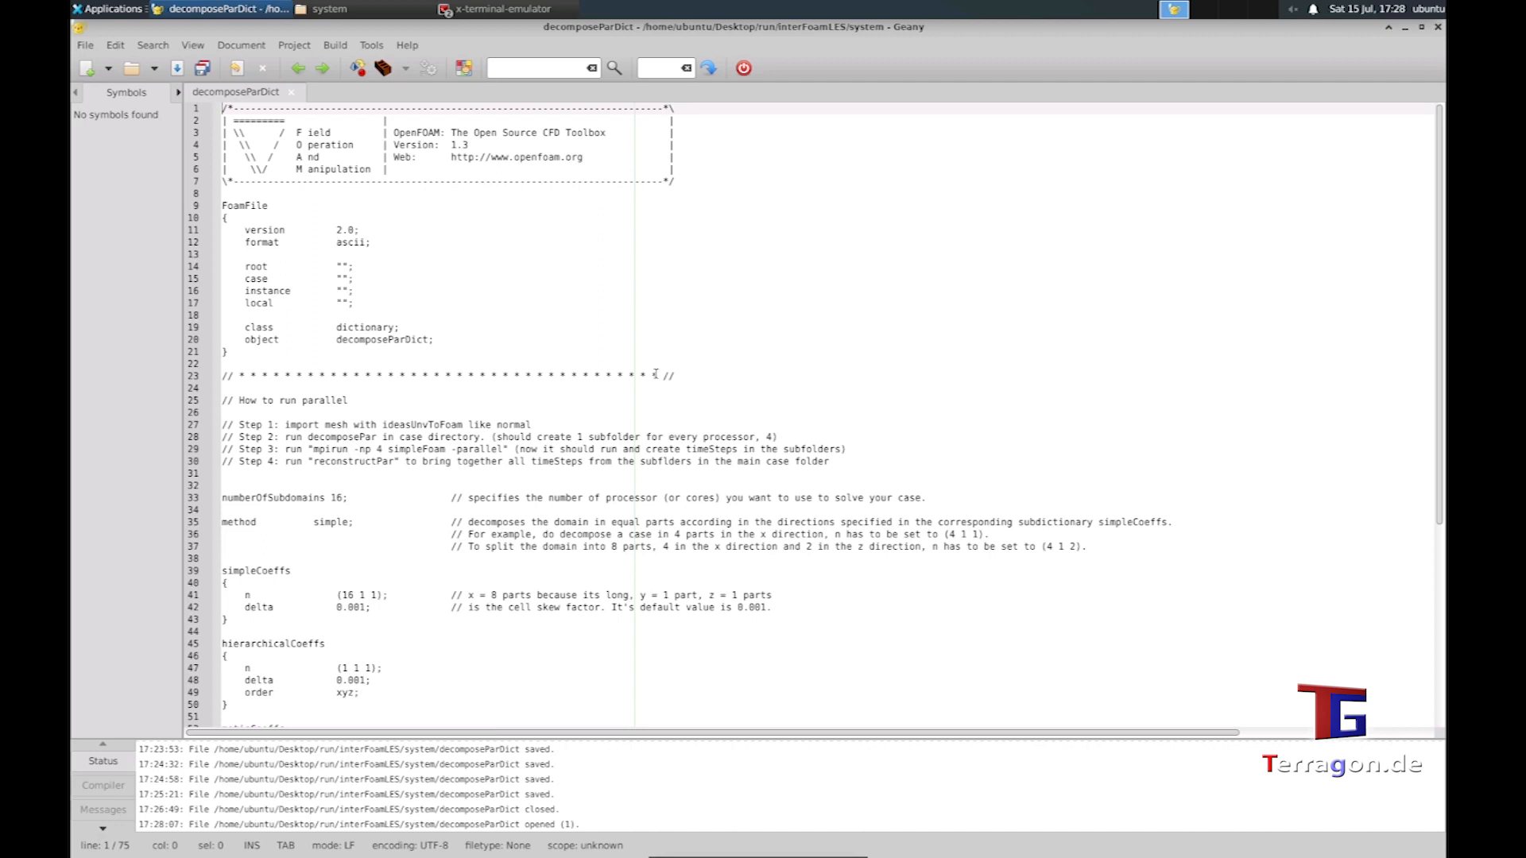
mouse_move(691, 385)
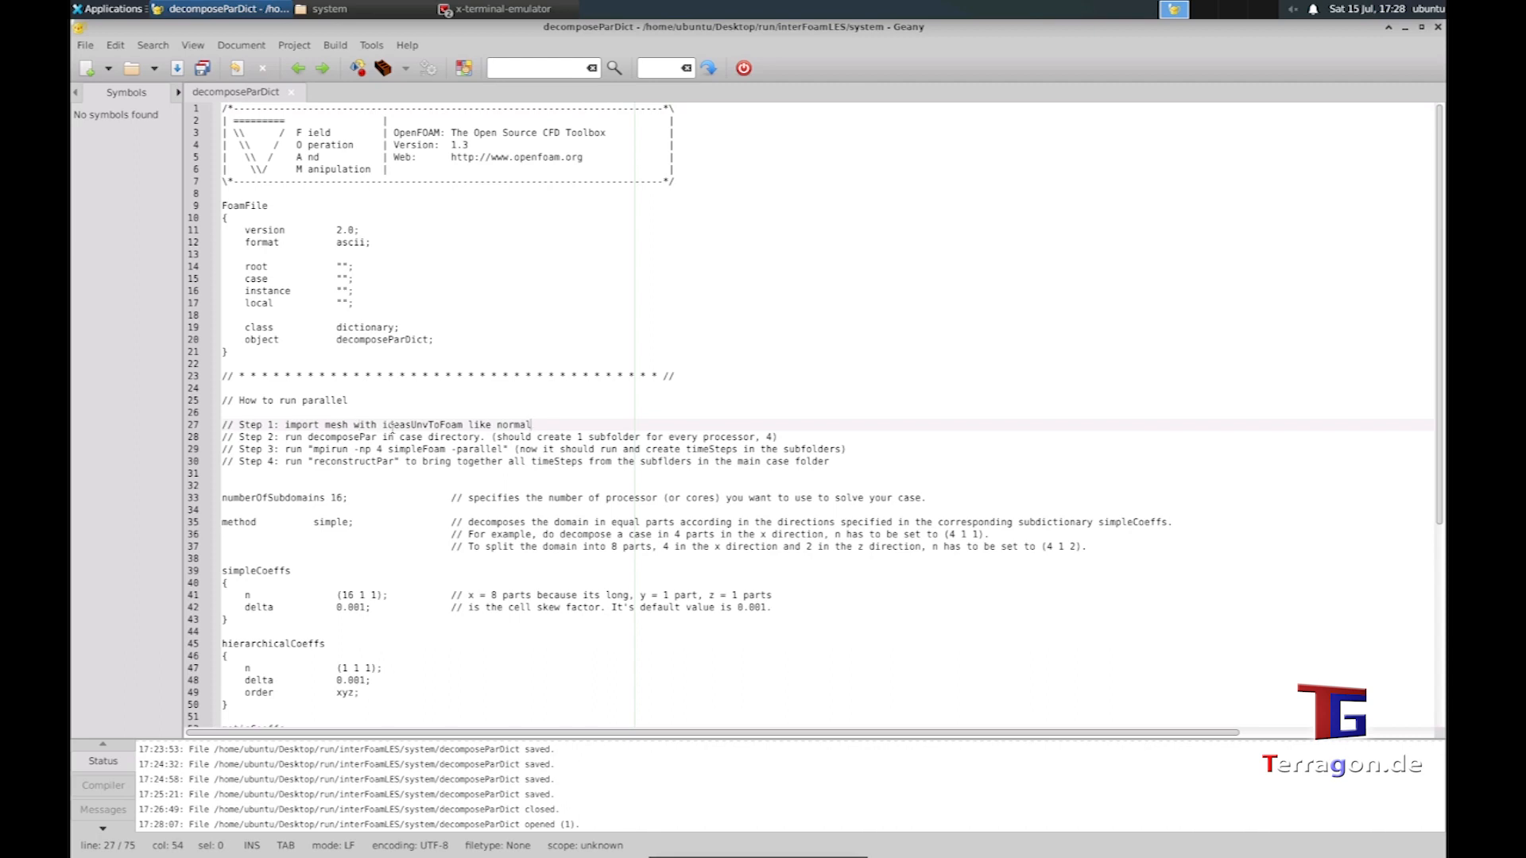
click(361, 423)
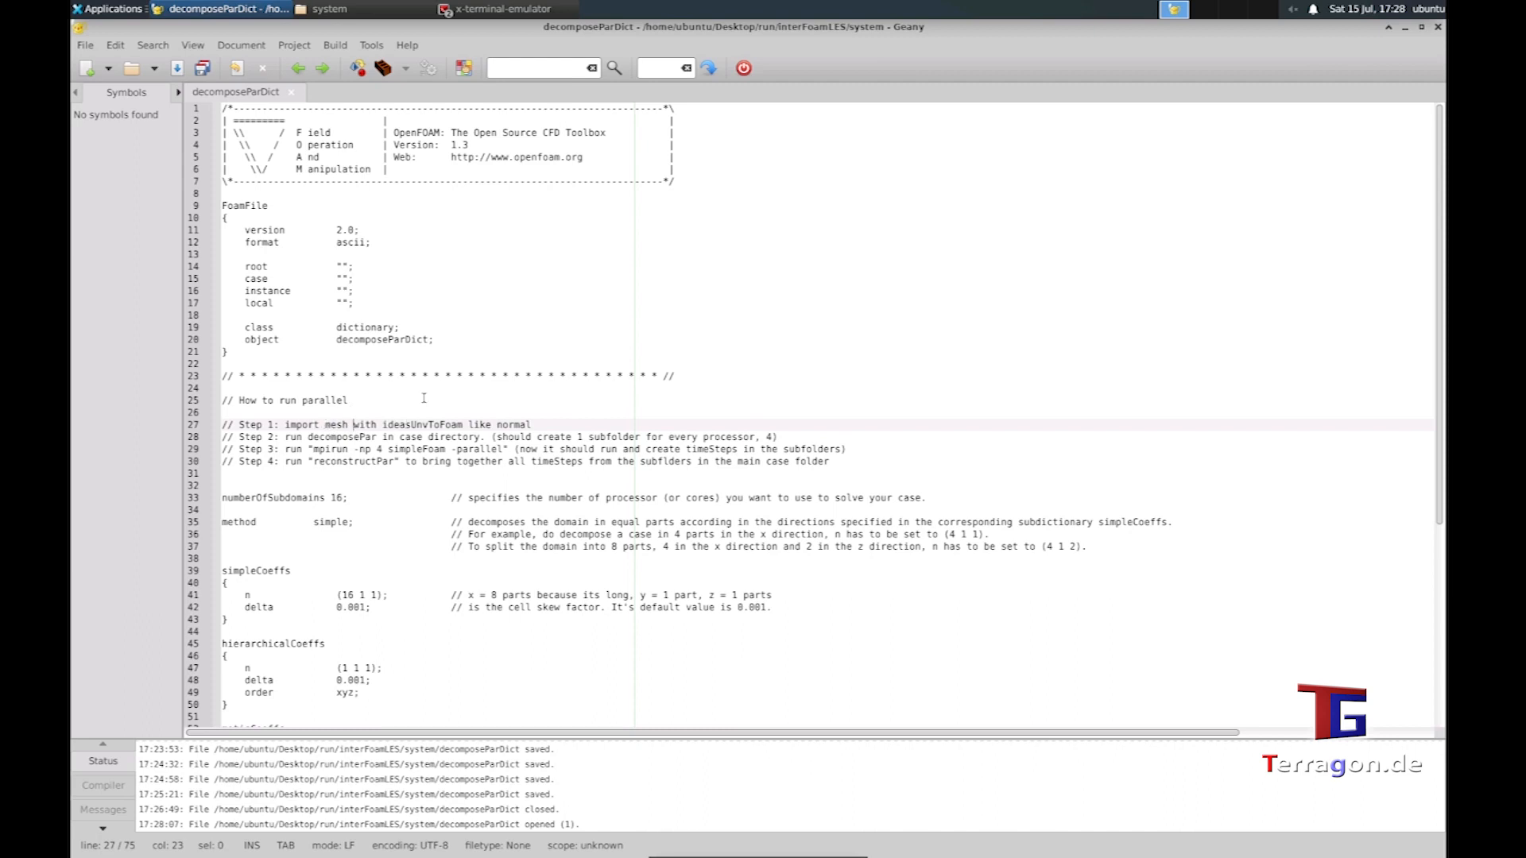
click(283, 436)
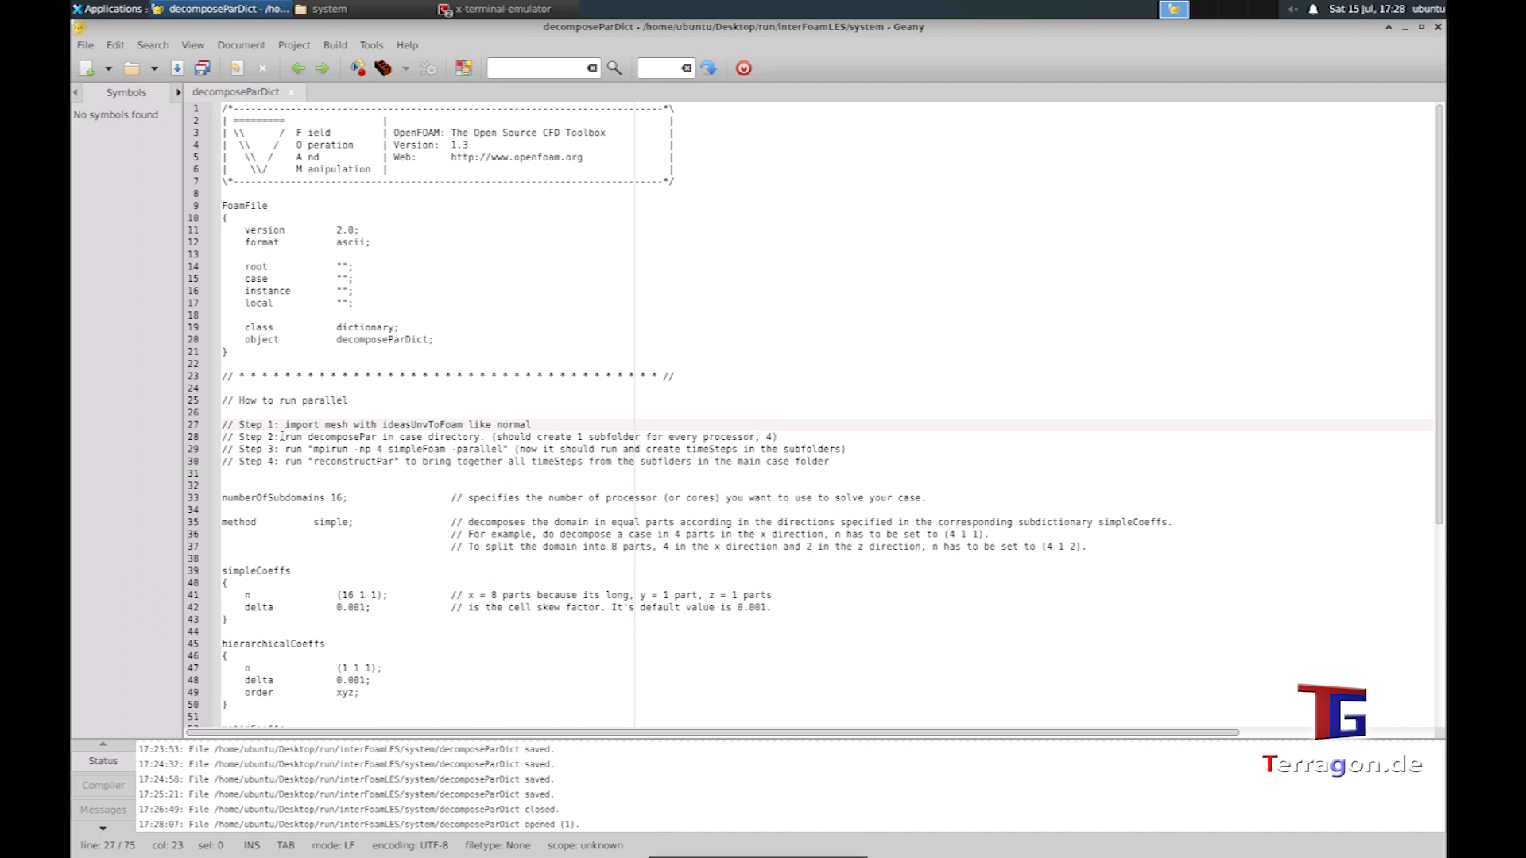
click(283, 436)
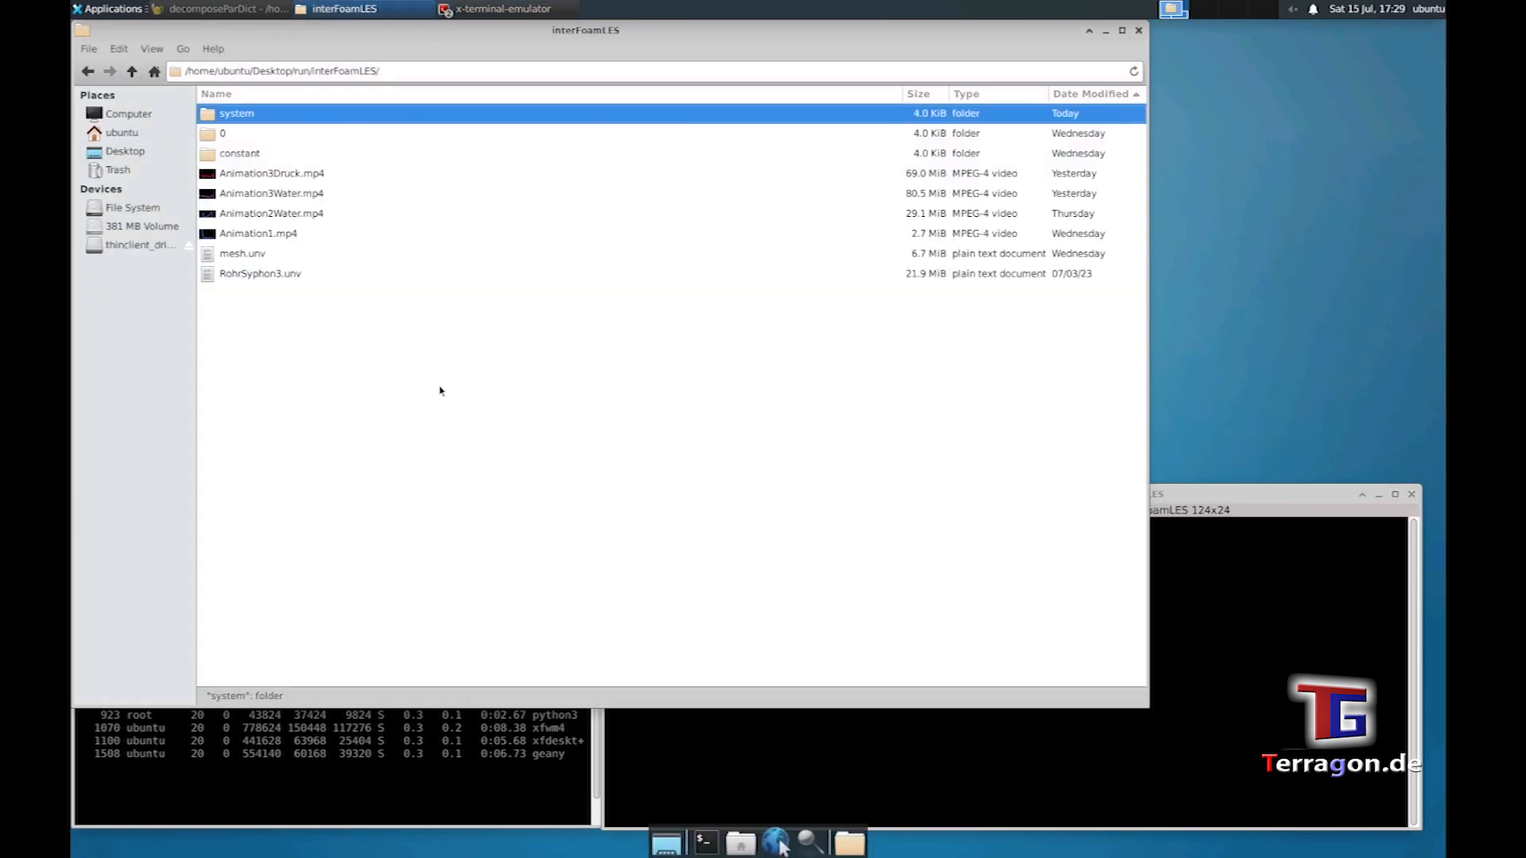
- Highlight the decomposePar command in the Step 2 note of decomposeParDict
click(500, 9)
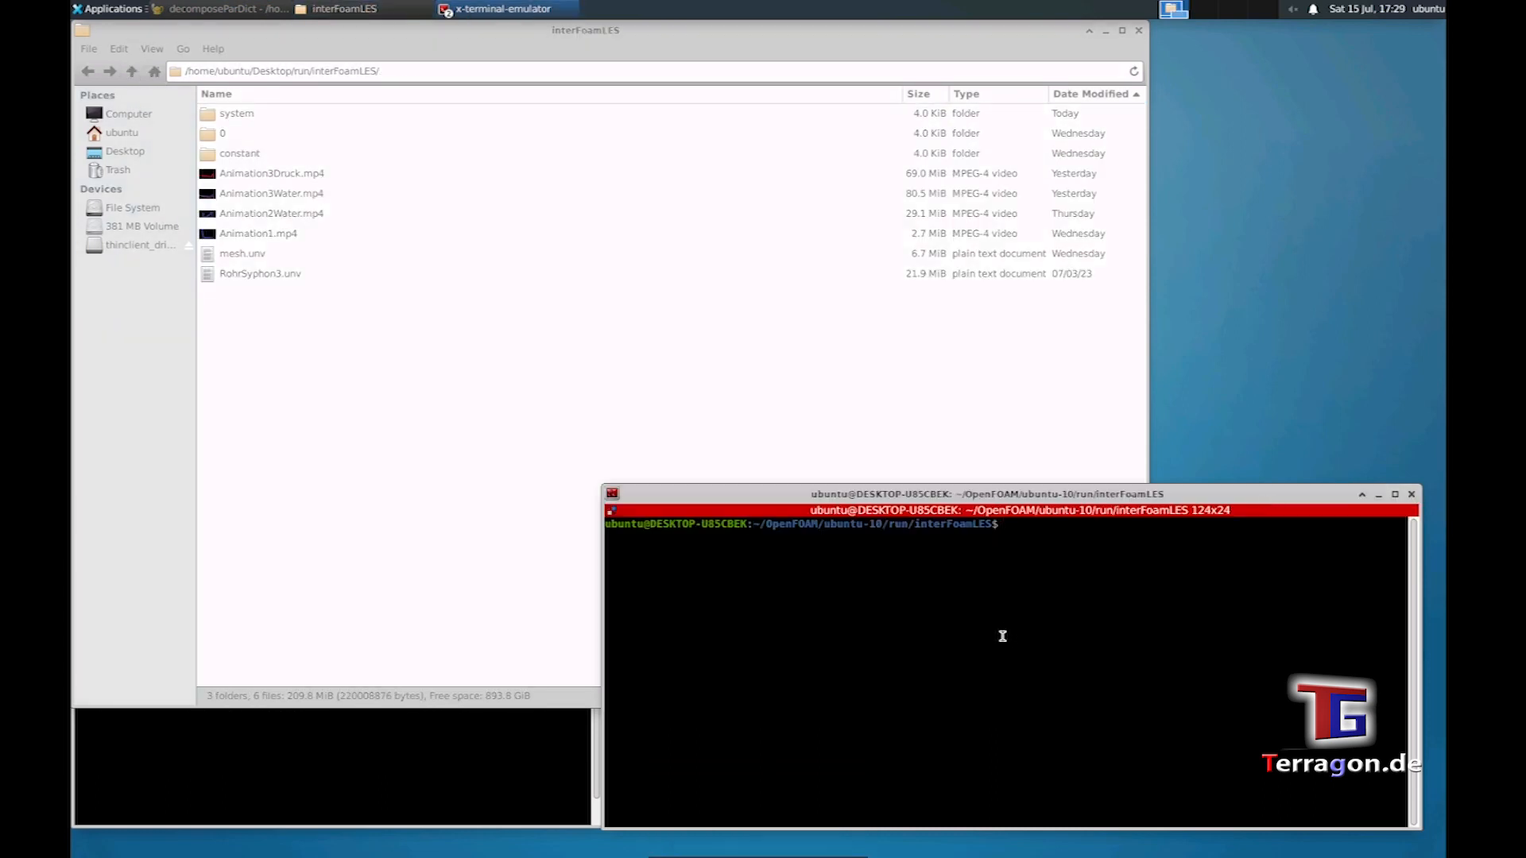
click(224, 10)
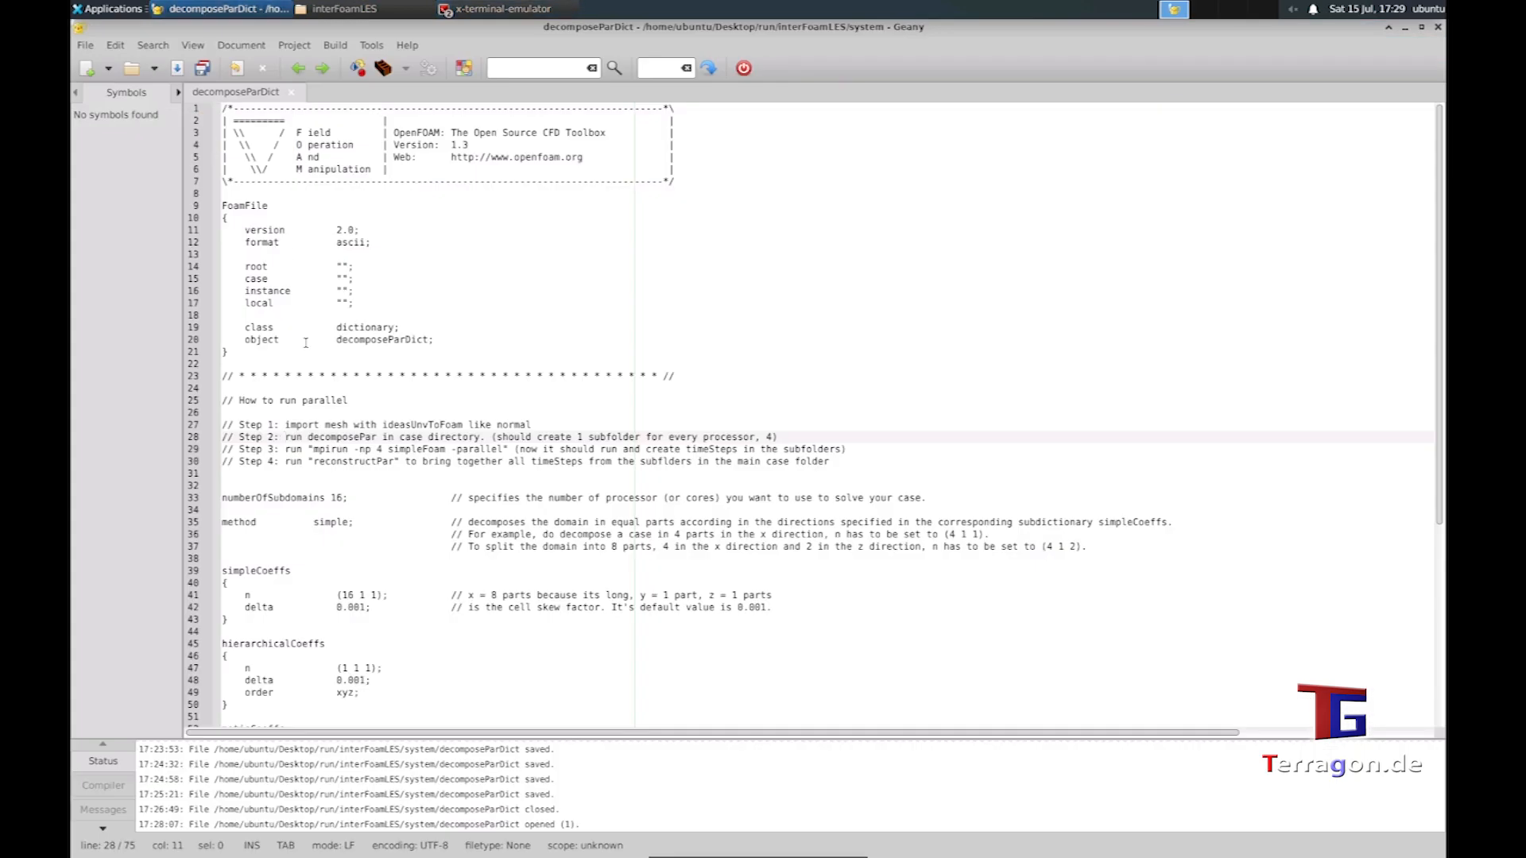
double_click(345, 436)
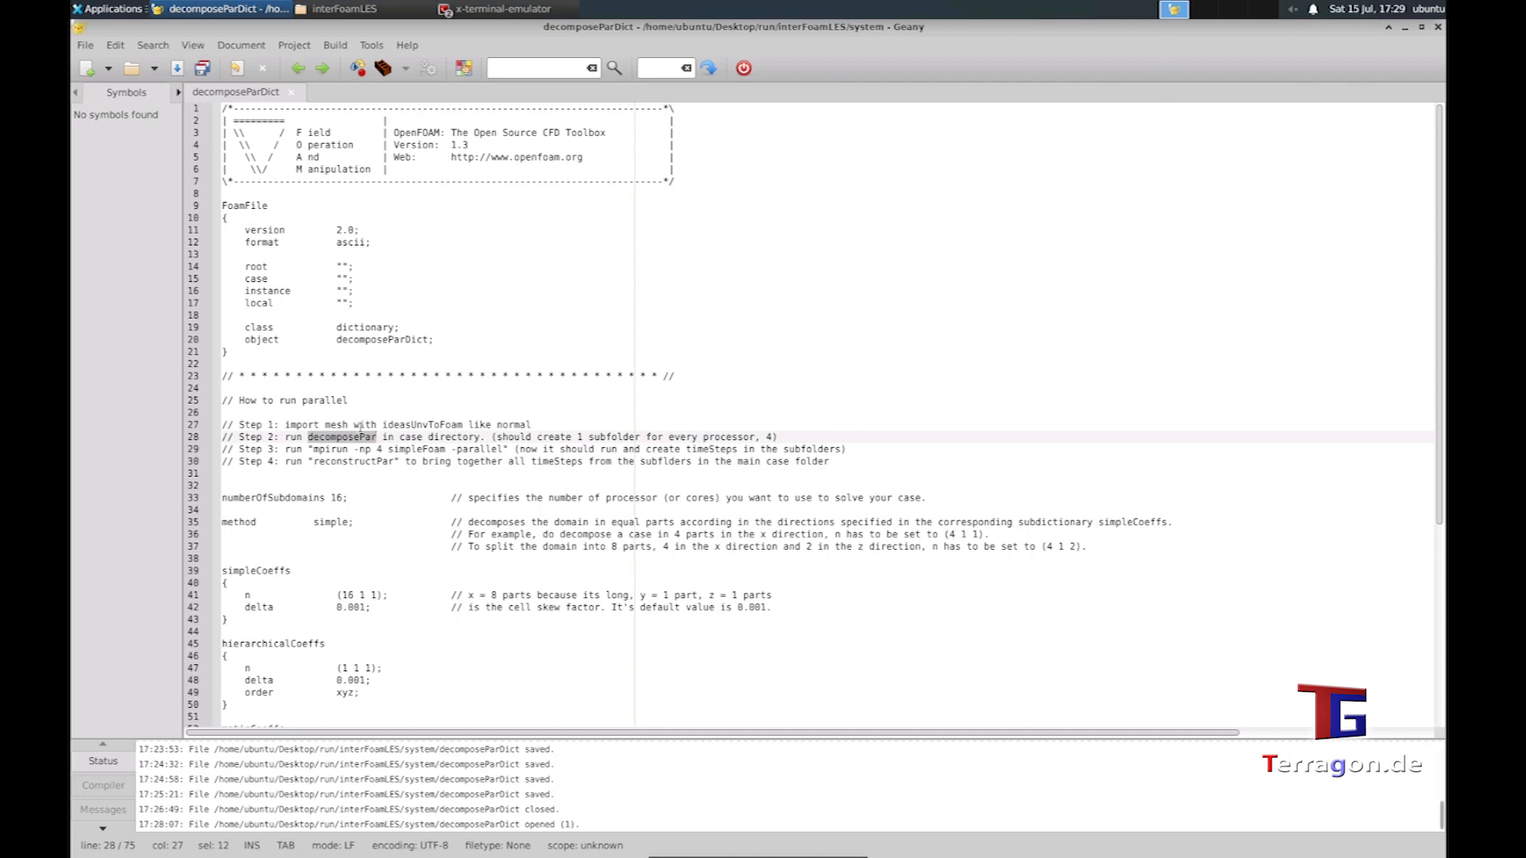
- Re-enter the system folder in Thunar and return to decomposeParDict
click(343, 9)
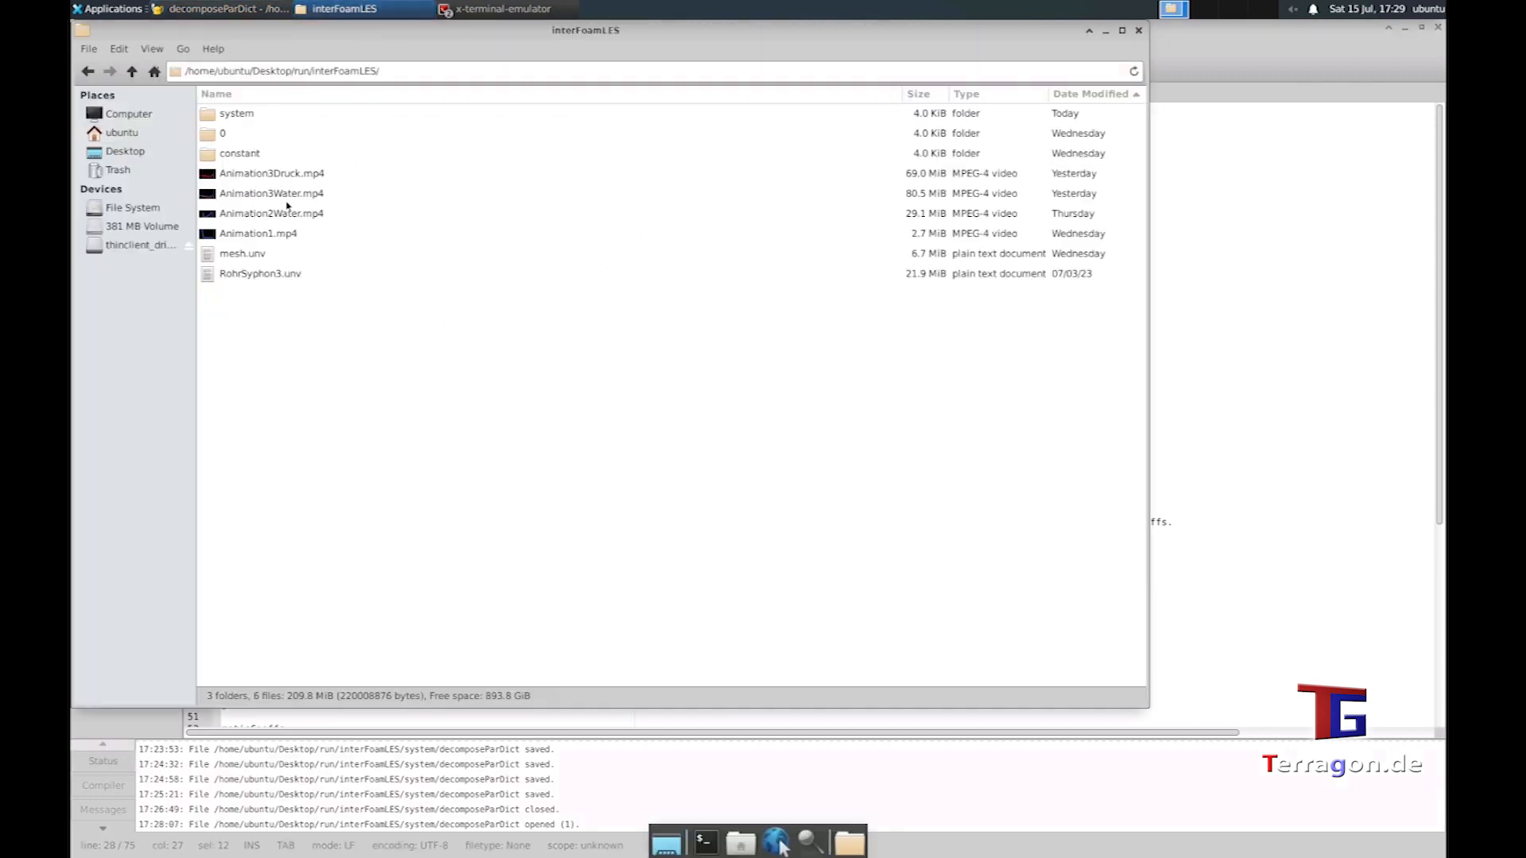
double_click(236, 113)
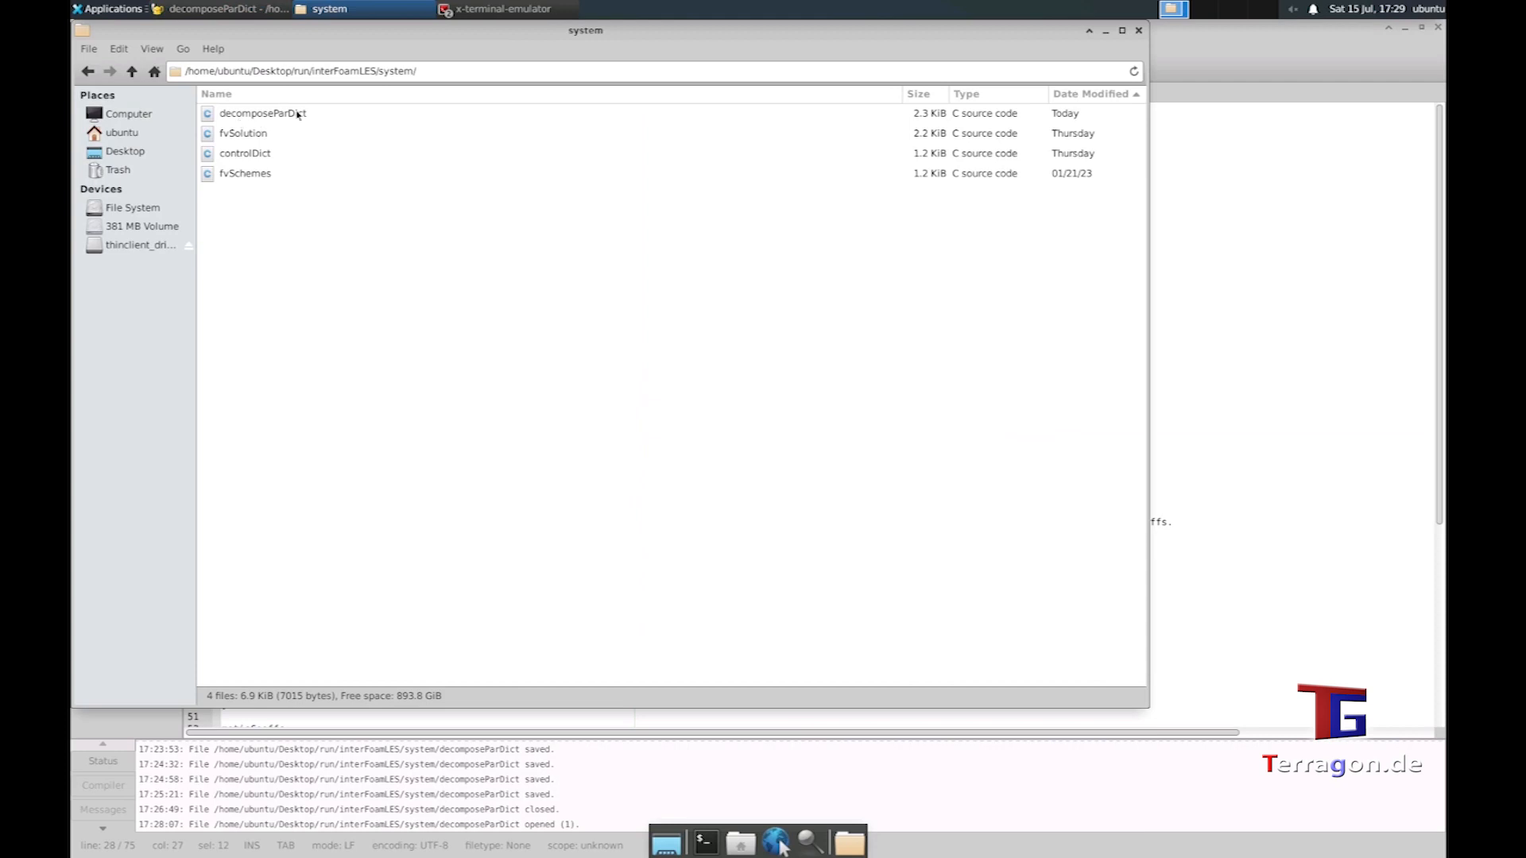
mouse_move(295, 129)
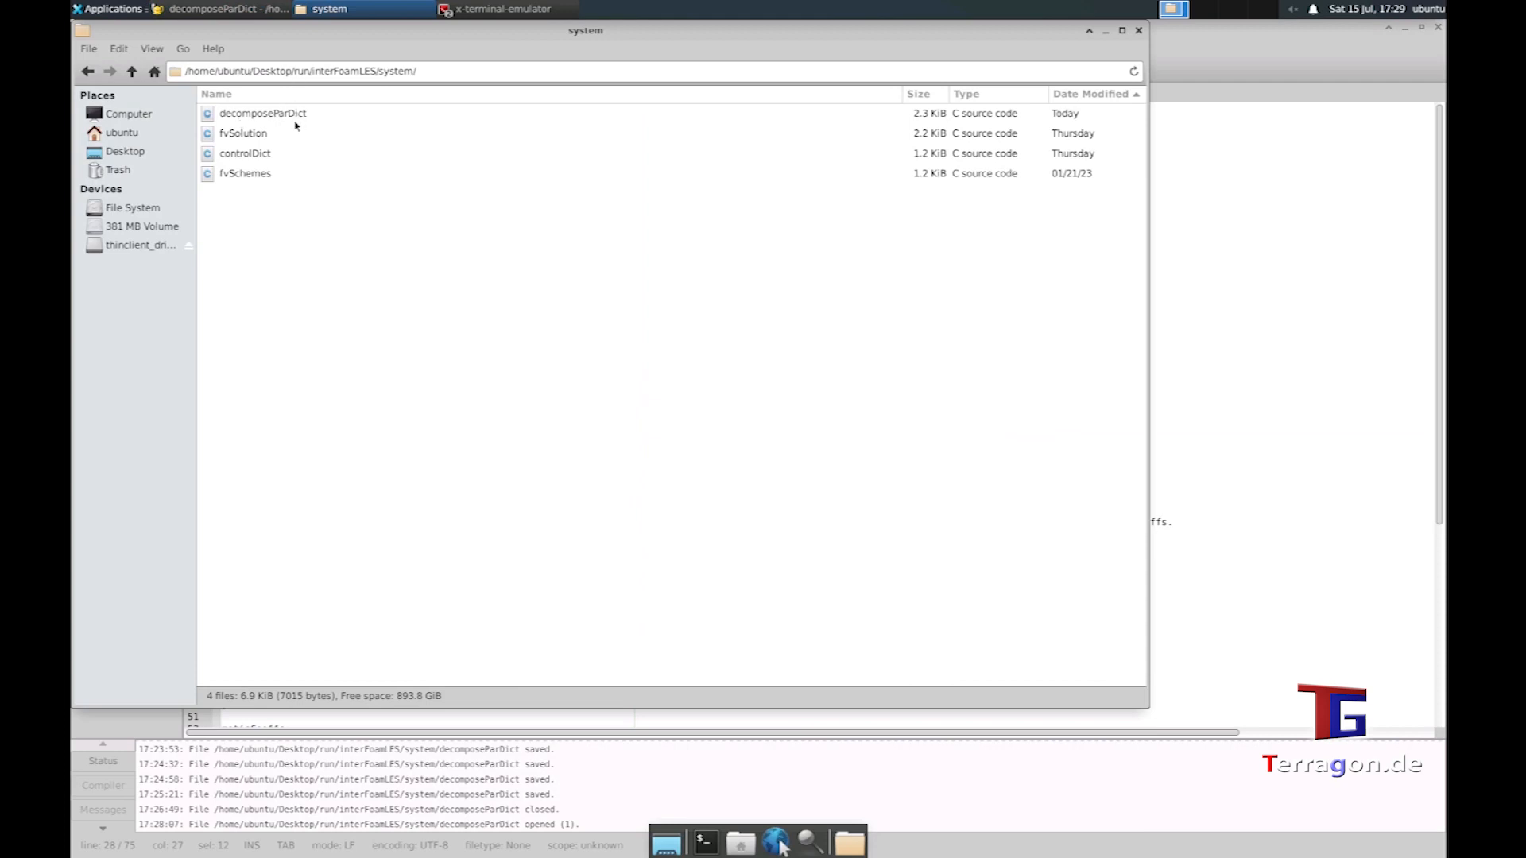
click(132, 70)
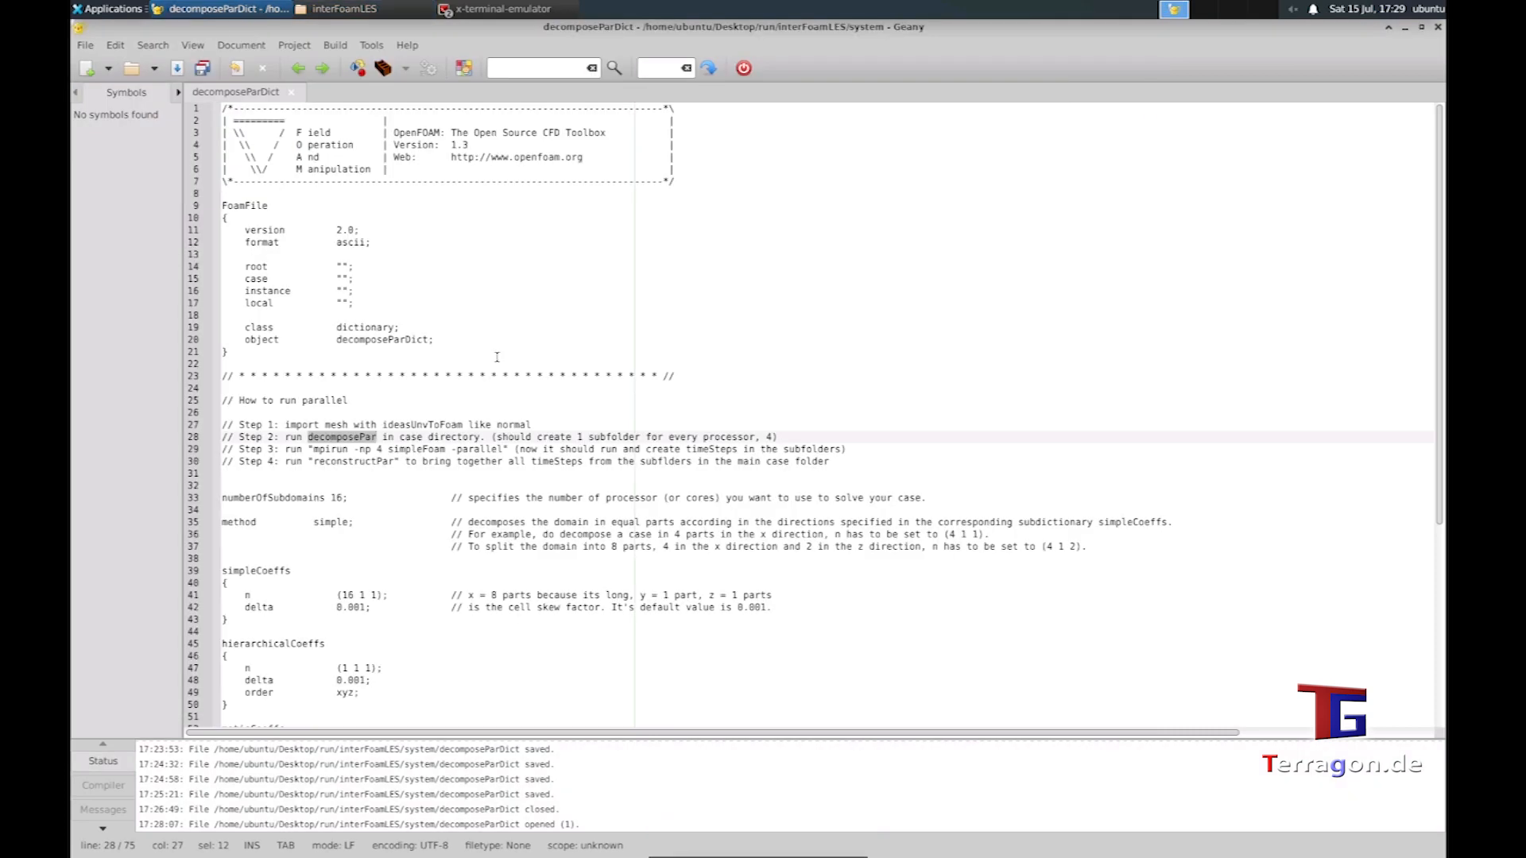
click(510, 468)
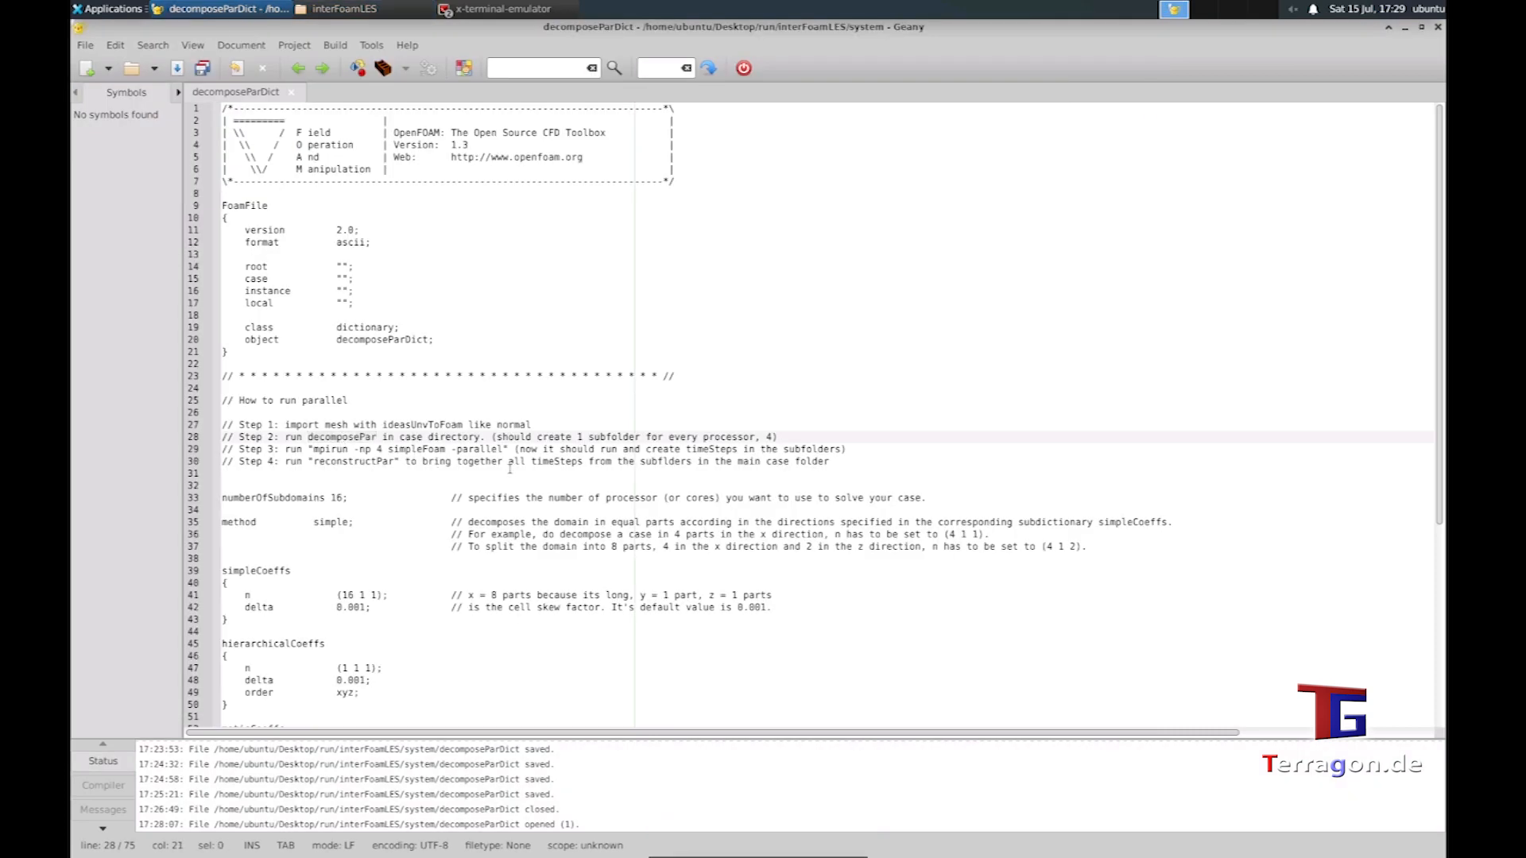
scroll(down, 3)
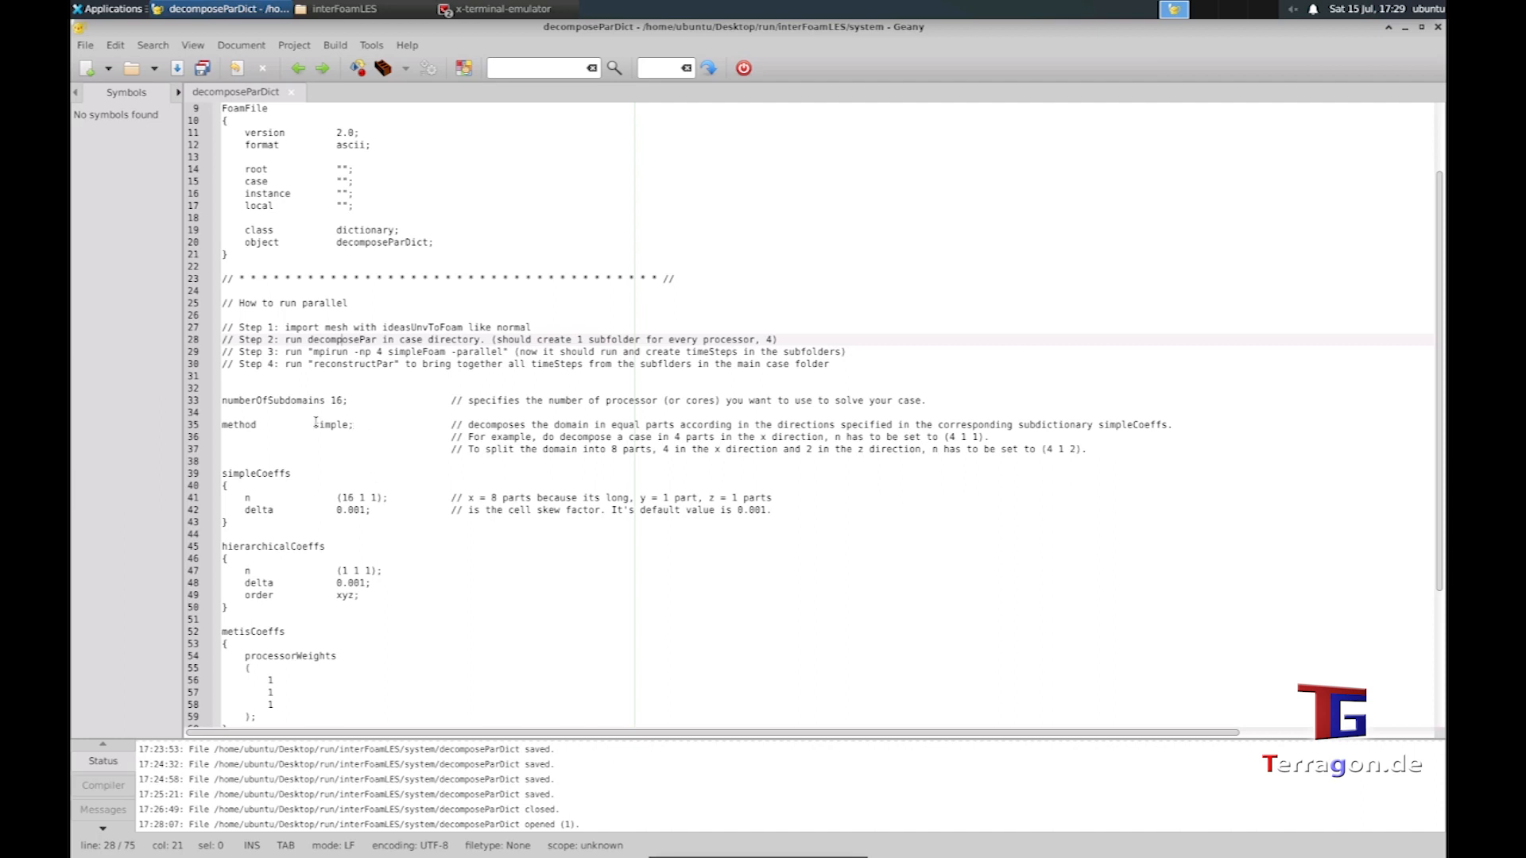
double_click(272, 400)
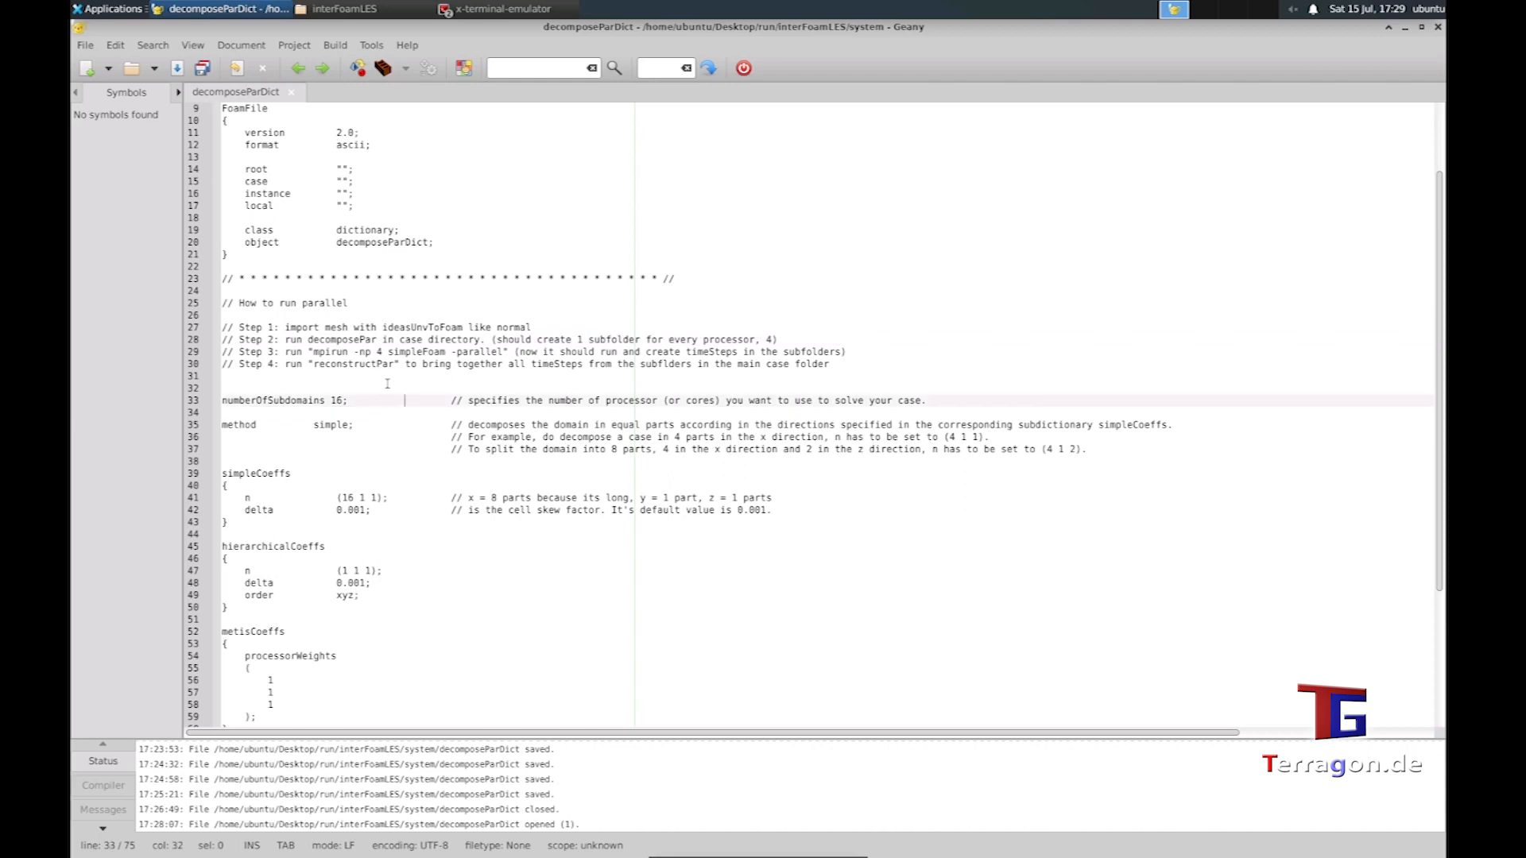
mouse_move(399, 404)
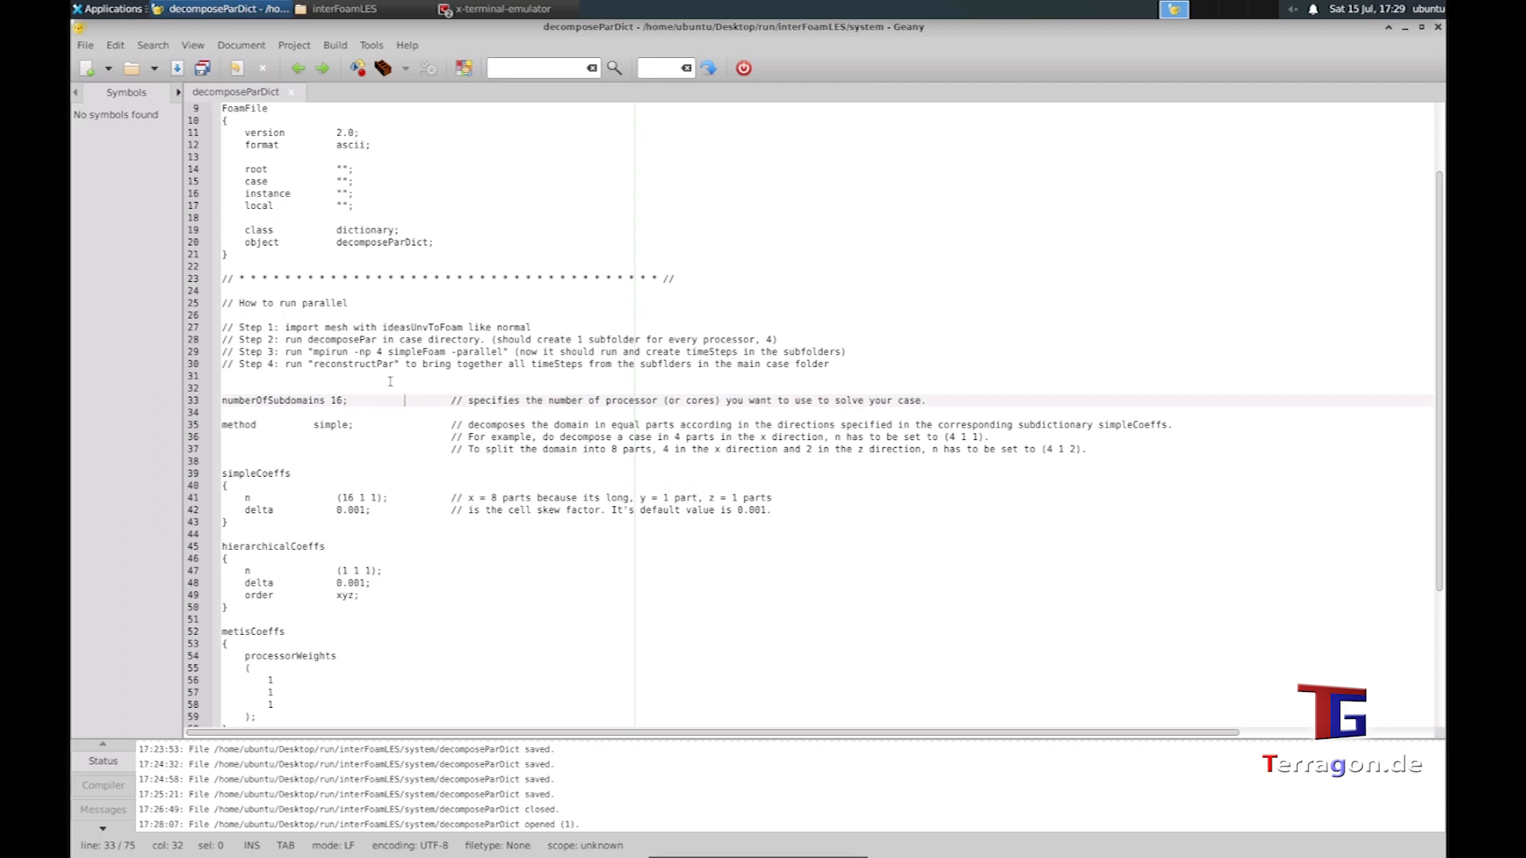
mouse_move(399, 402)
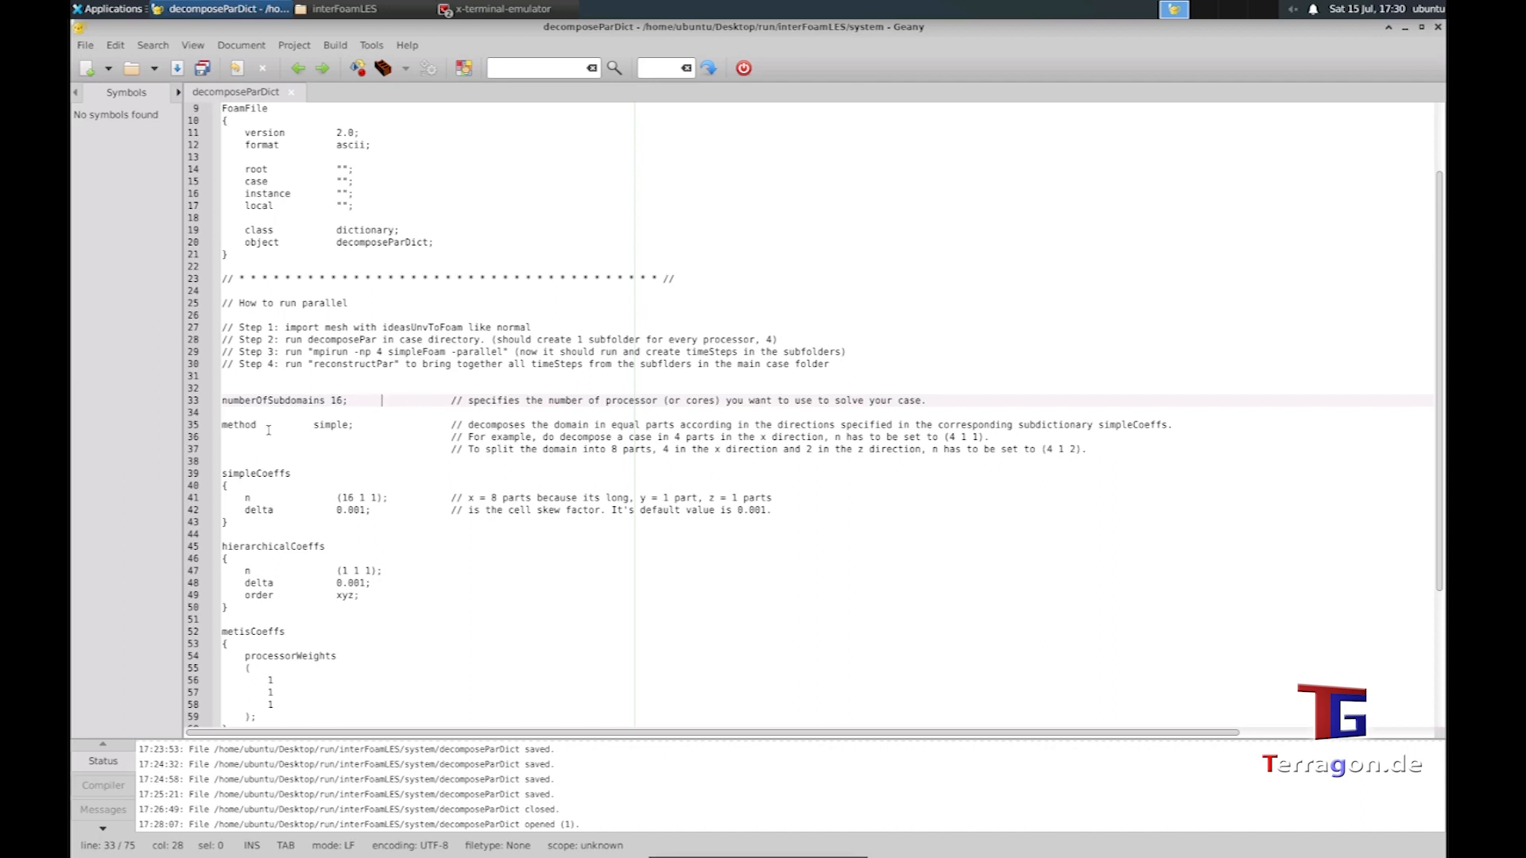
double_click(331, 424)
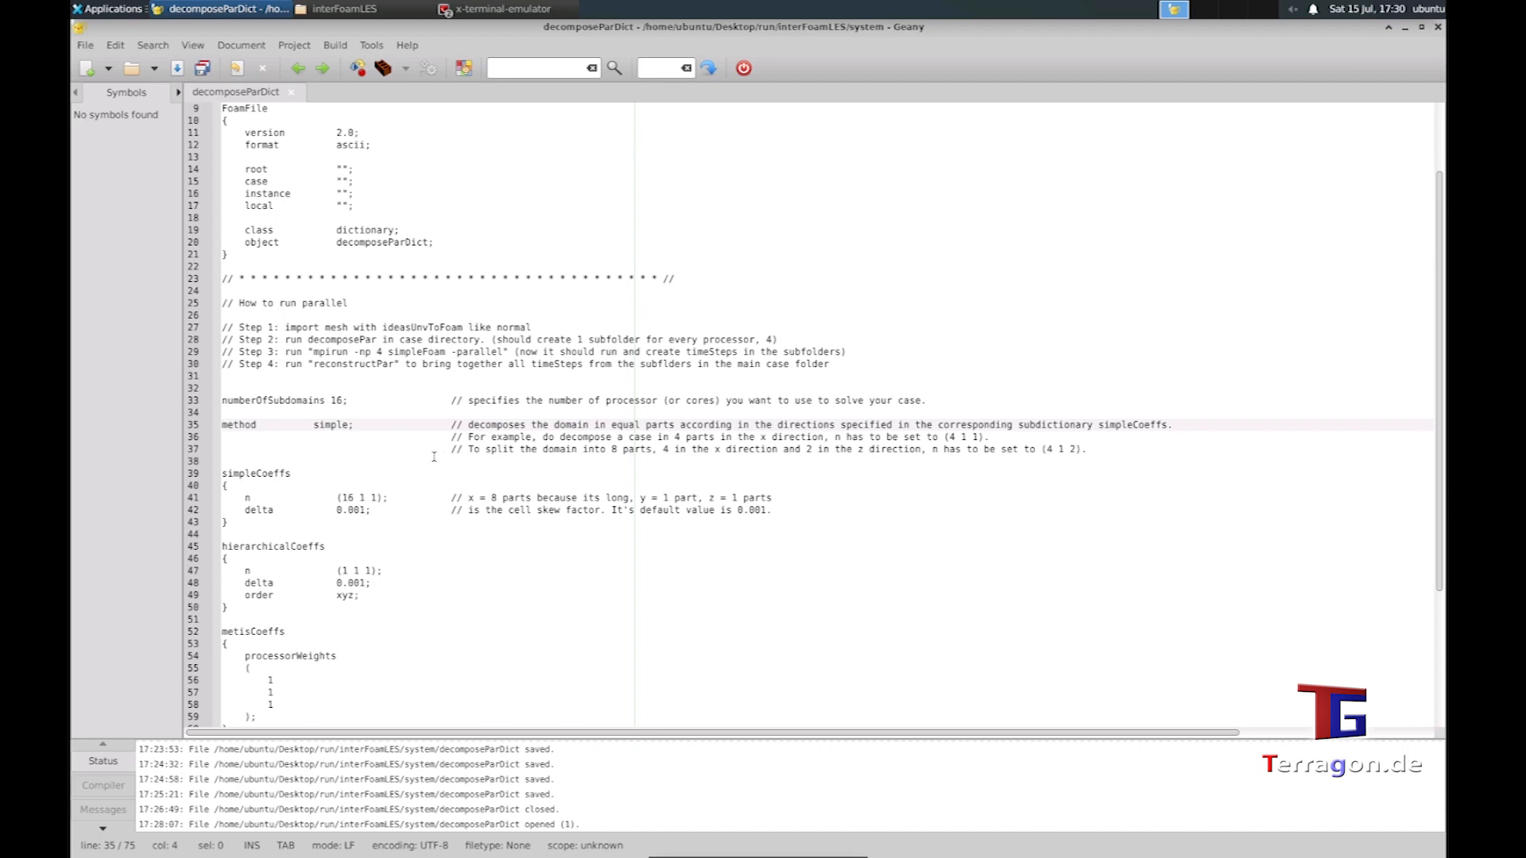
mouse_move(705, 452)
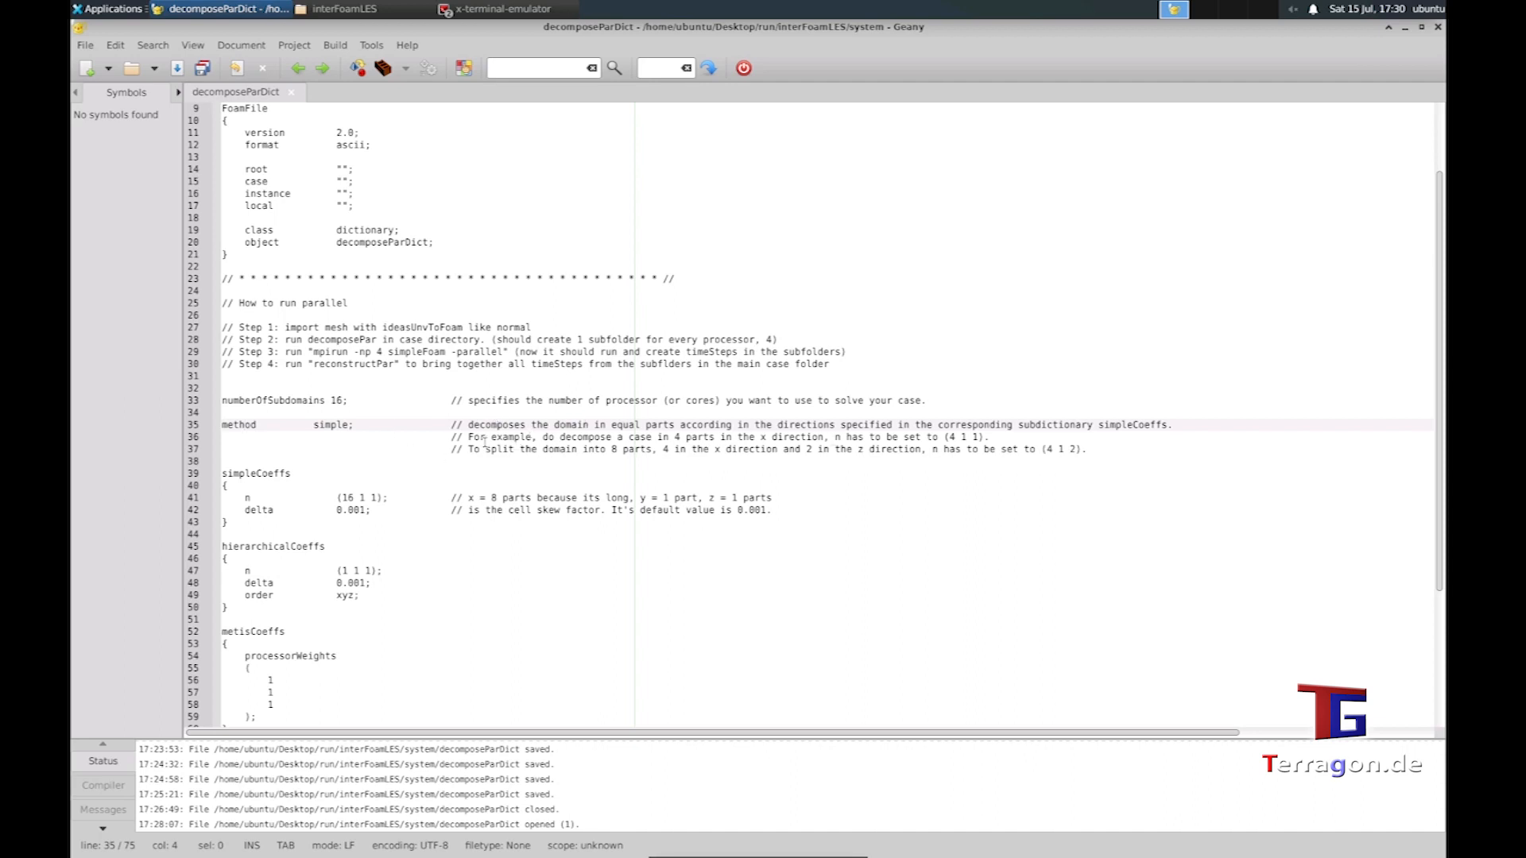
drag(285, 327, 491, 328)
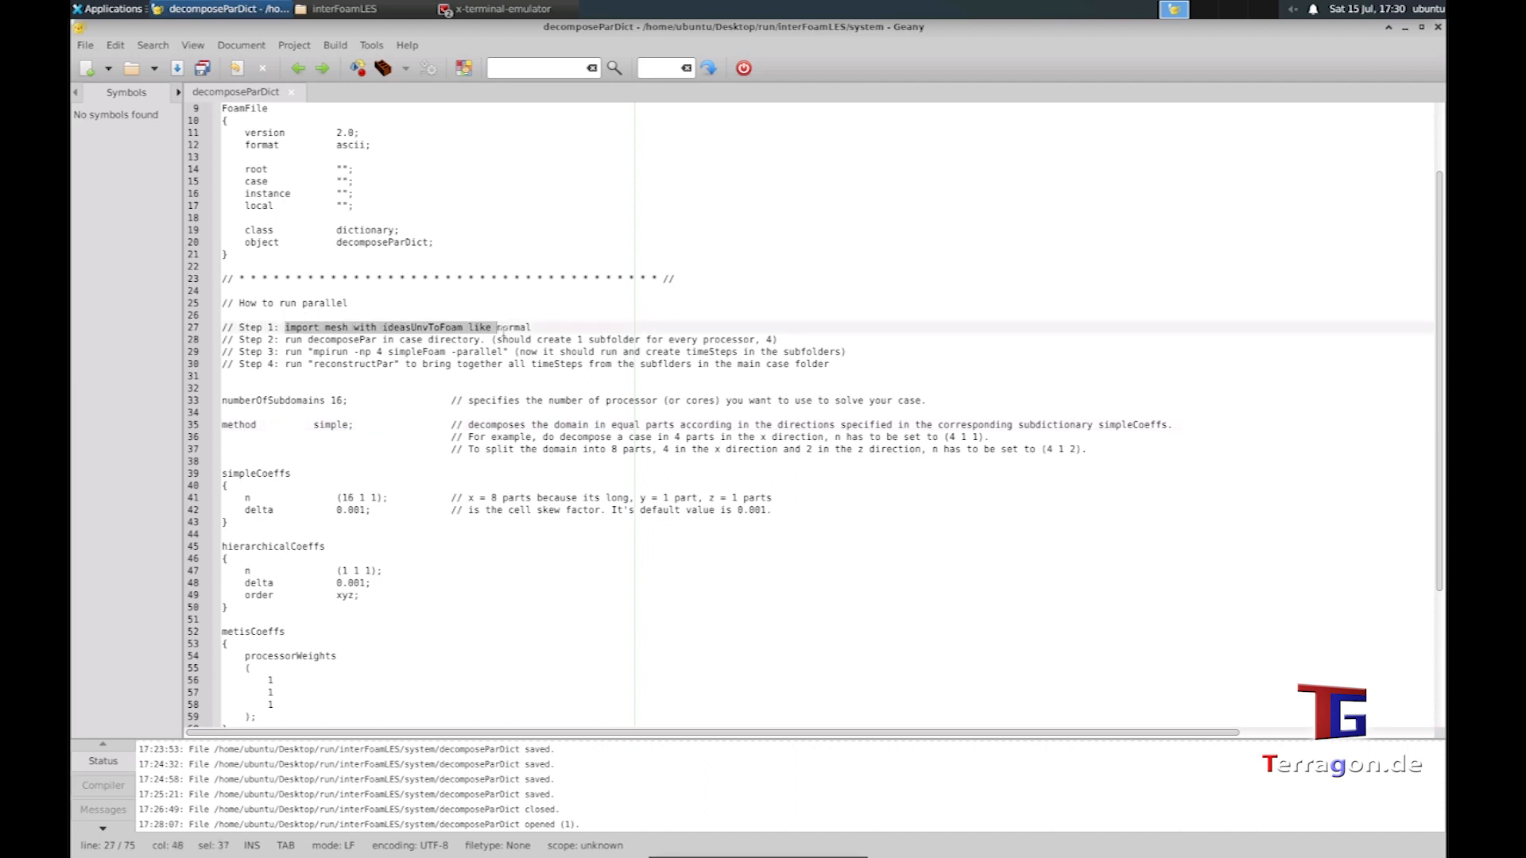
click(766, 425)
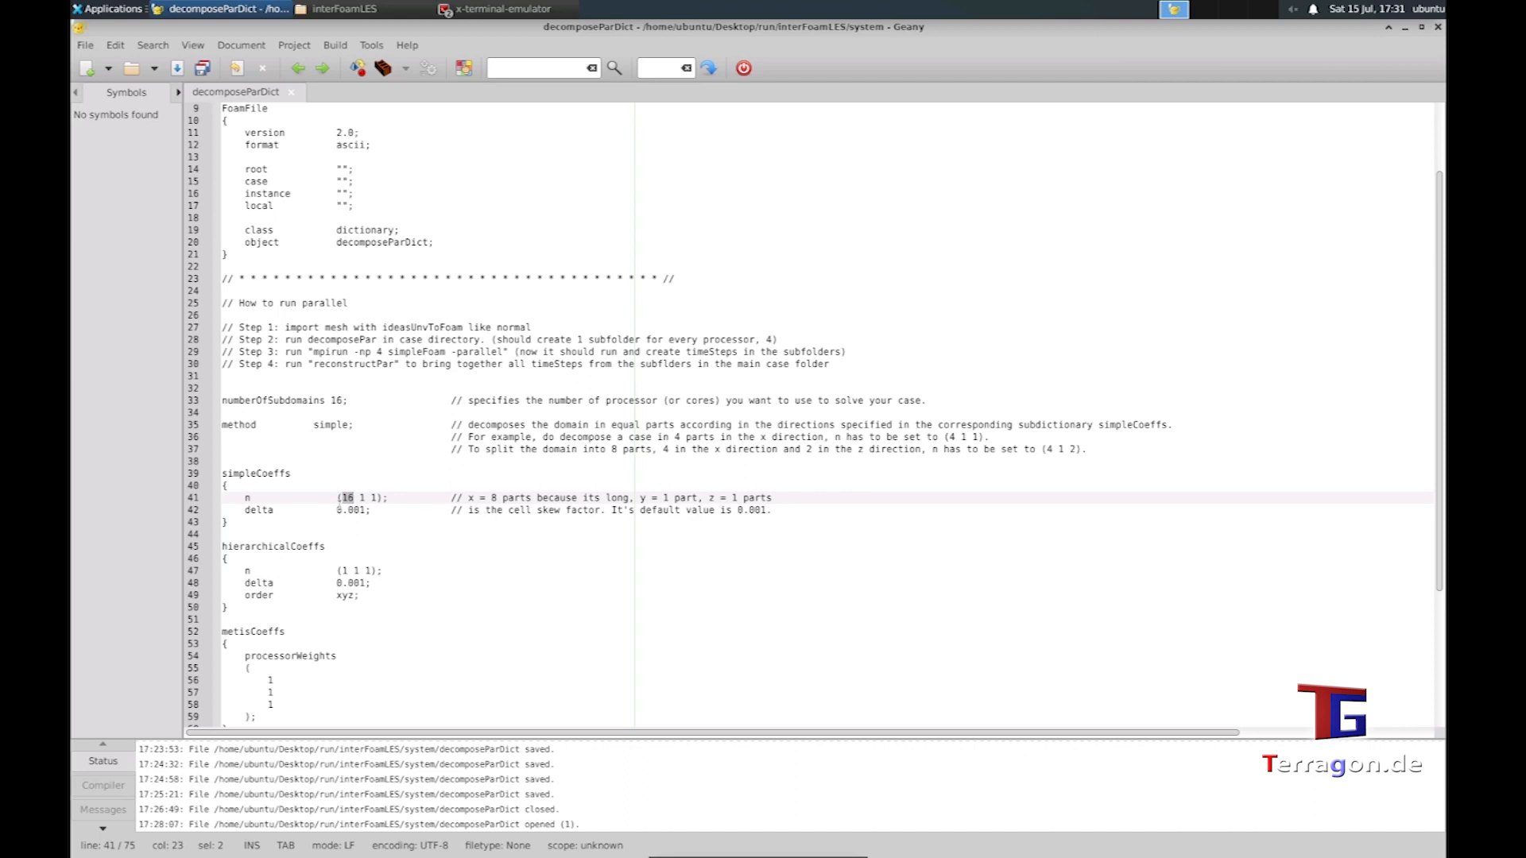
mouse_move(857, 425)
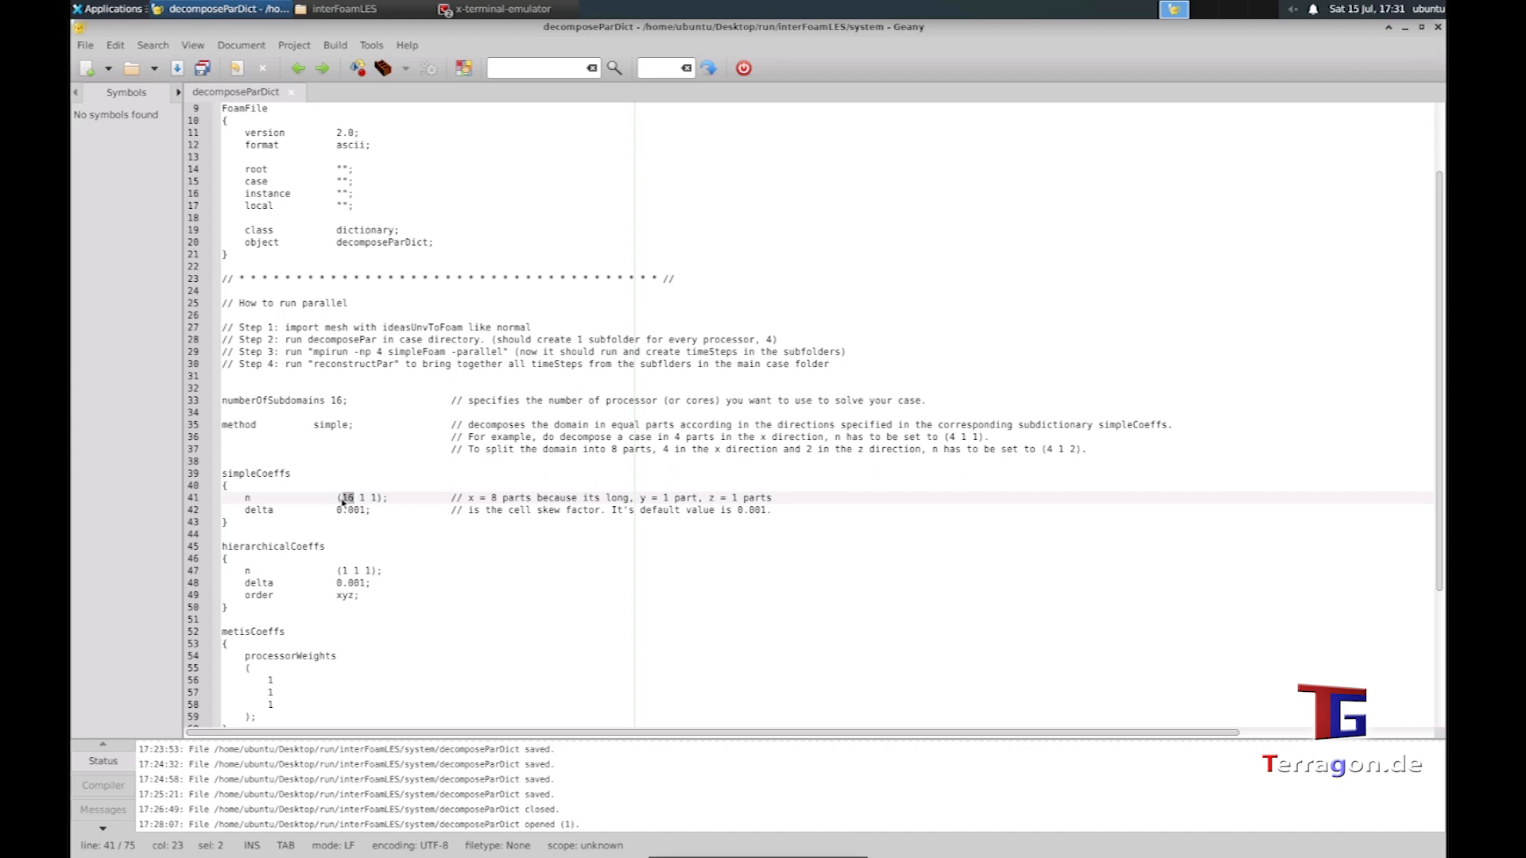
mouse_move(981, 504)
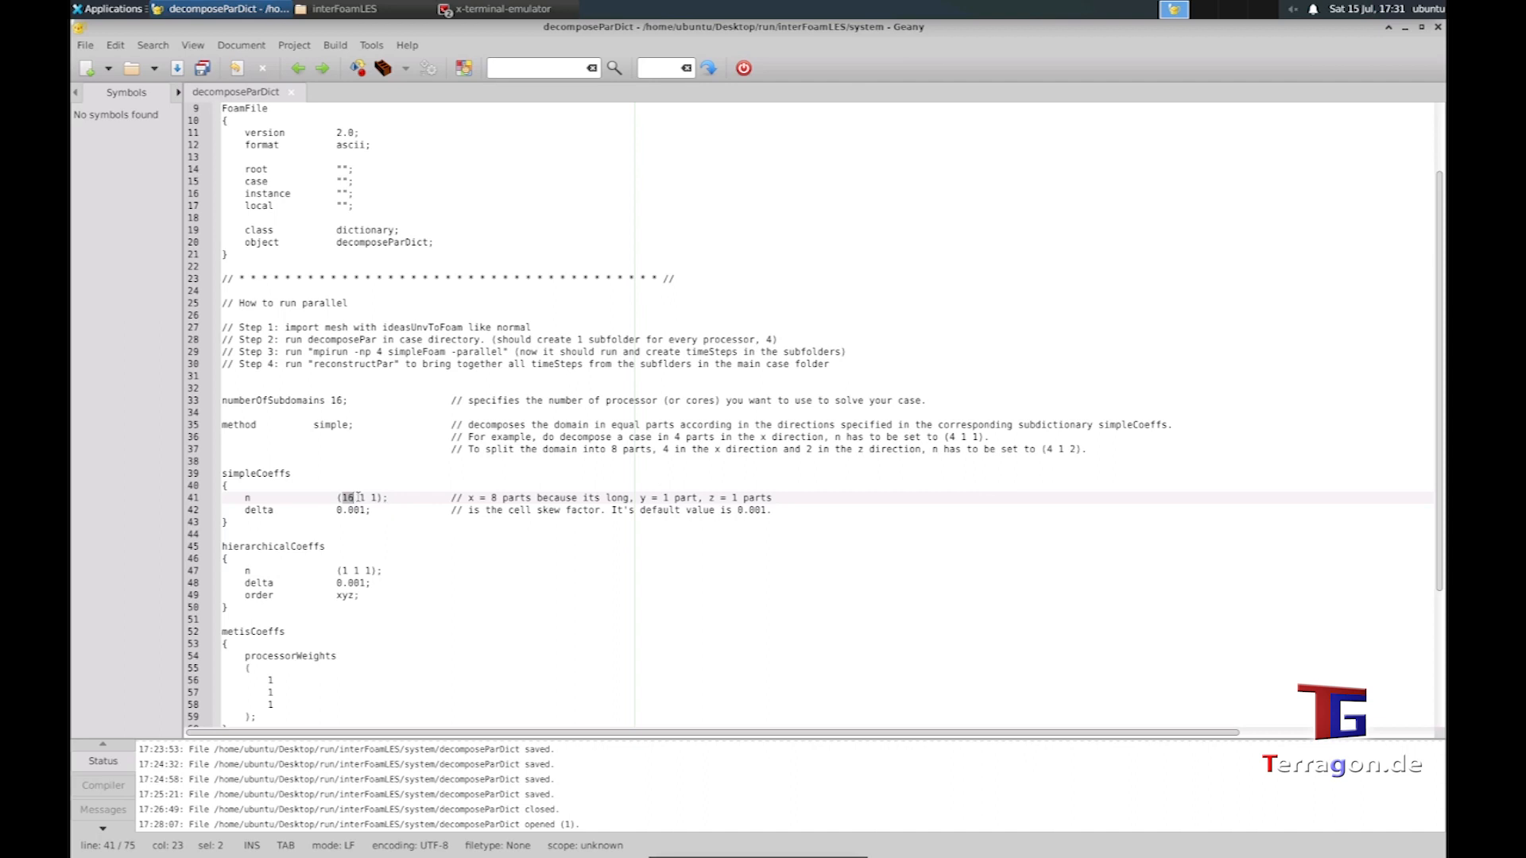
- Confirm 16 subdomains with simpleCoeffs (16 1 1) and select the Step 2 decomposePar command to copy
click(368, 497)
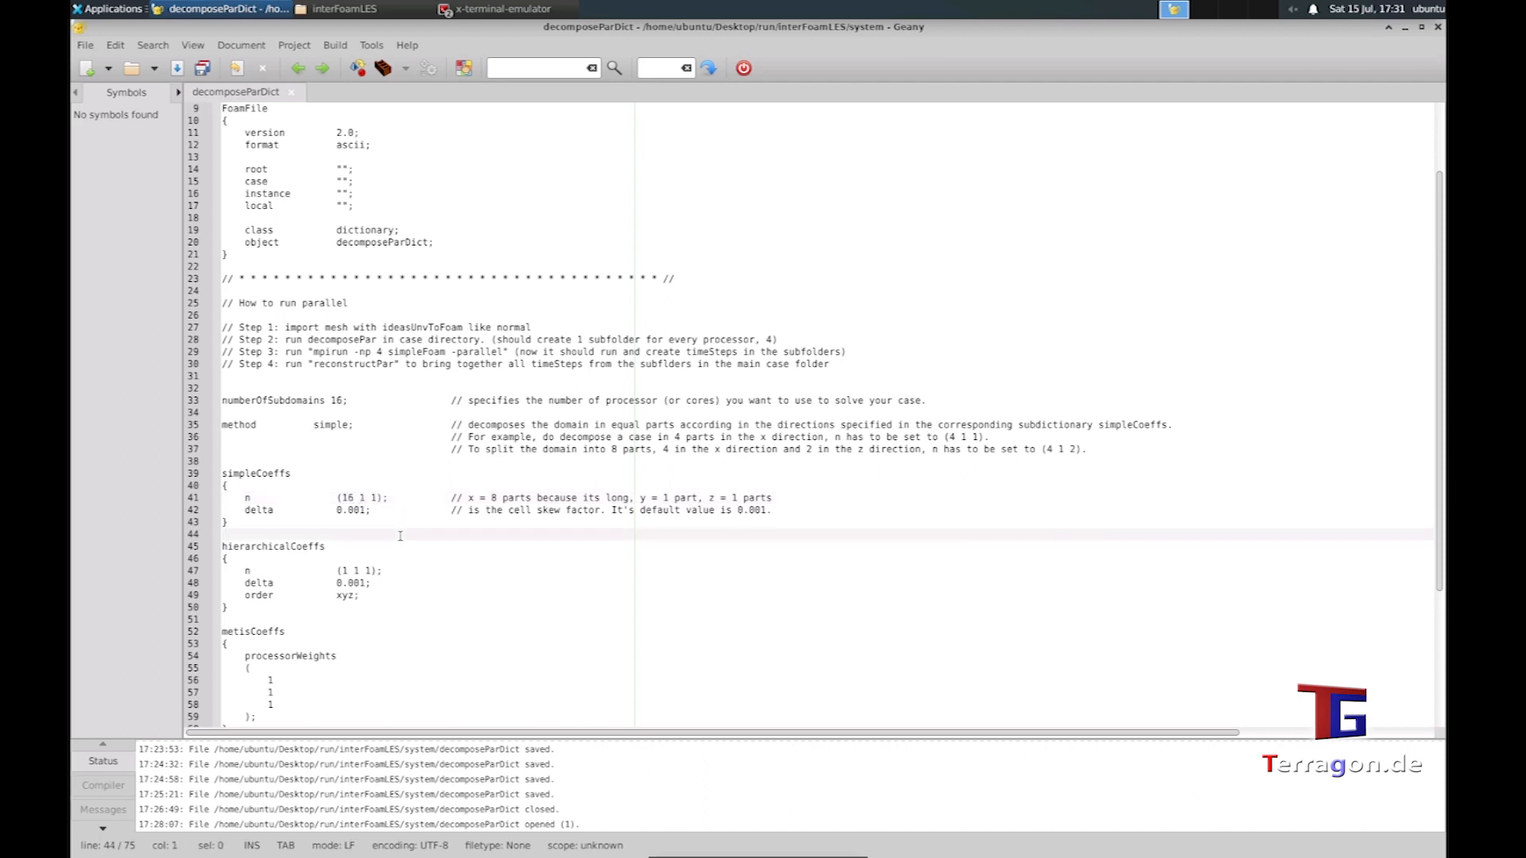
double_click(347, 498)
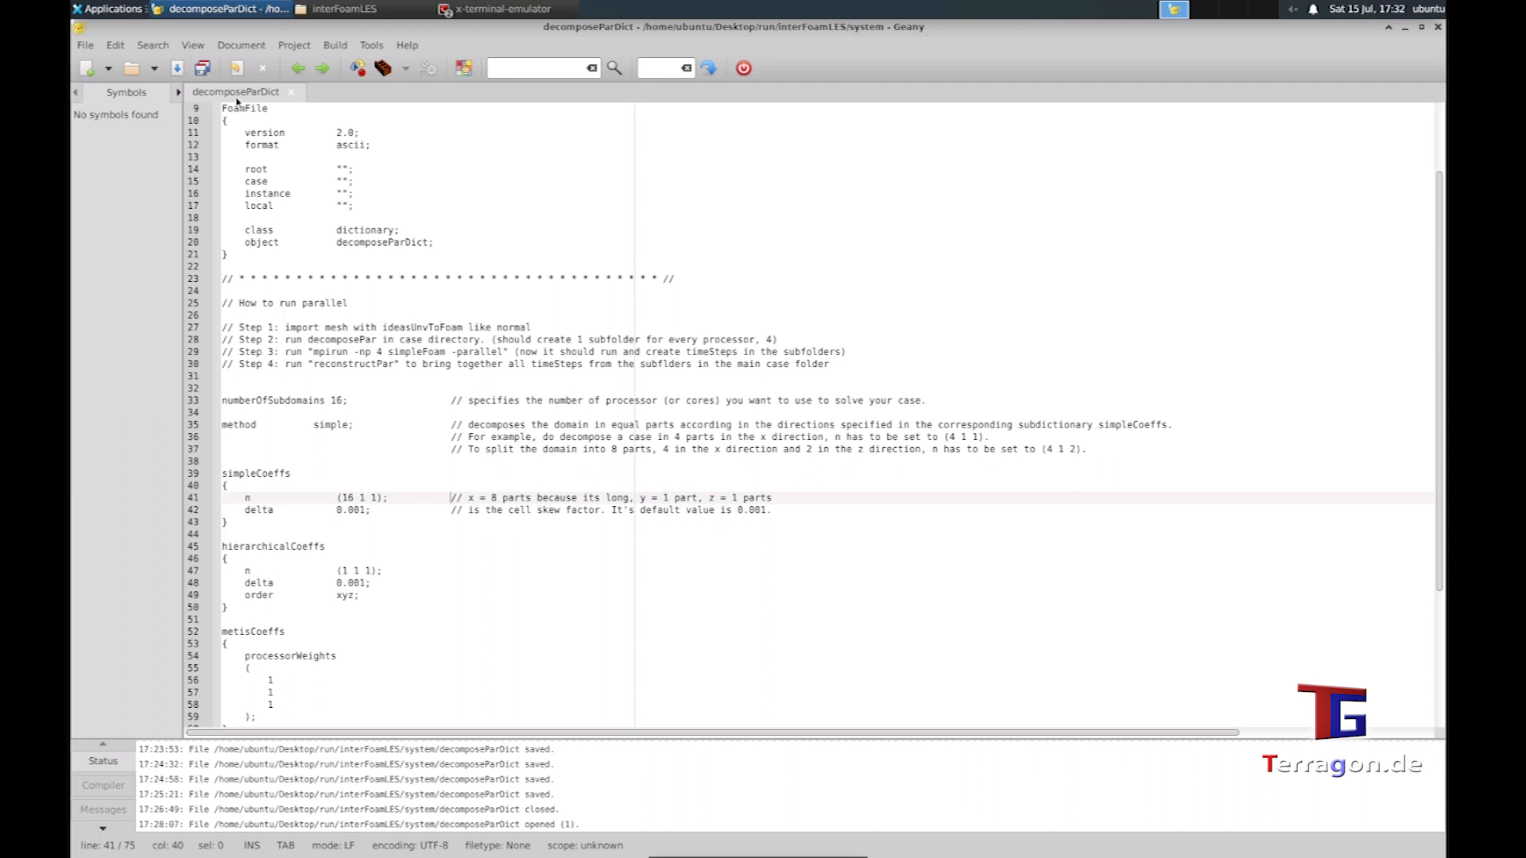
mouse_move(378, 410)
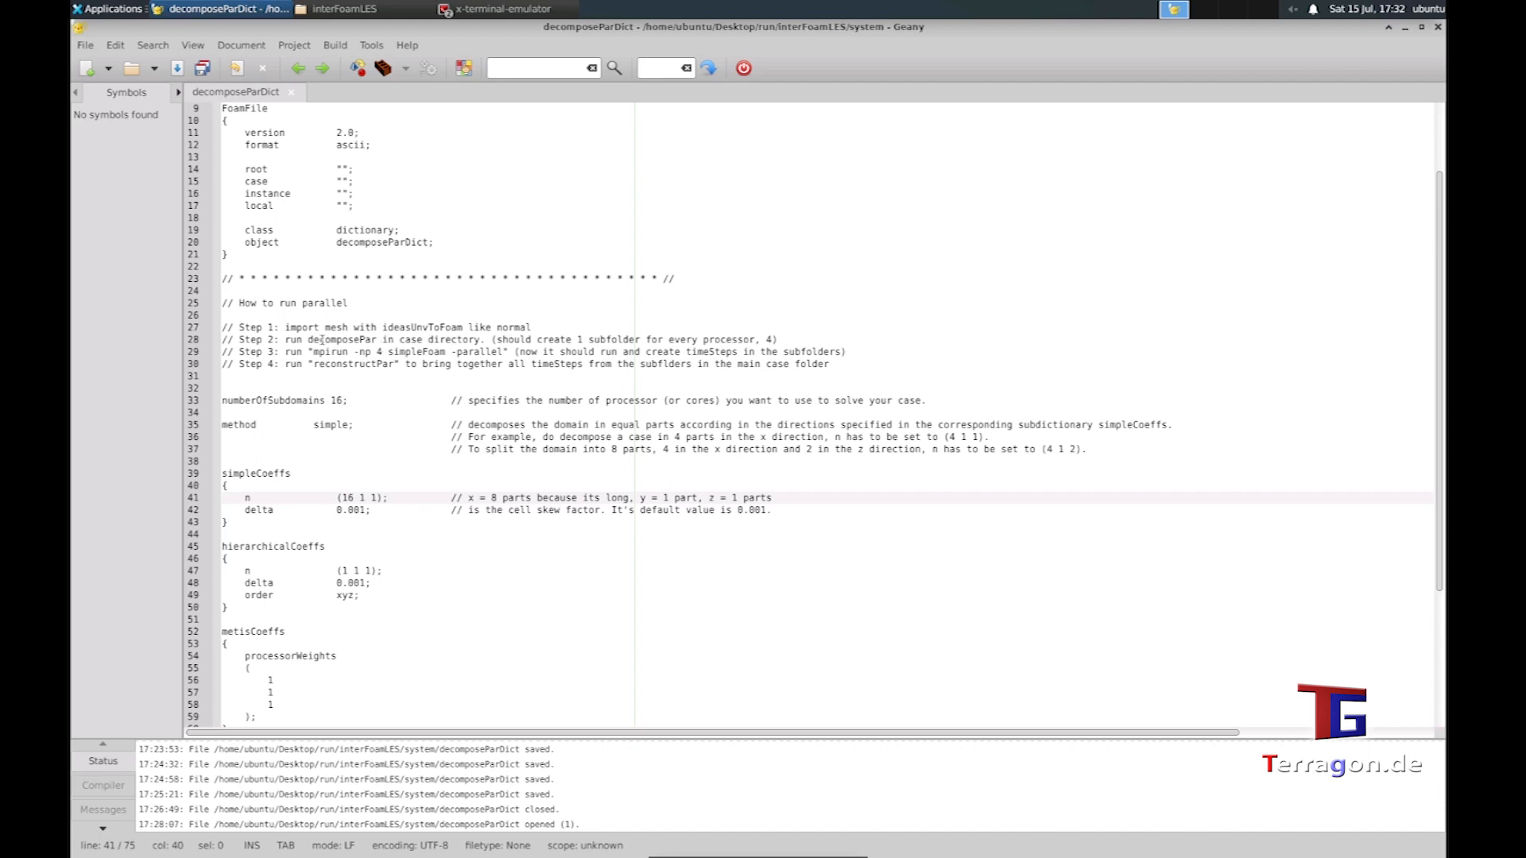
double_click(340, 340)
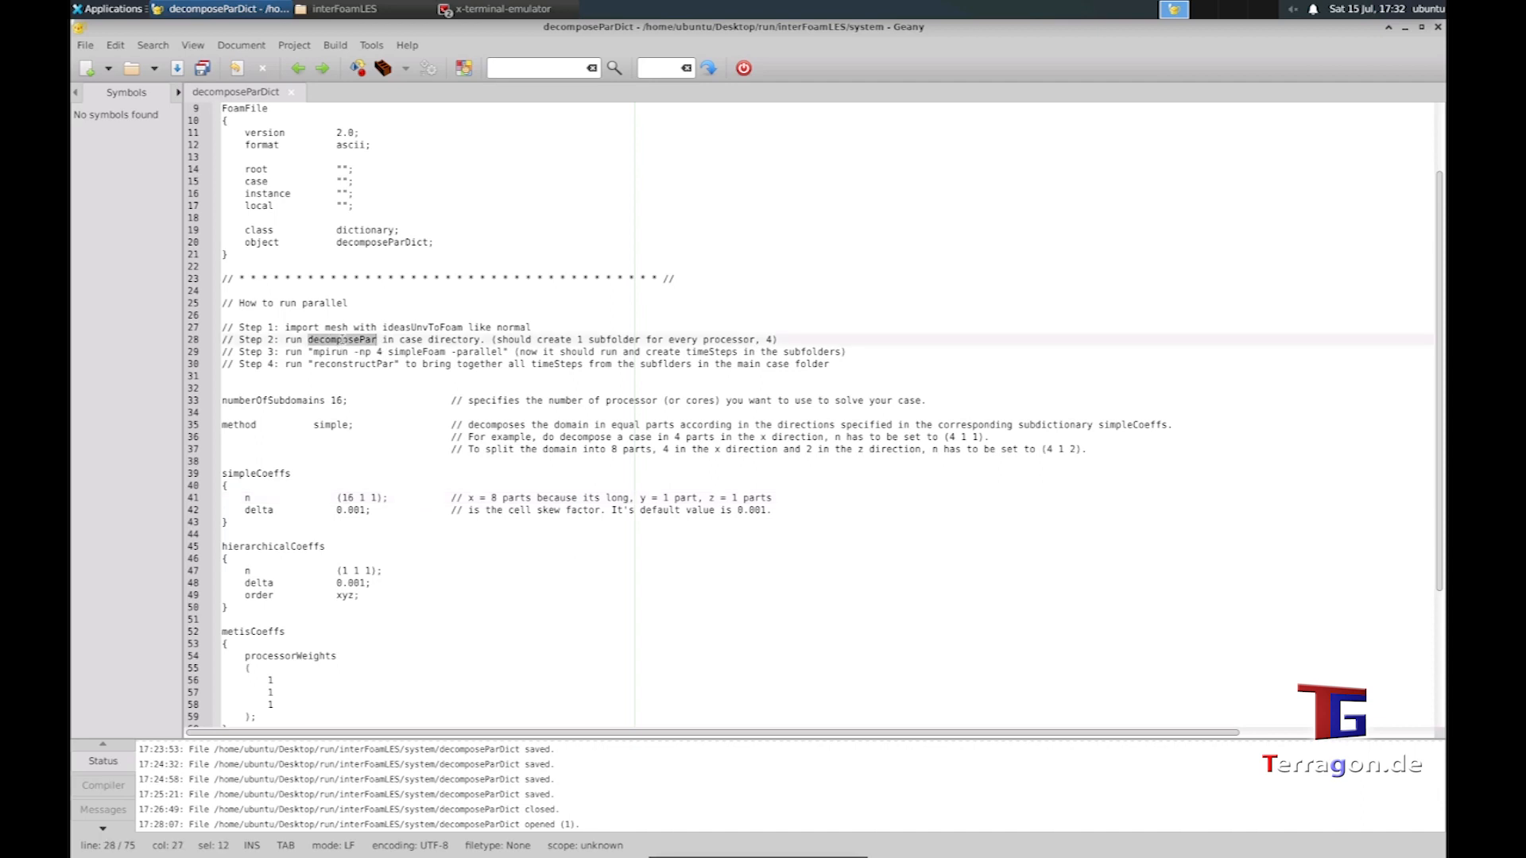
mouse_move(1275, 814)
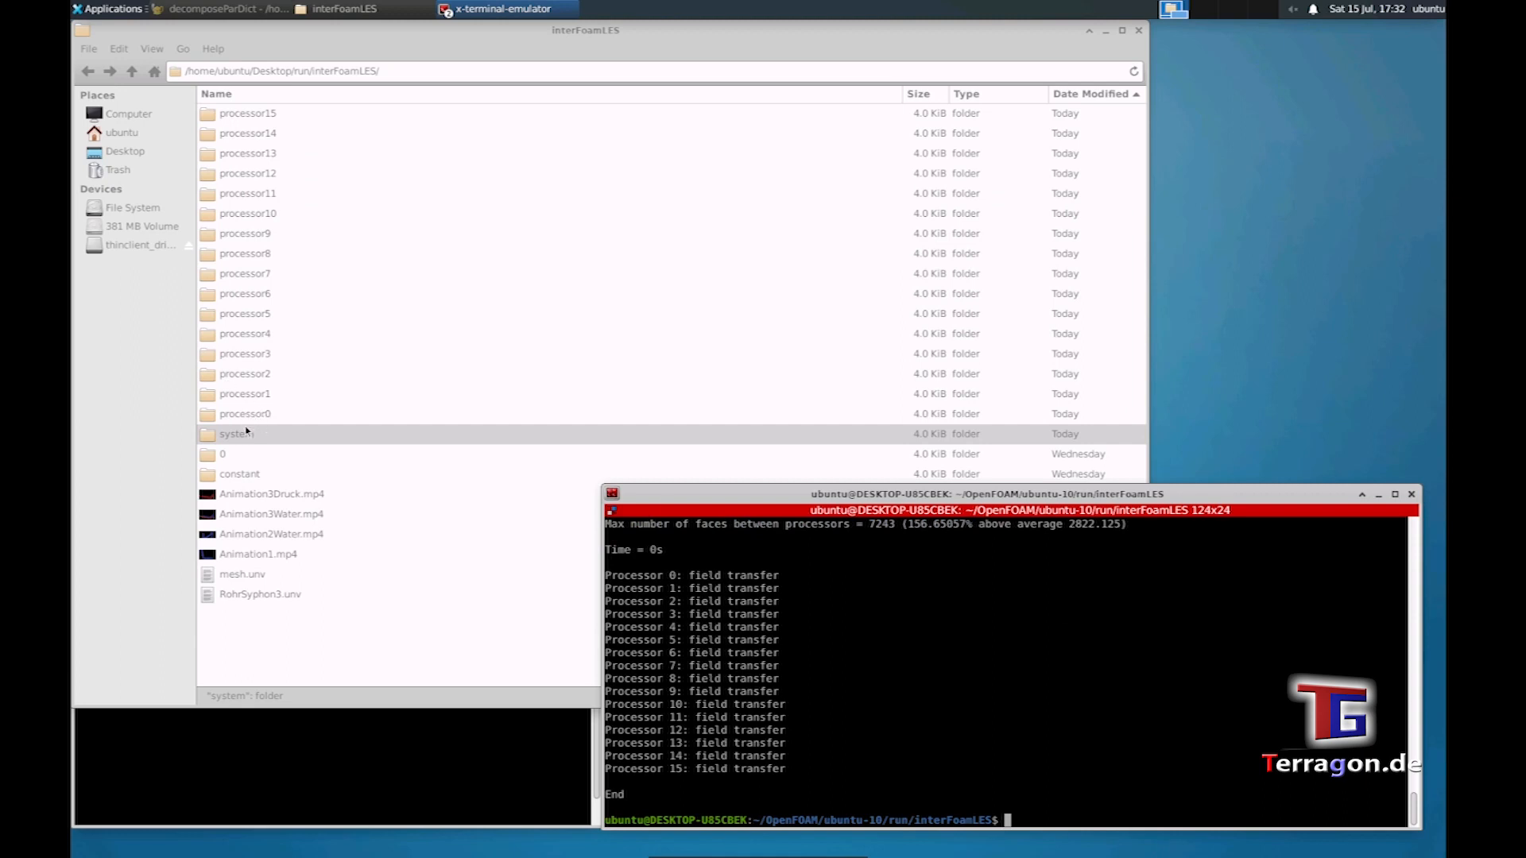
mouse_move(233, 114)
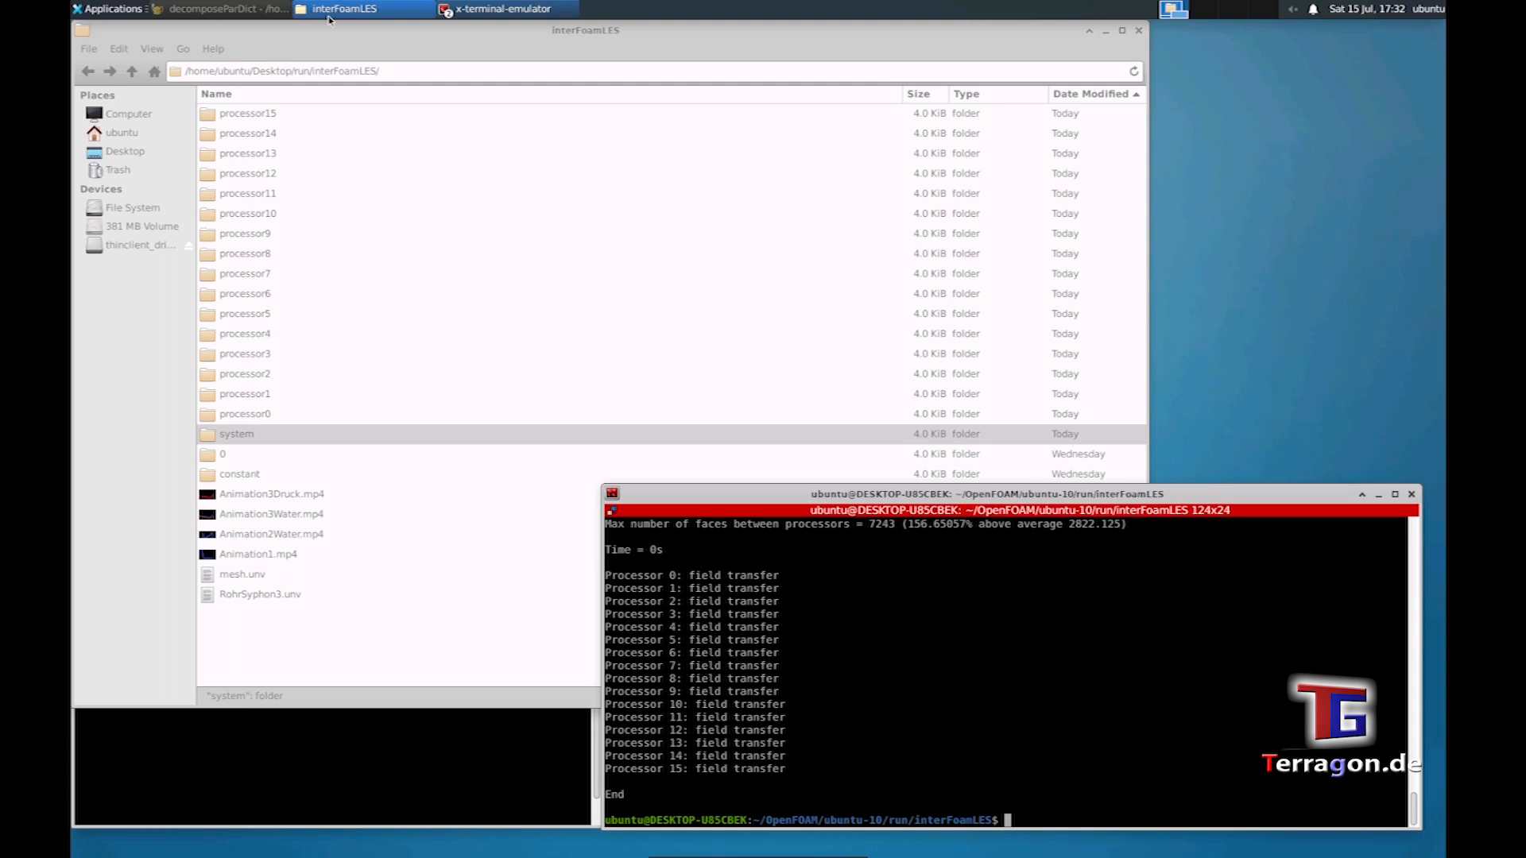
- Rewrite the Step 3 run command as interFoam in place of simpleFoam
click(224, 9)
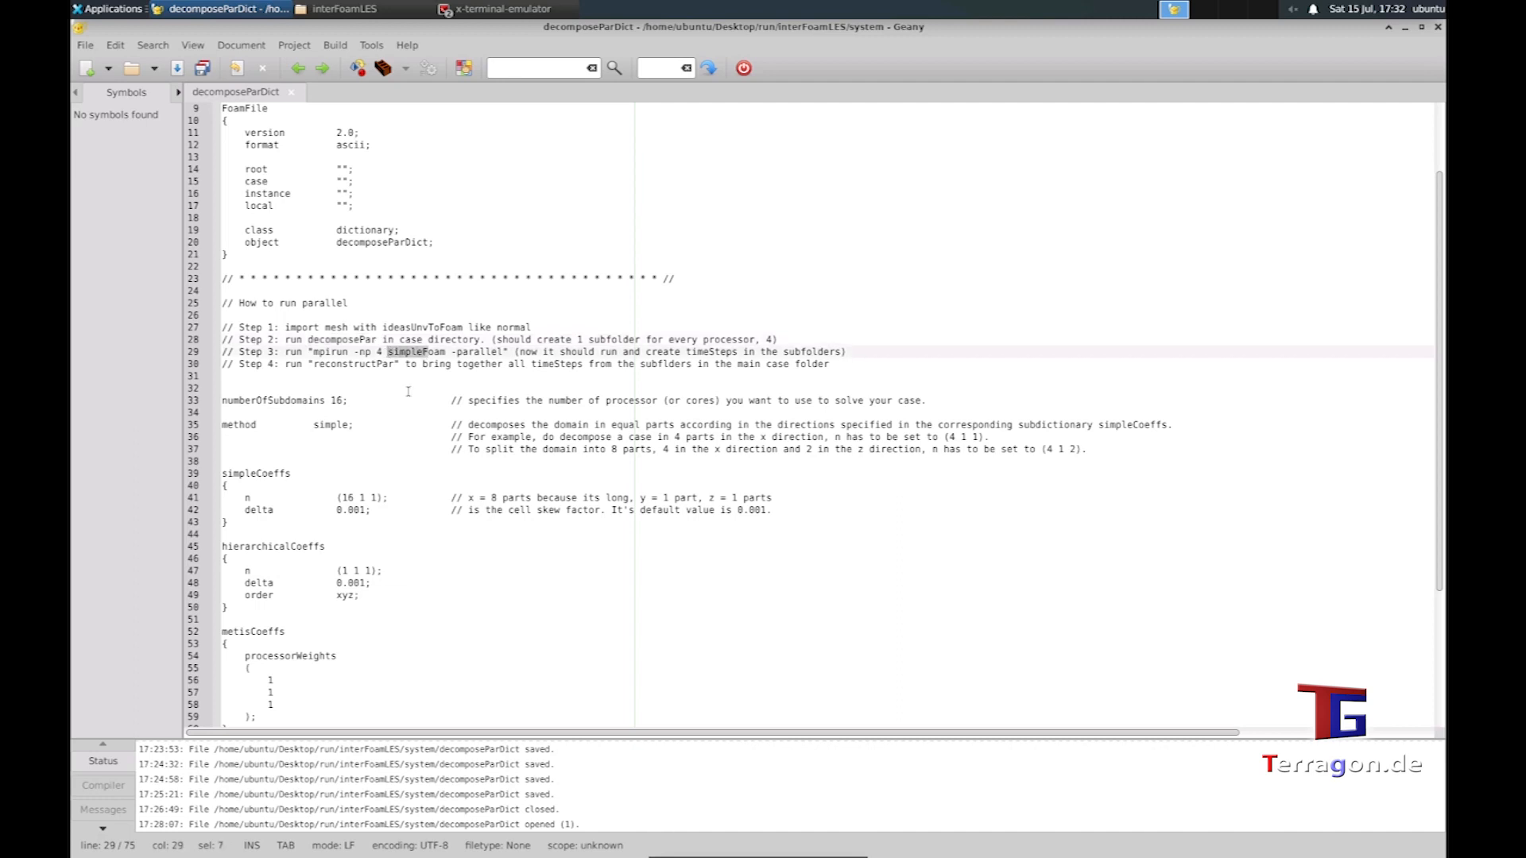
text(interoam)
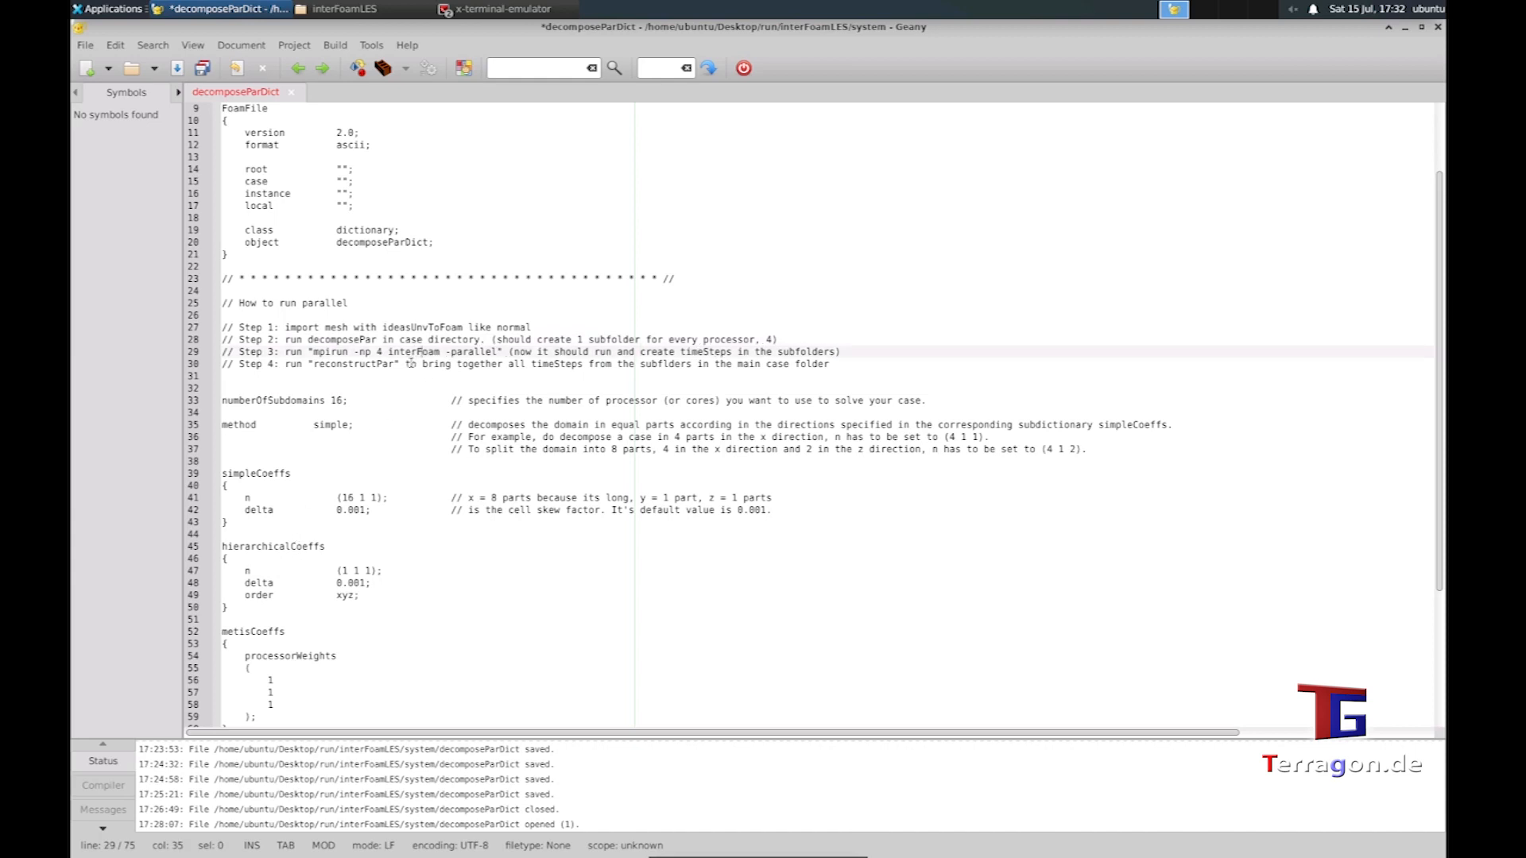
click(409, 363)
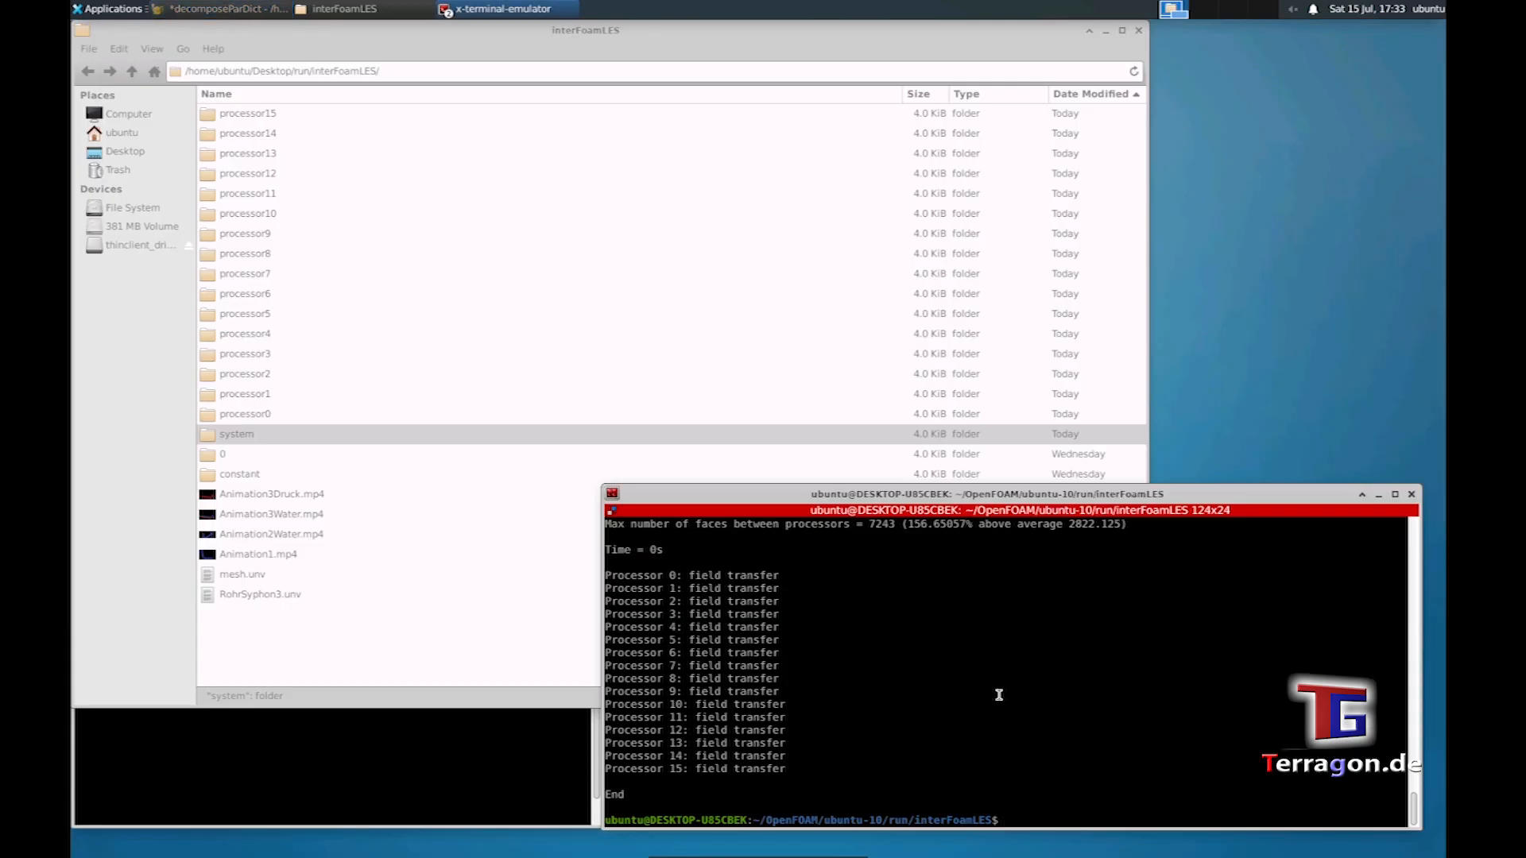
- Launch 'mpirun -np 16 interFoam -parallel' in the terminal
text(mpirun -np 16 interFoam -parallel)
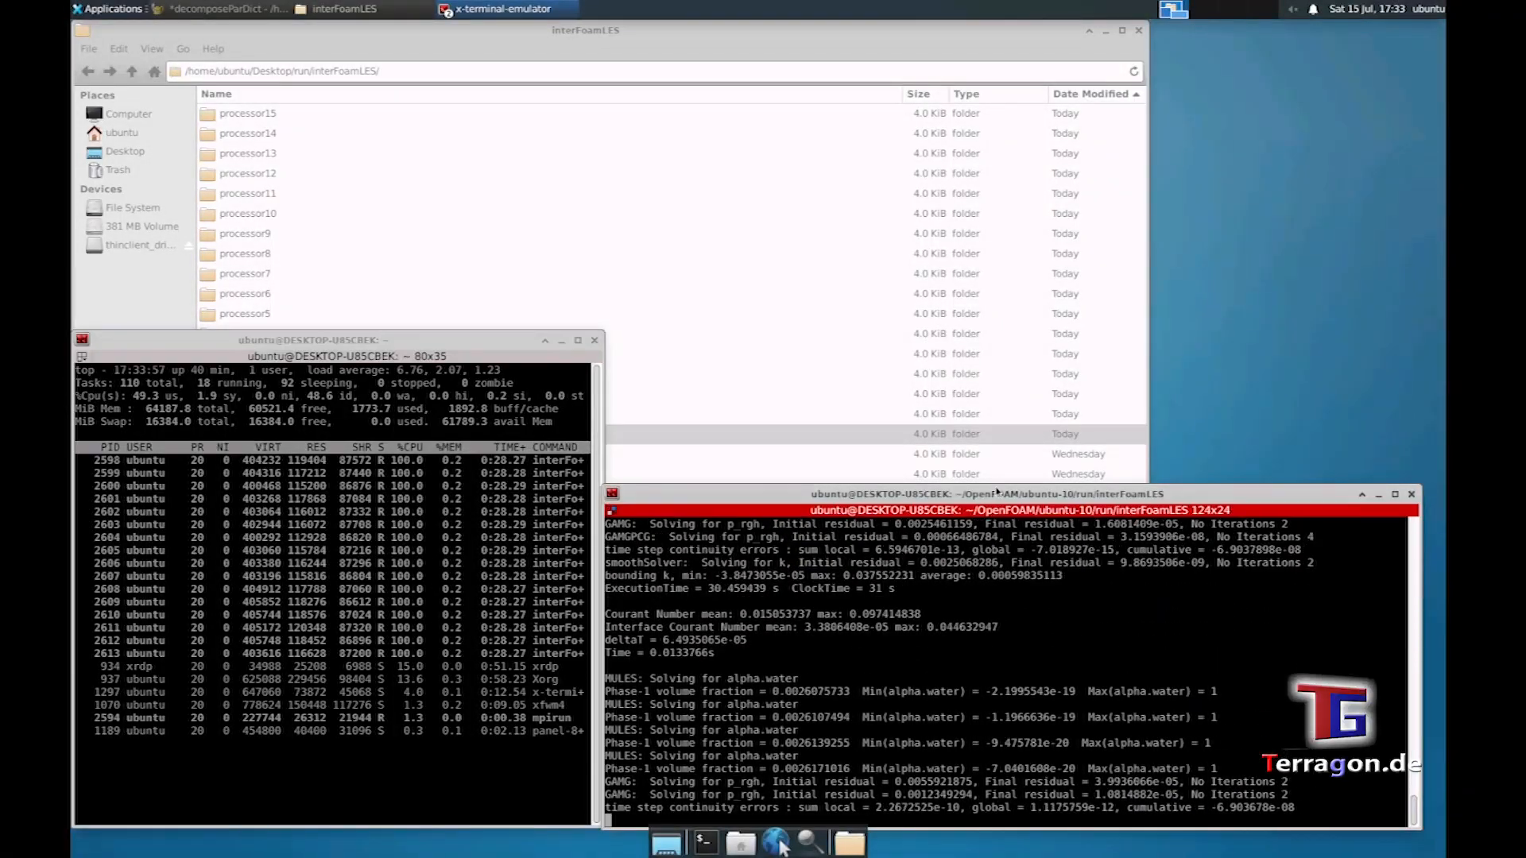
click(248, 174)
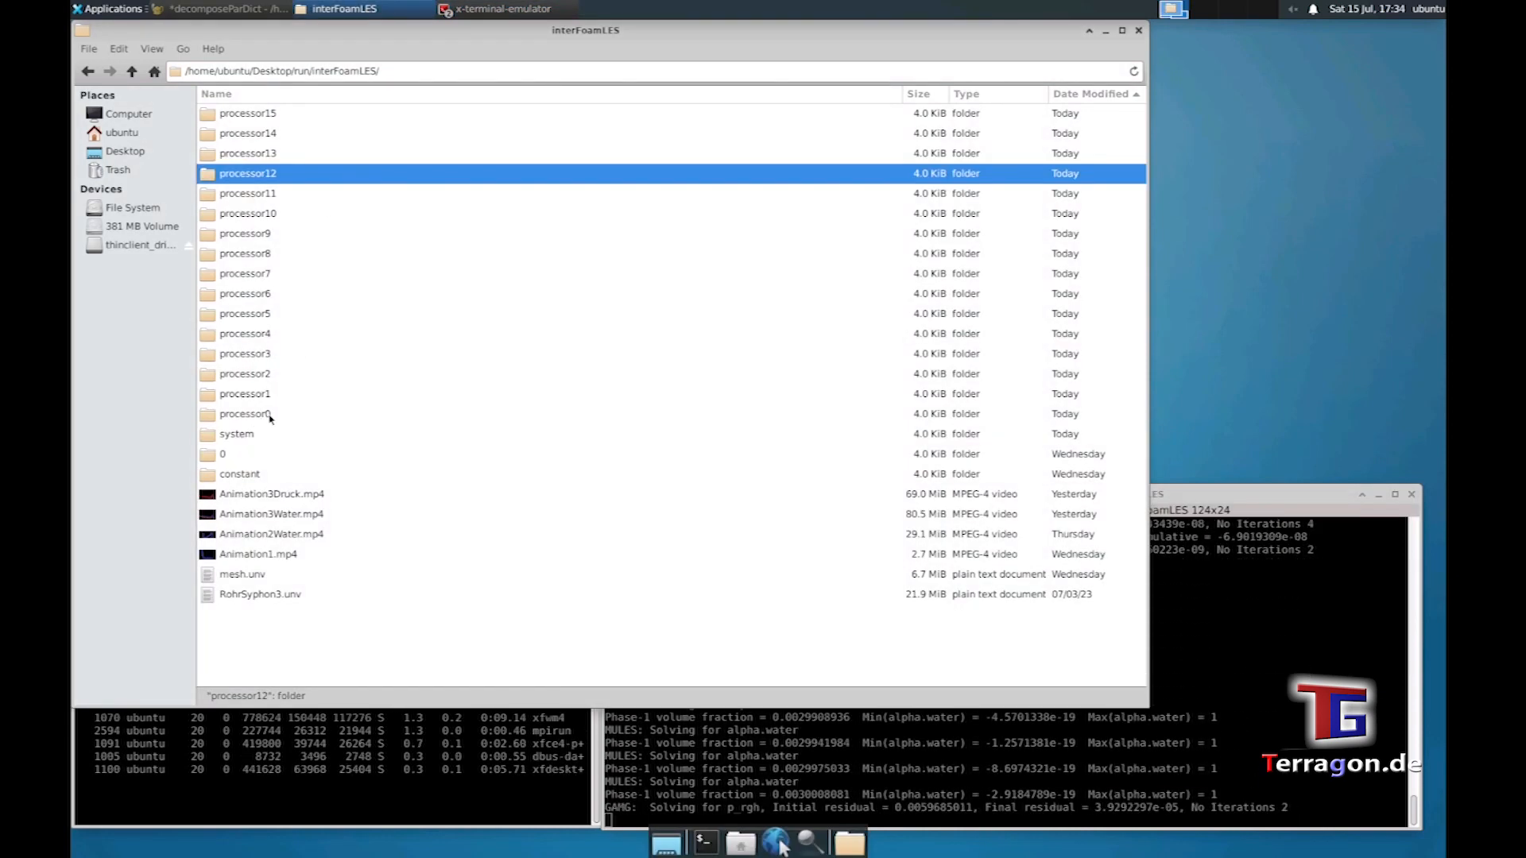
double_click(245, 413)
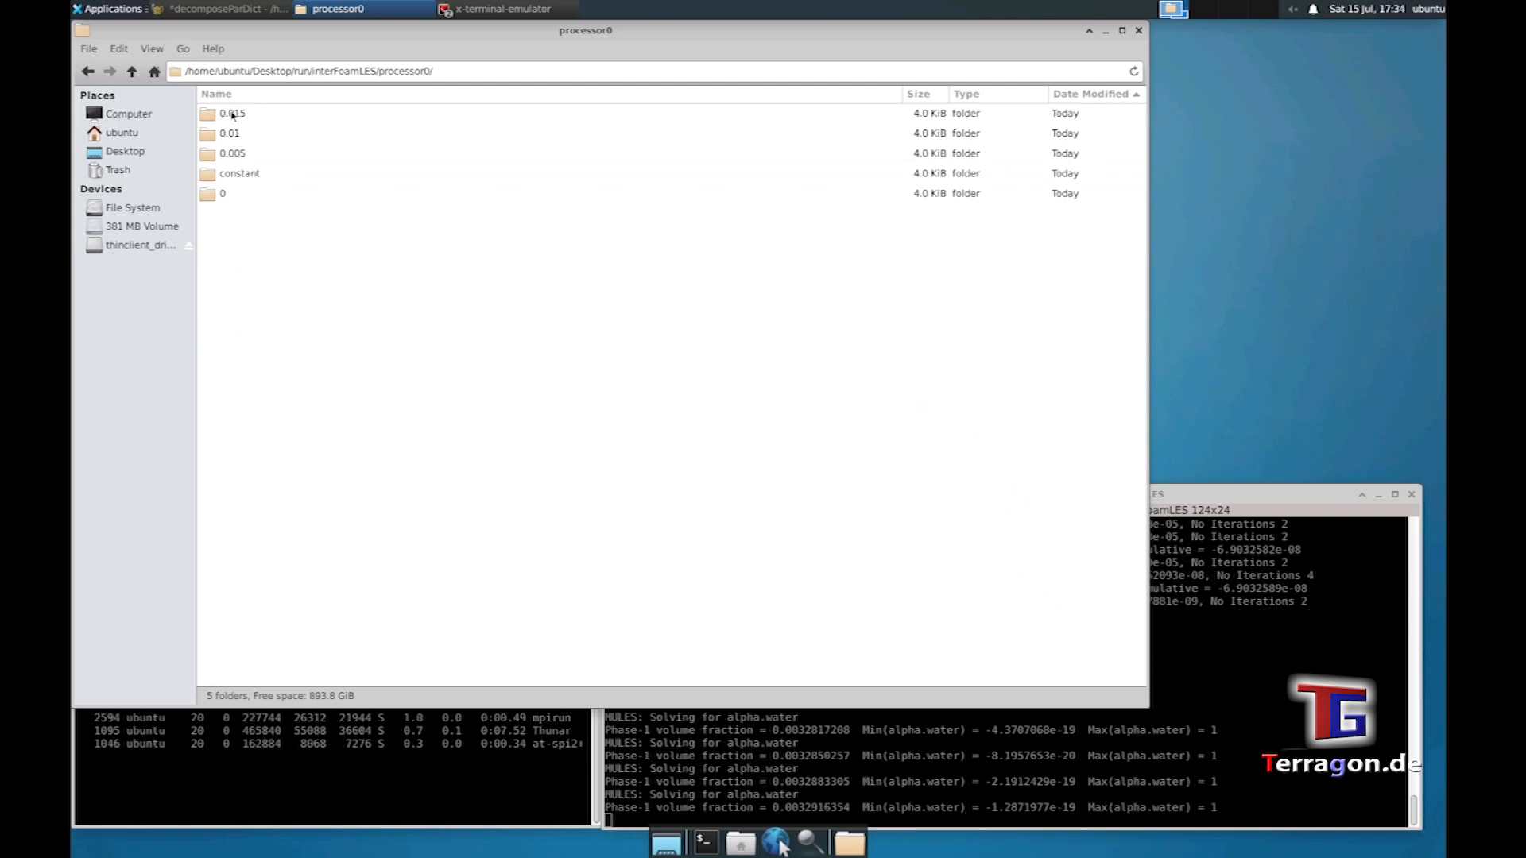
click(131, 70)
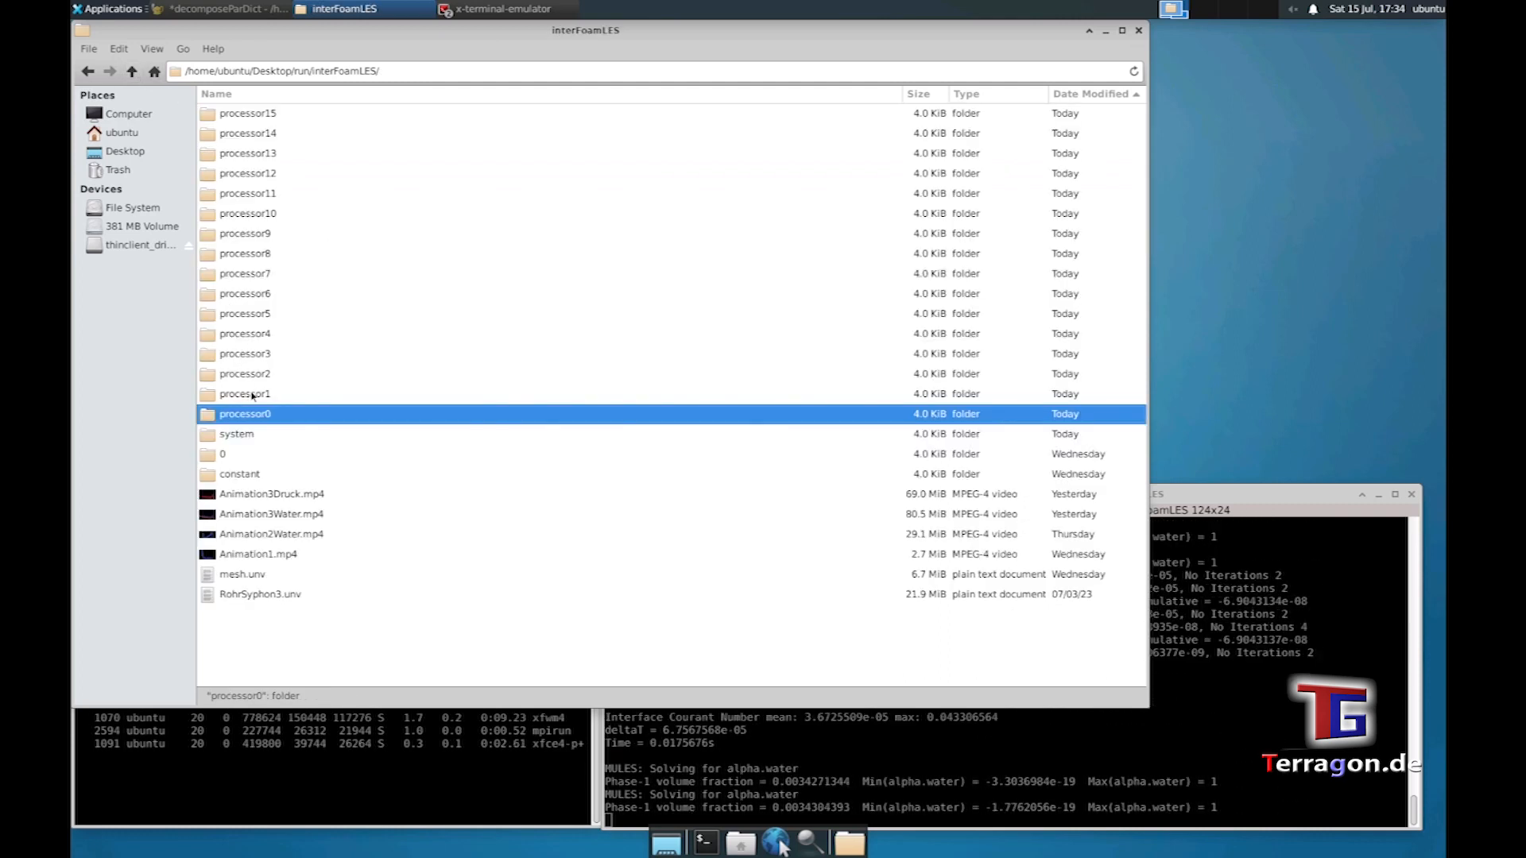
double_click(245, 393)
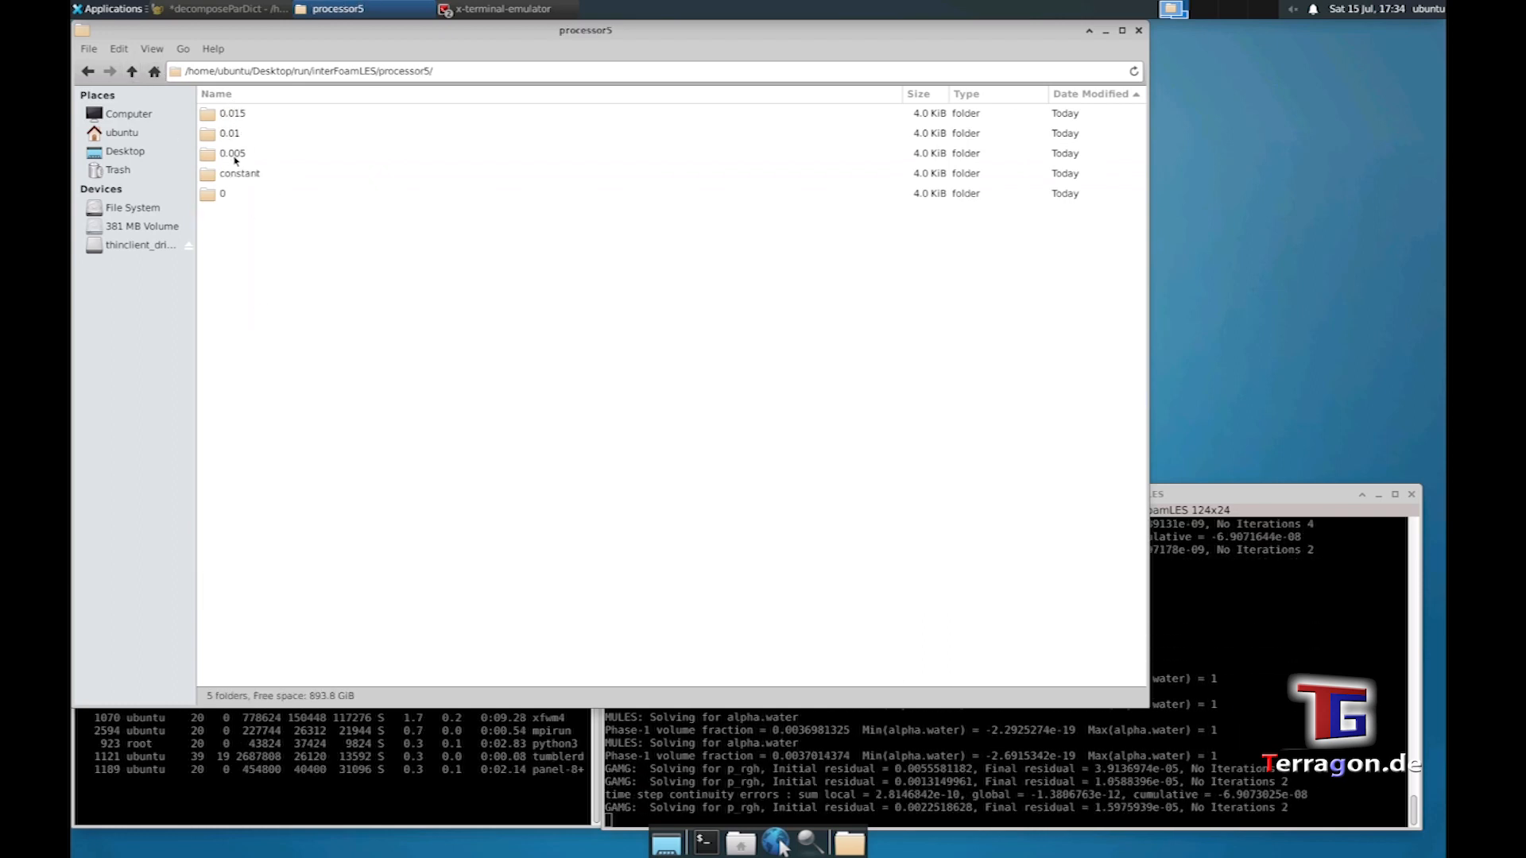
click(86, 70)
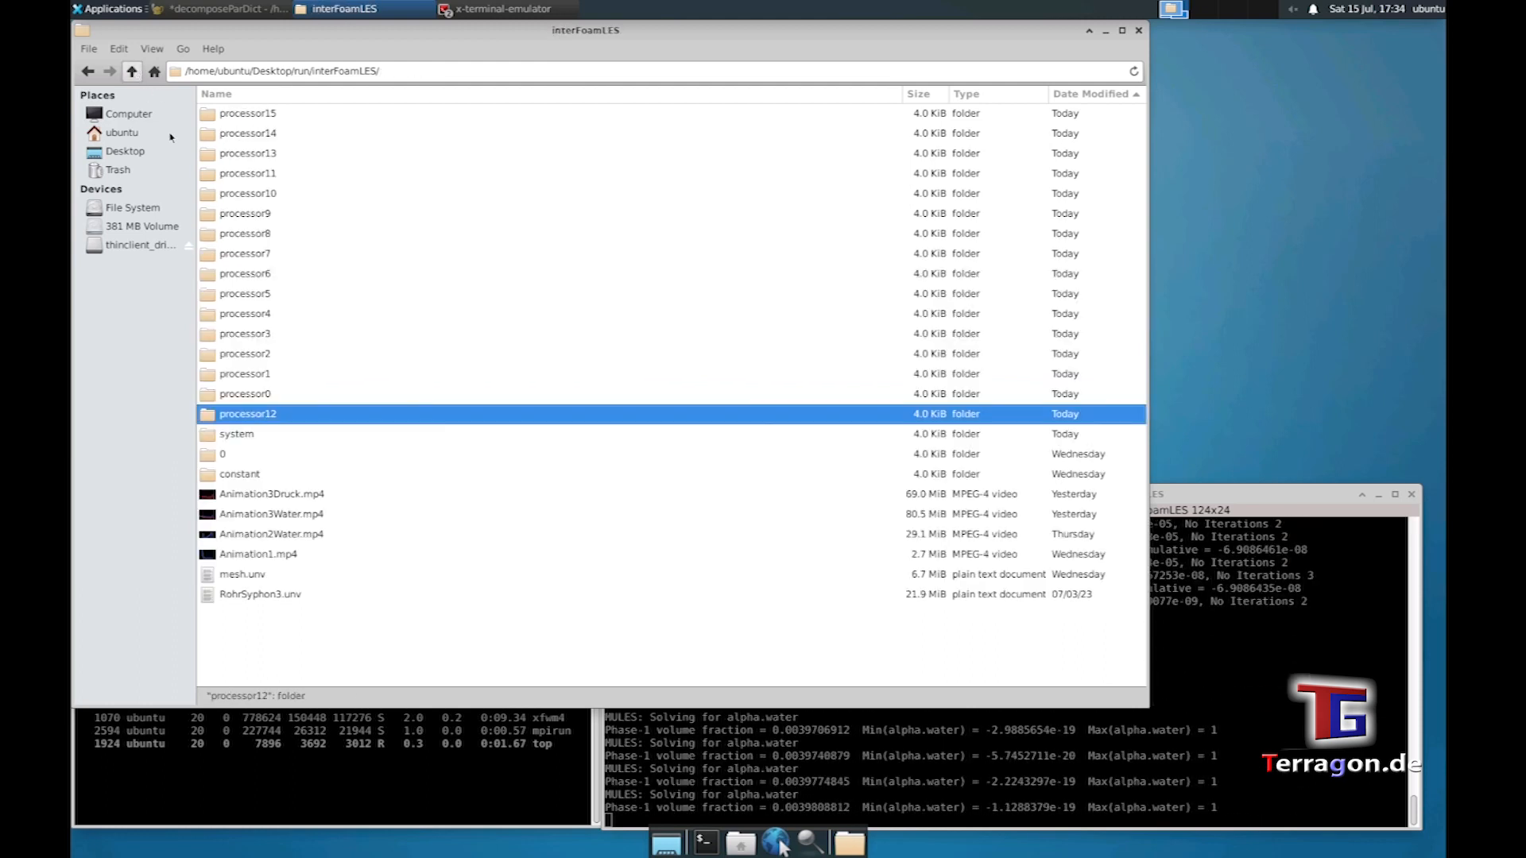
double_click(245, 274)
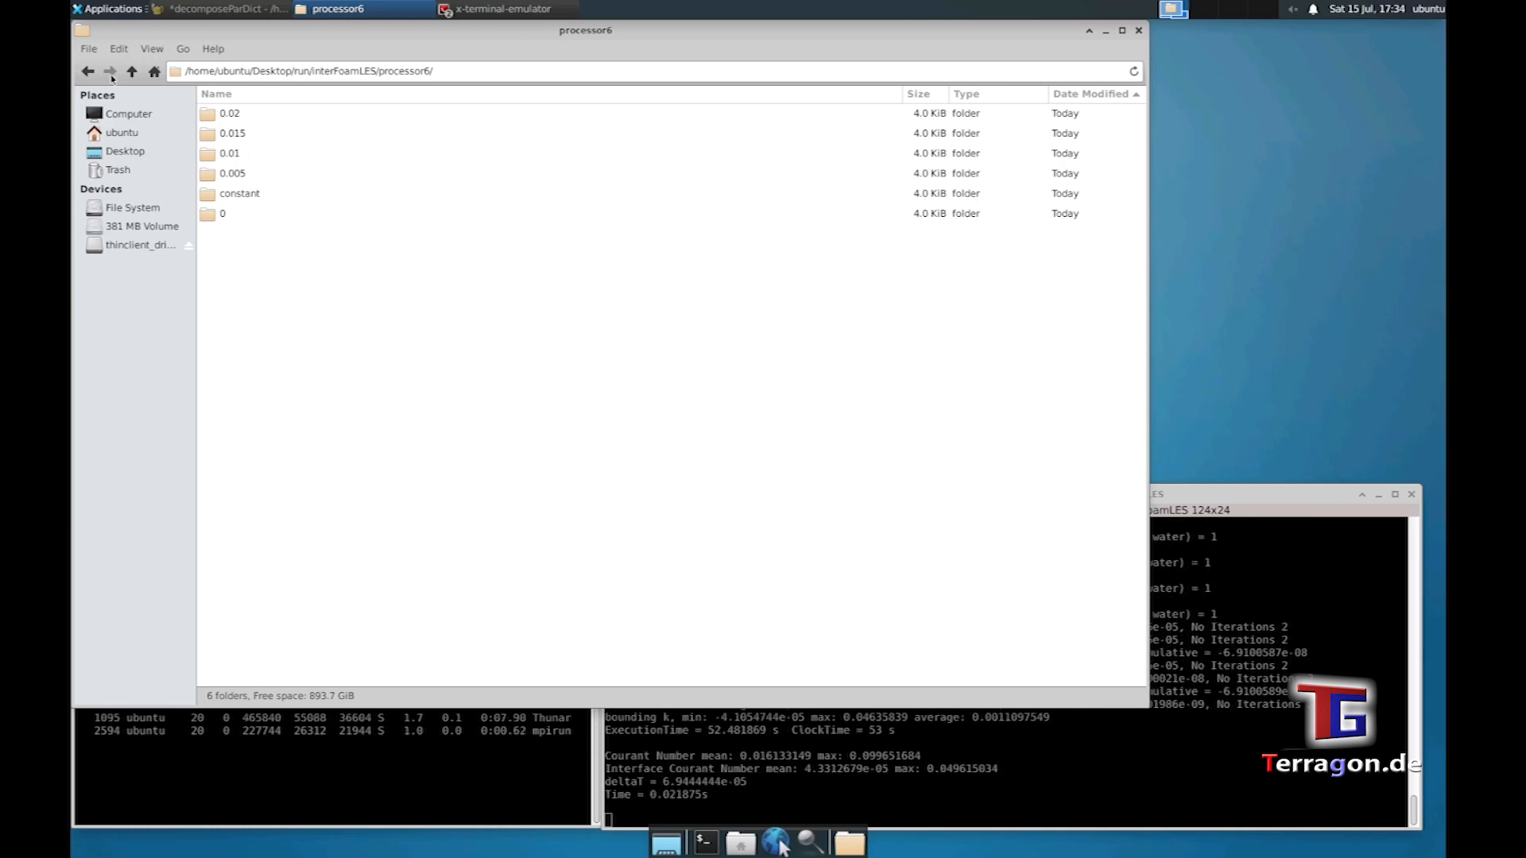
click(132, 72)
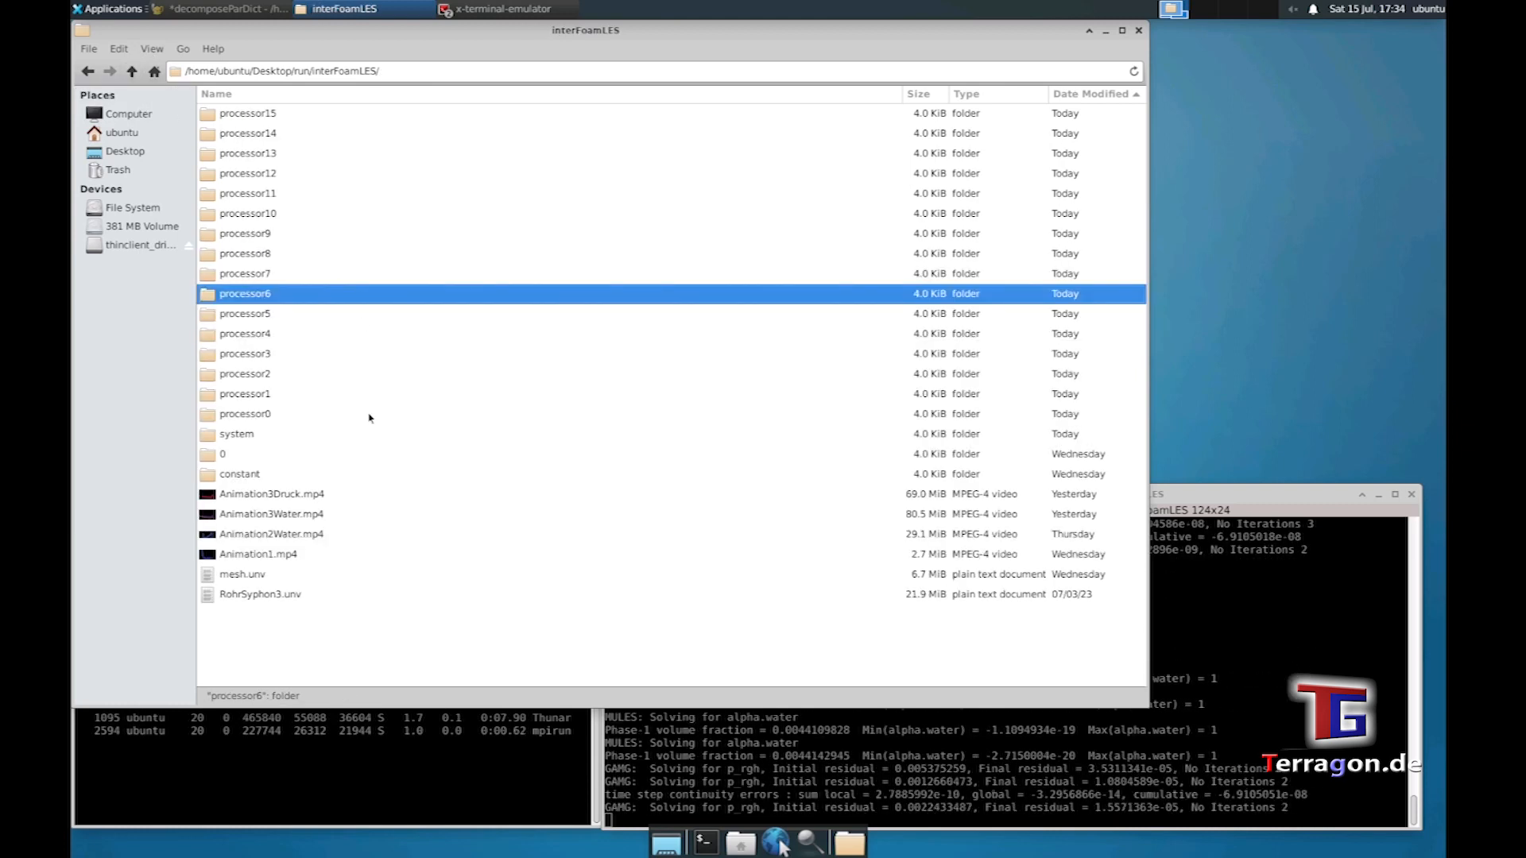
click(394, 625)
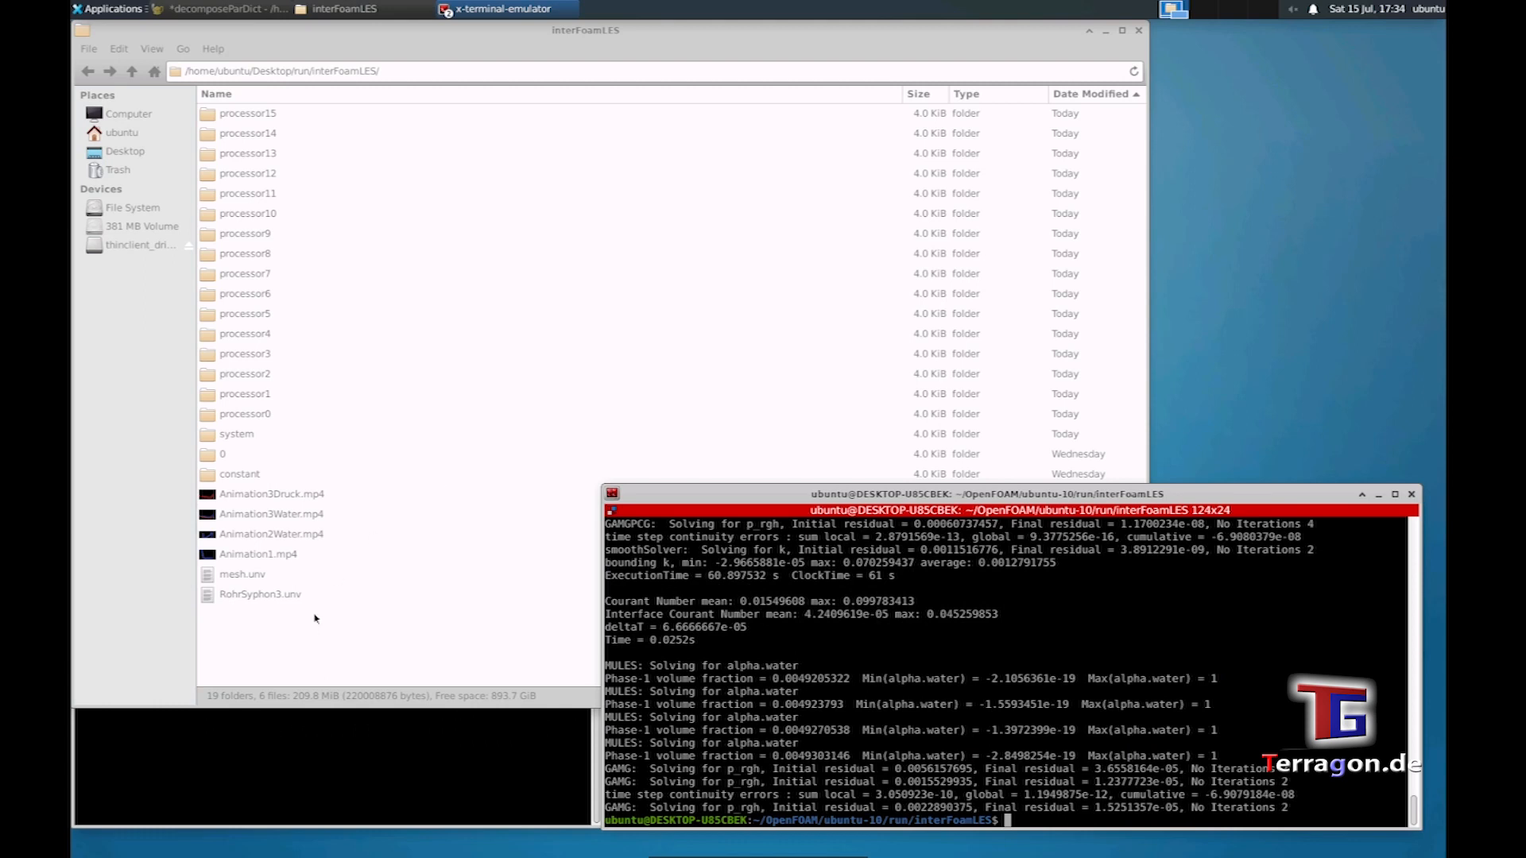
- Copy reconstructPar from the Step 4 note and paste it into the terminal to run
click(223, 10)
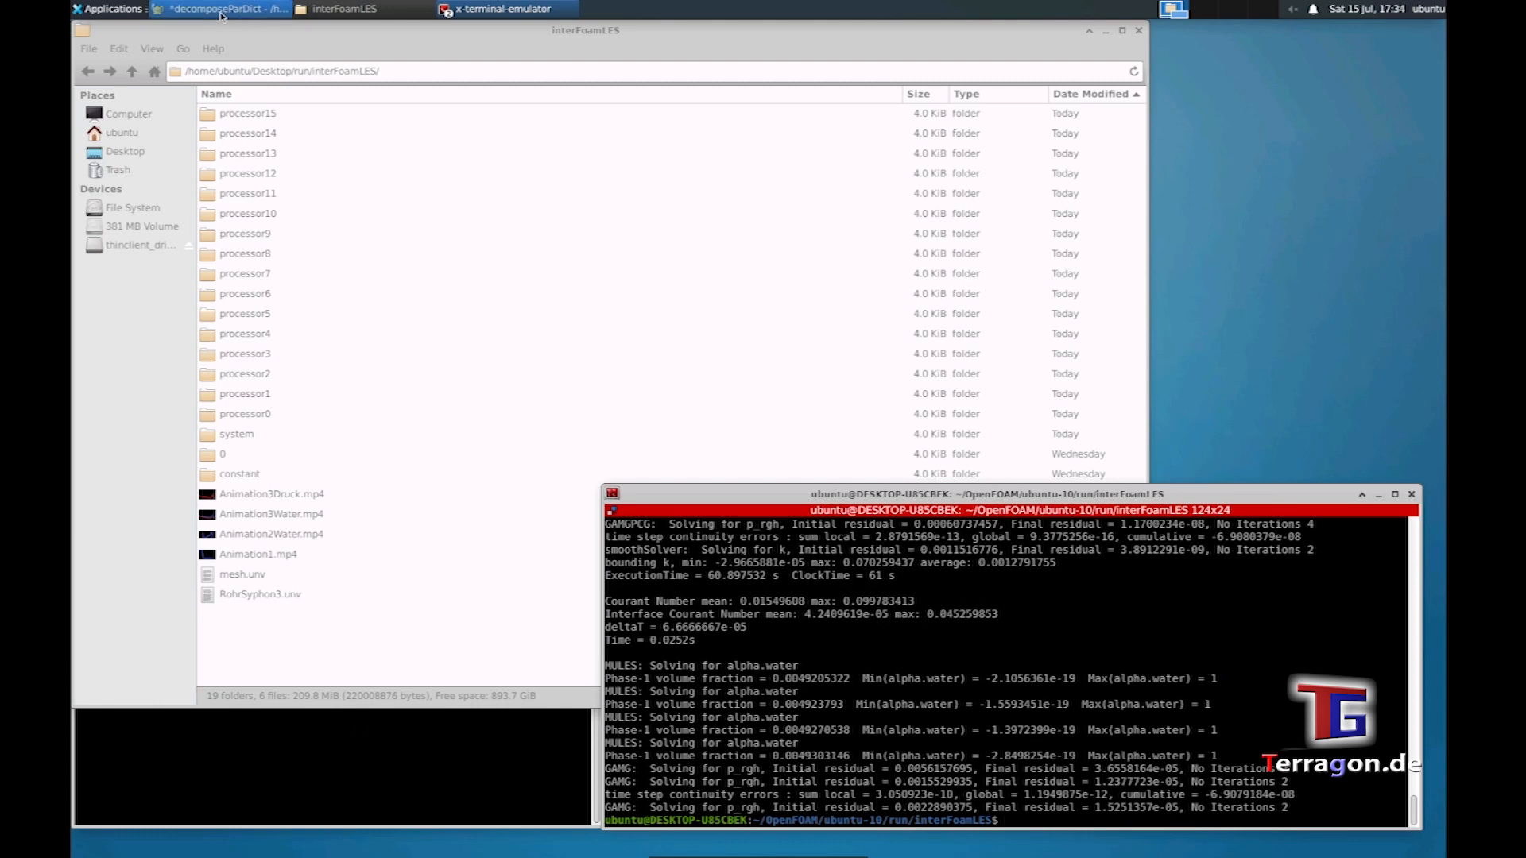
click(225, 9)
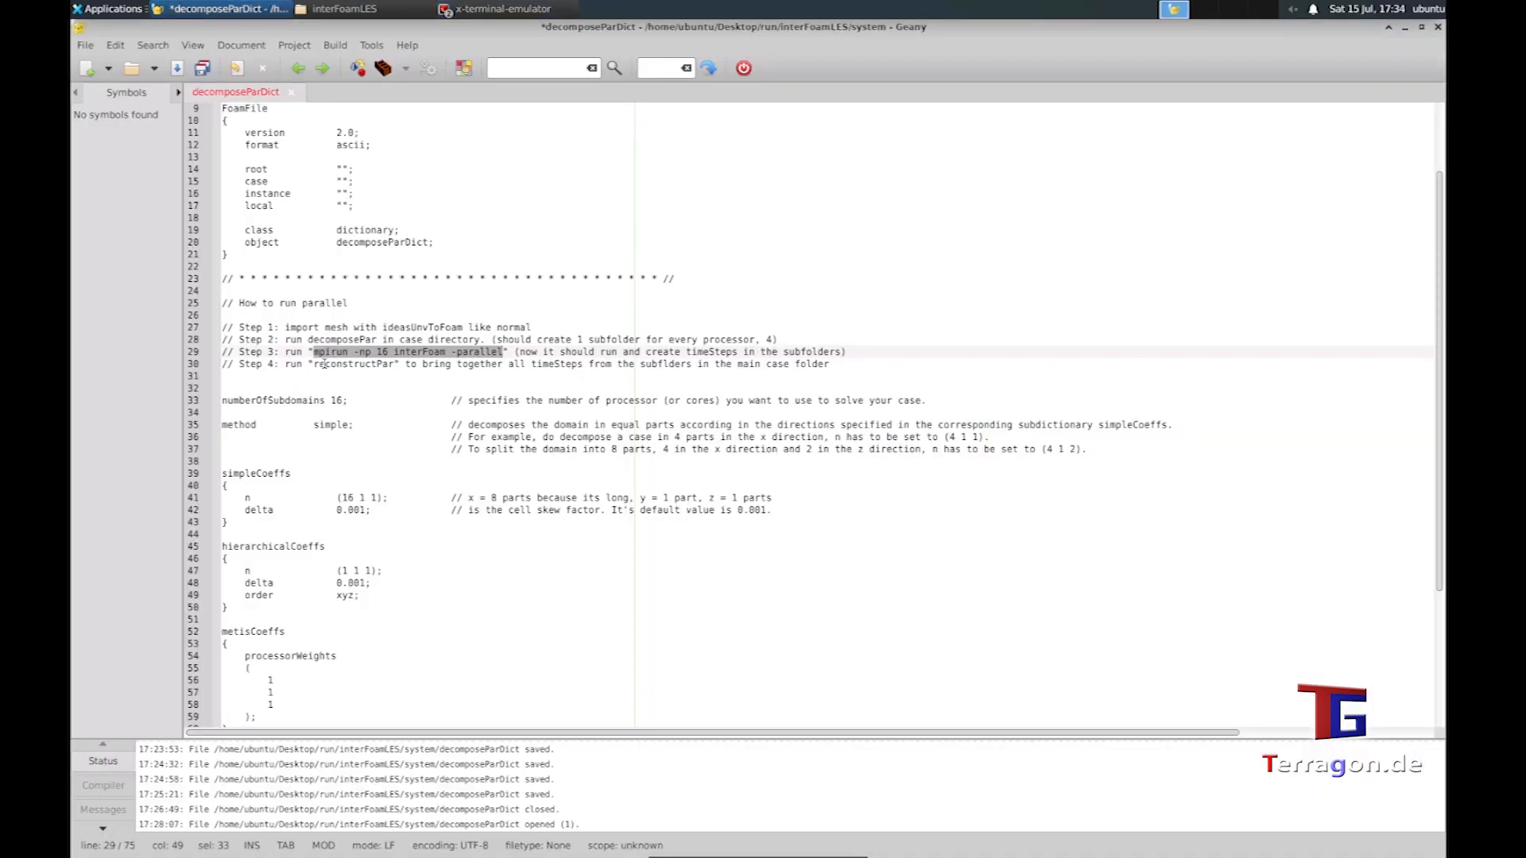
double_click(355, 362)
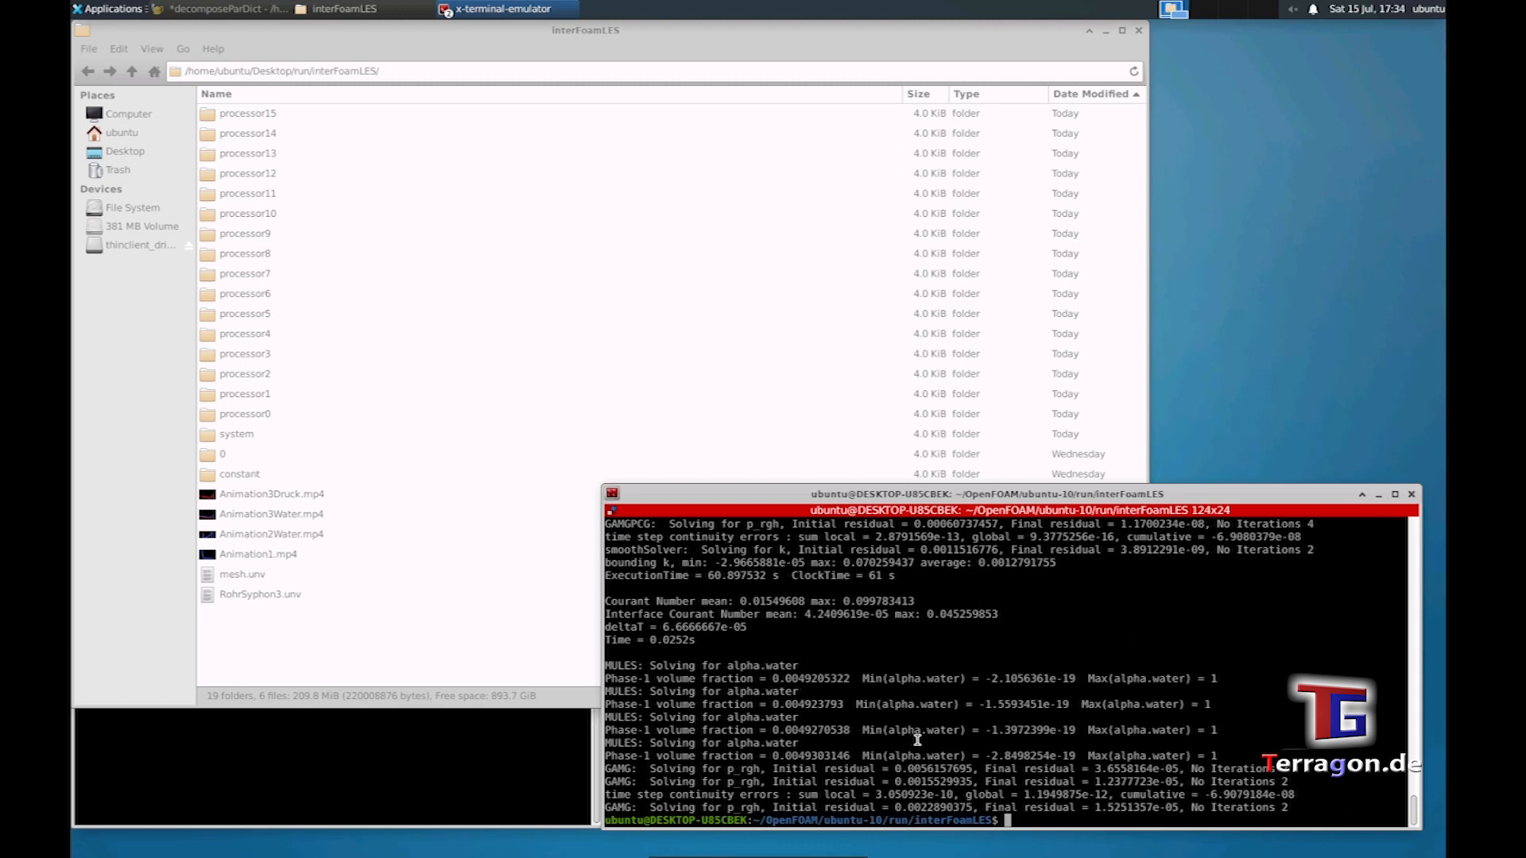
right_click(916, 740)
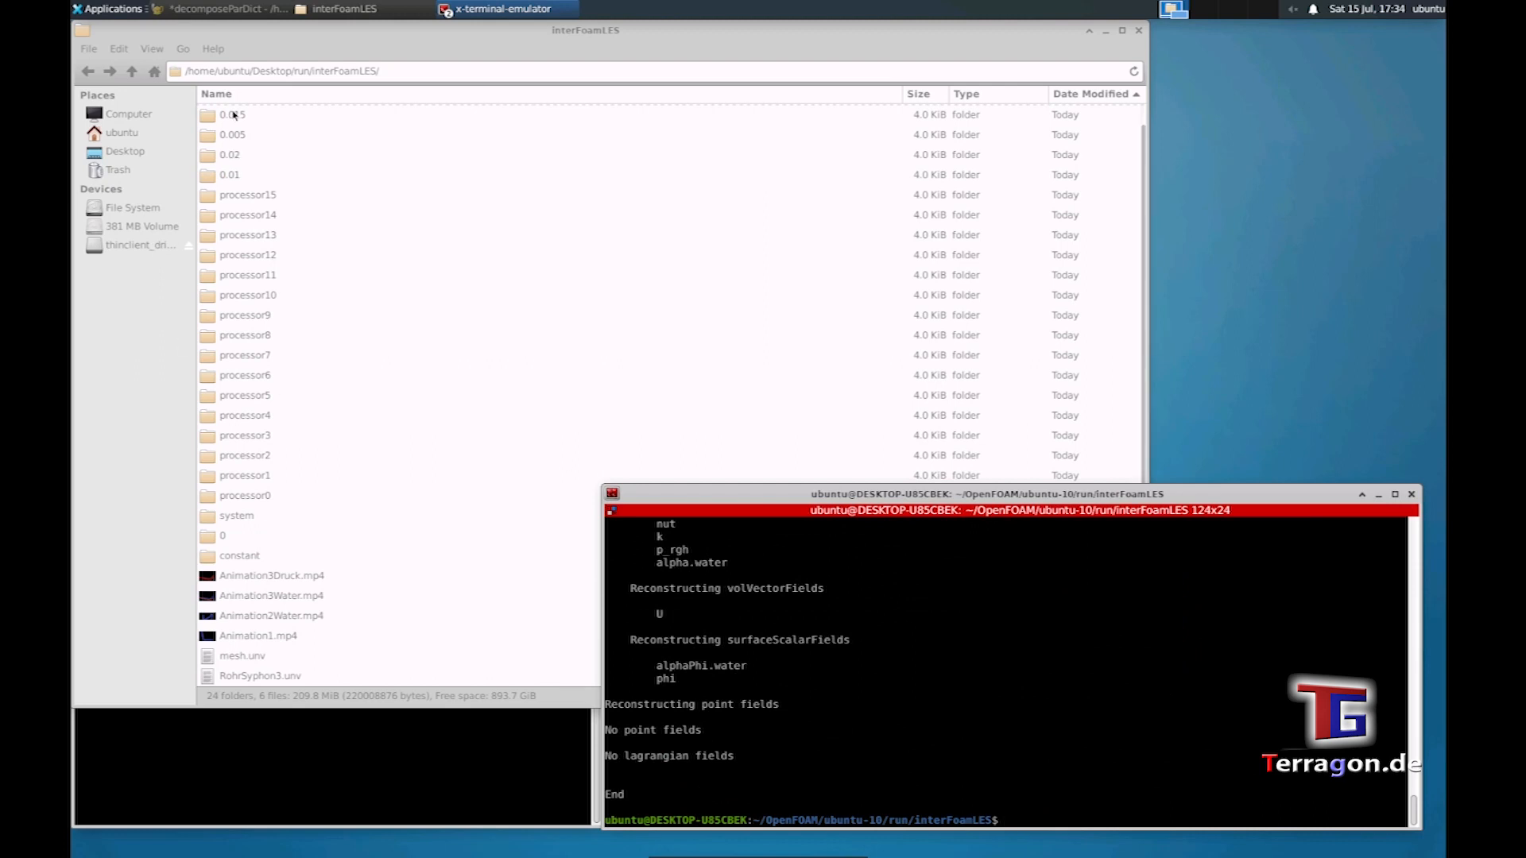
- Check the reconstructed time folders 0.005 and 0.025 in the case directory
click(234, 153)
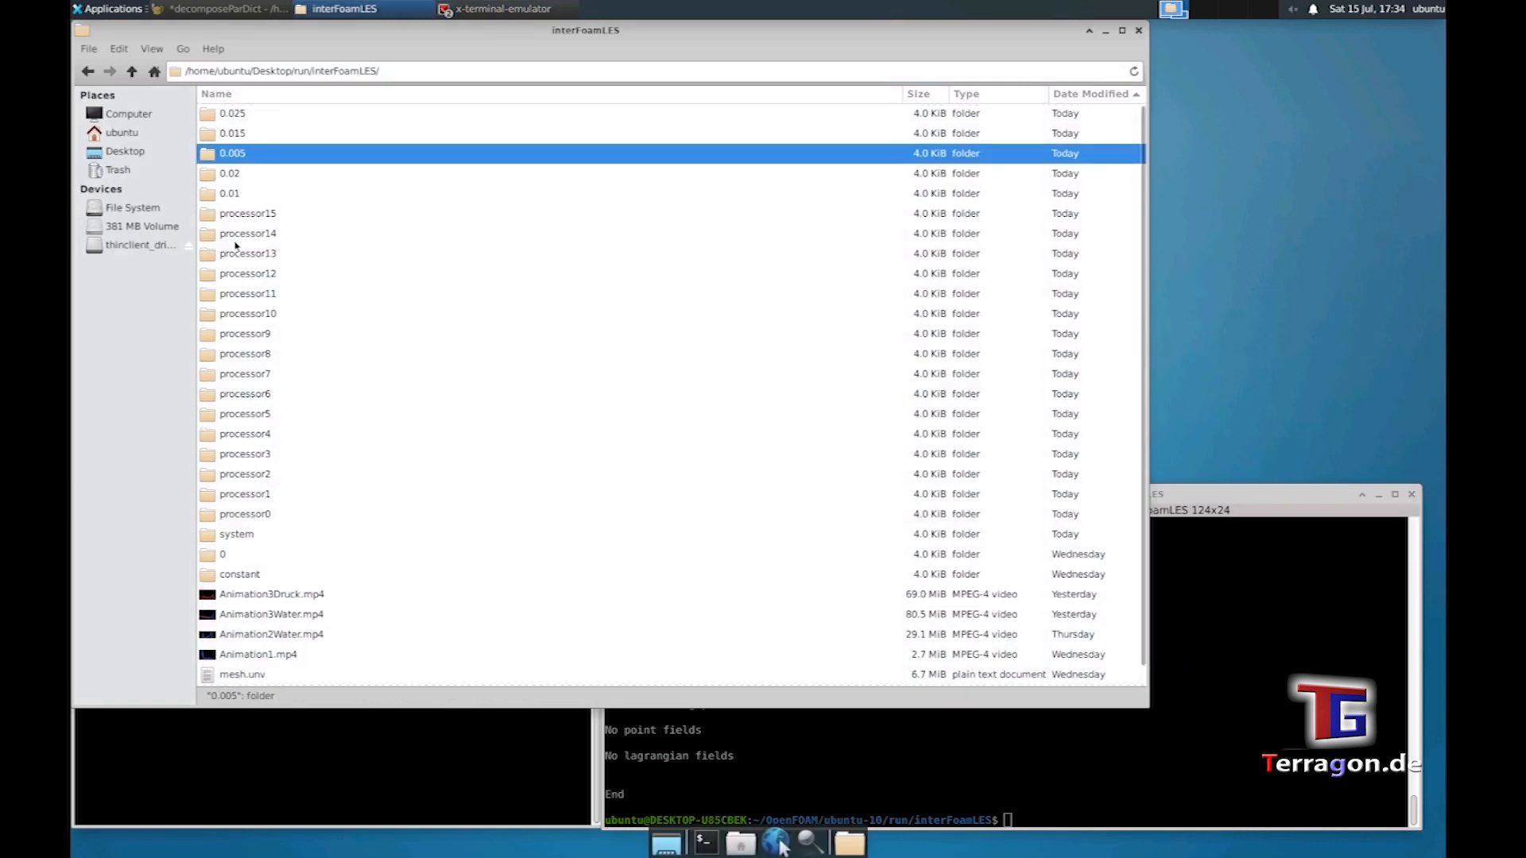
click(232, 113)
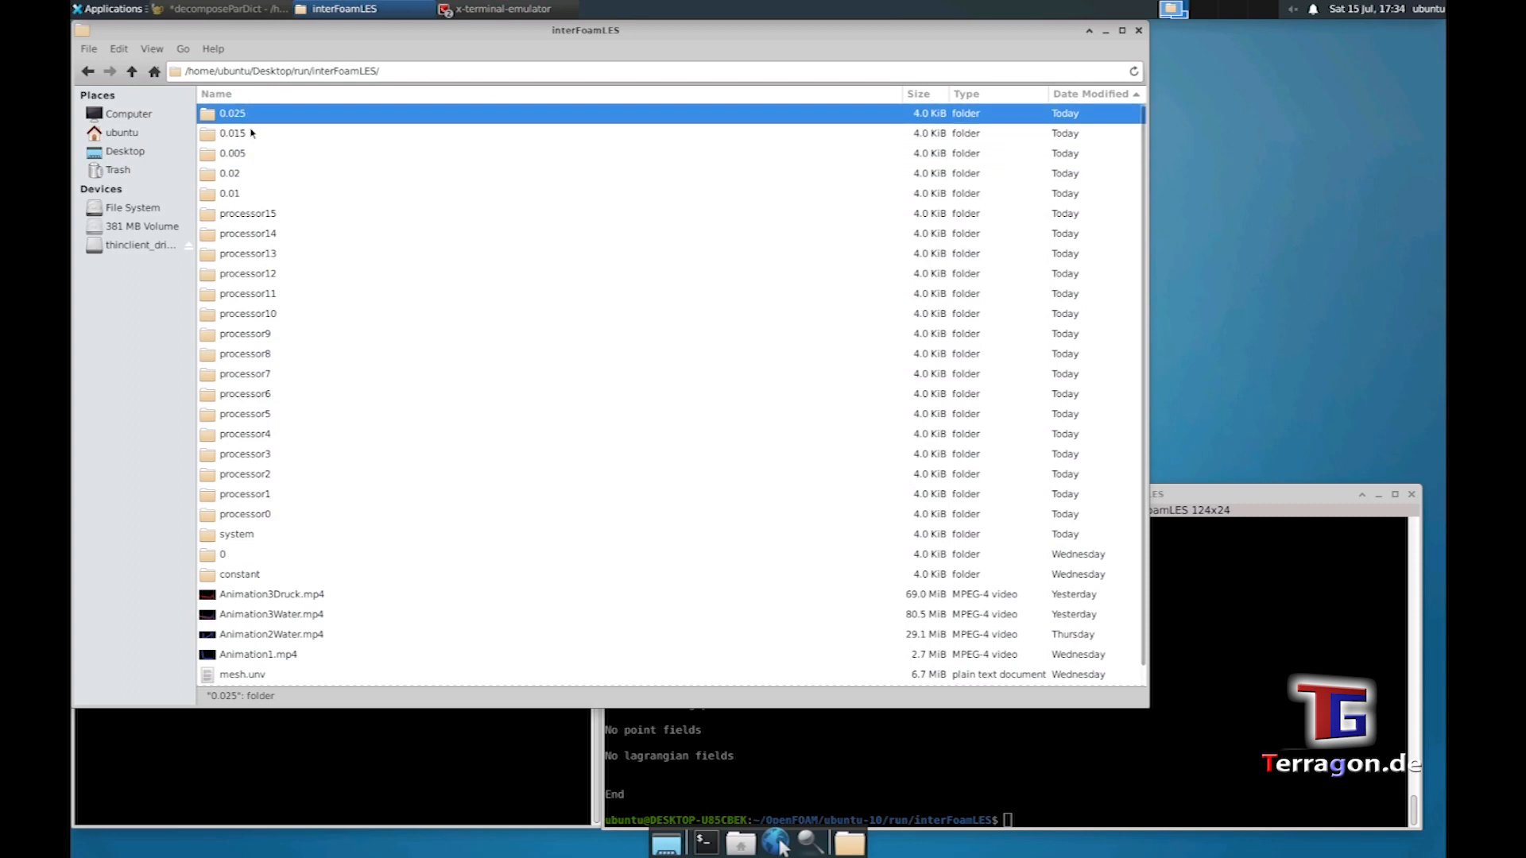
mouse_move(651, 547)
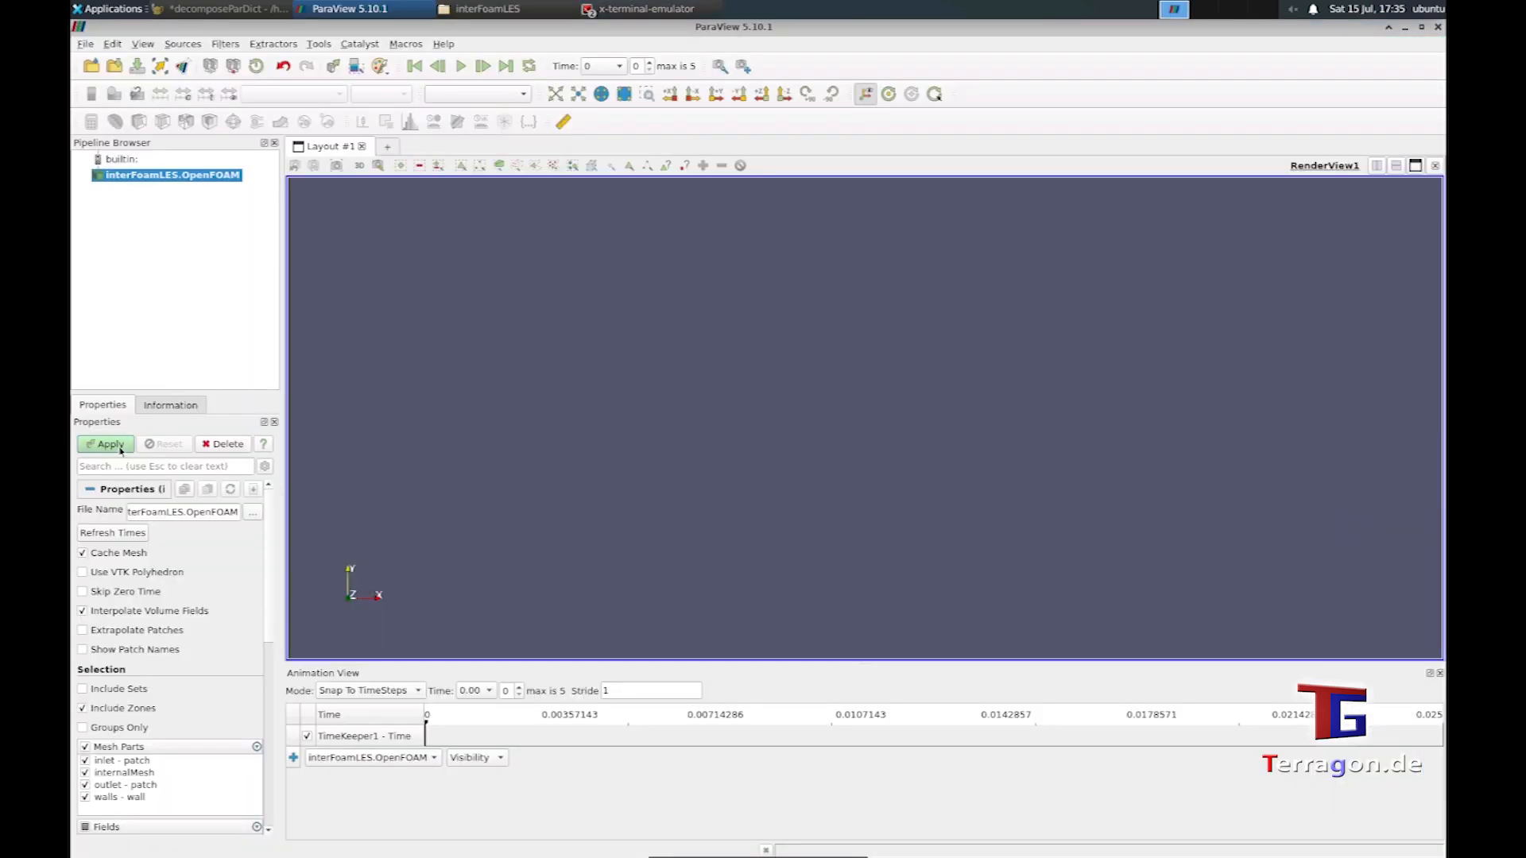
- Apply the case, colour the pipe by alpha.water and advance to the final time 0.025
click(109, 444)
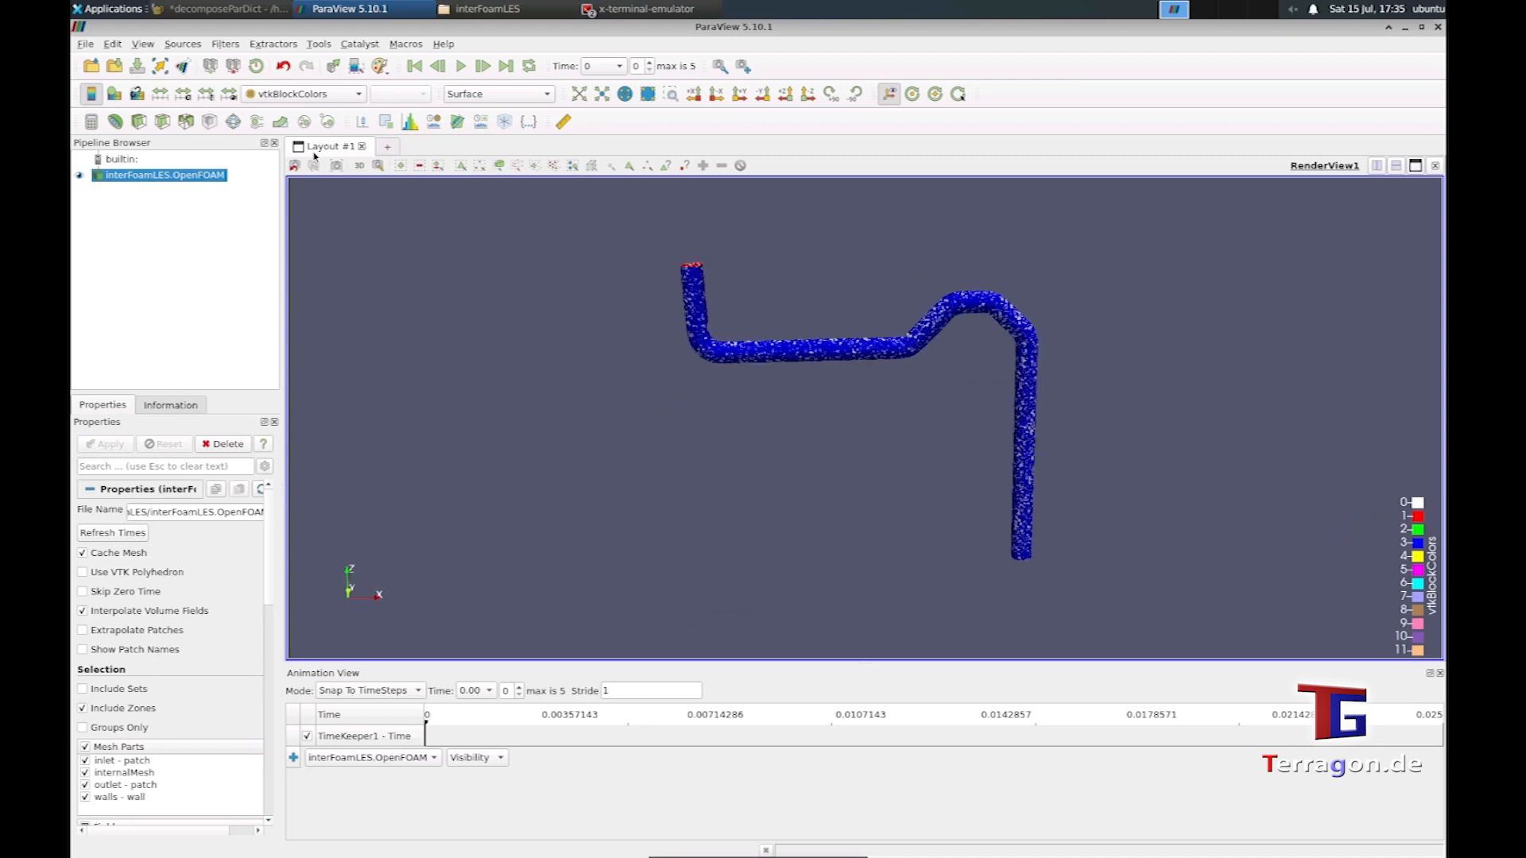
click(305, 94)
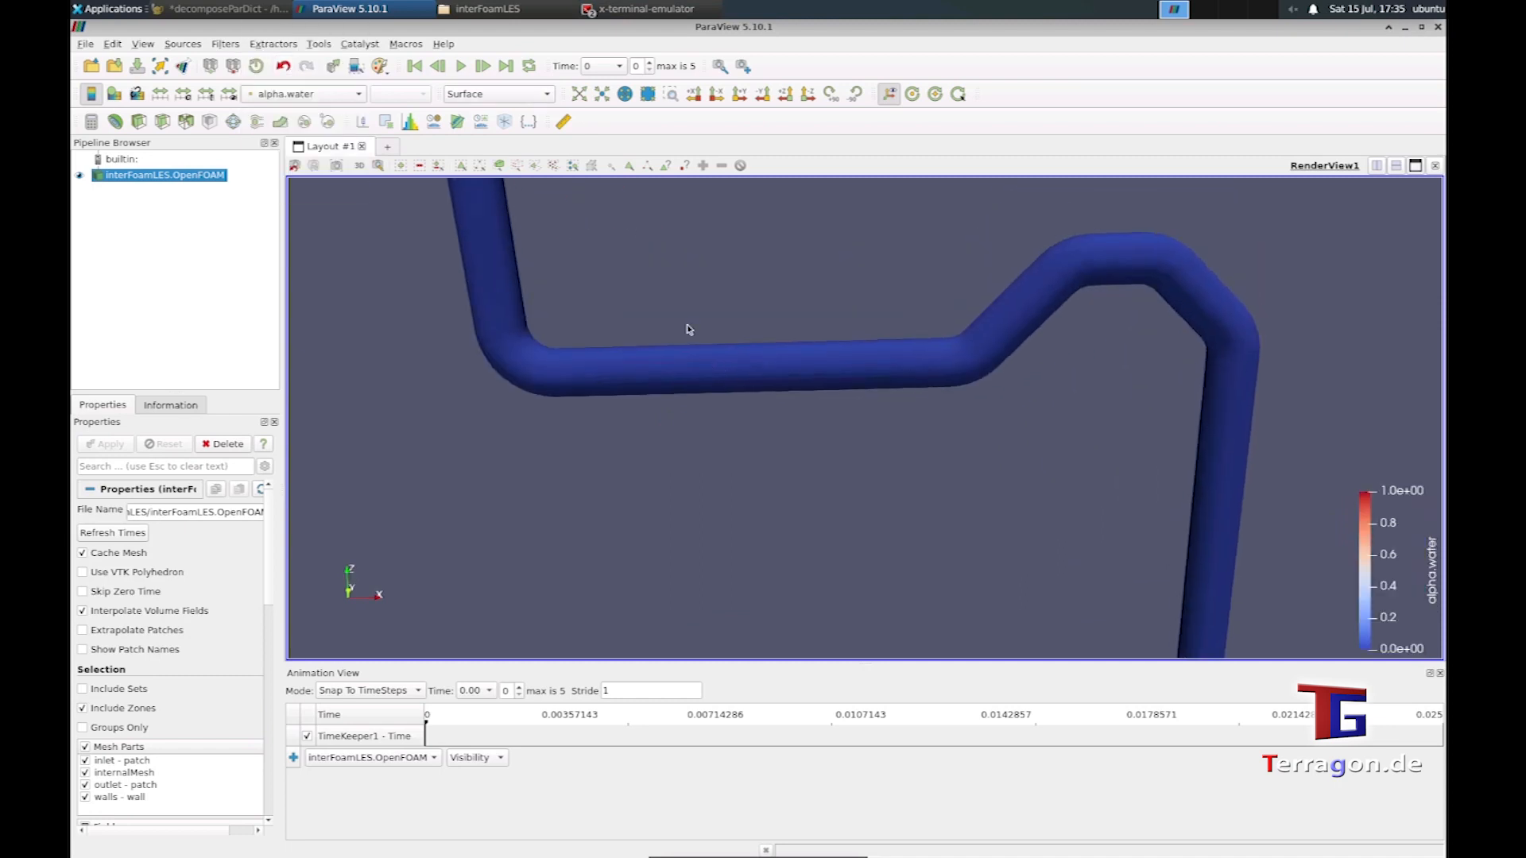
click(459, 65)
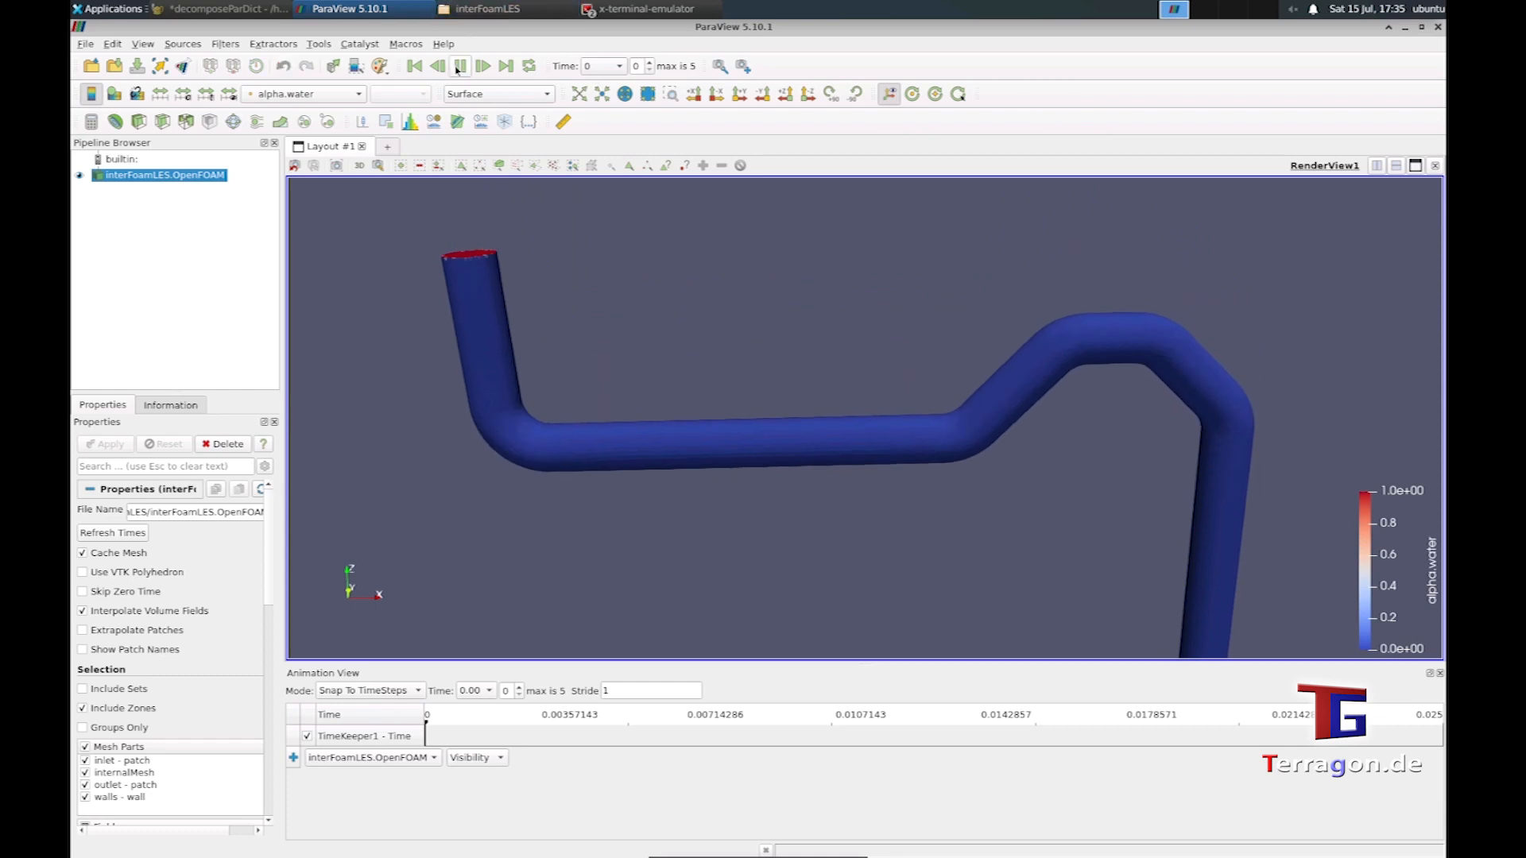
click(506, 65)
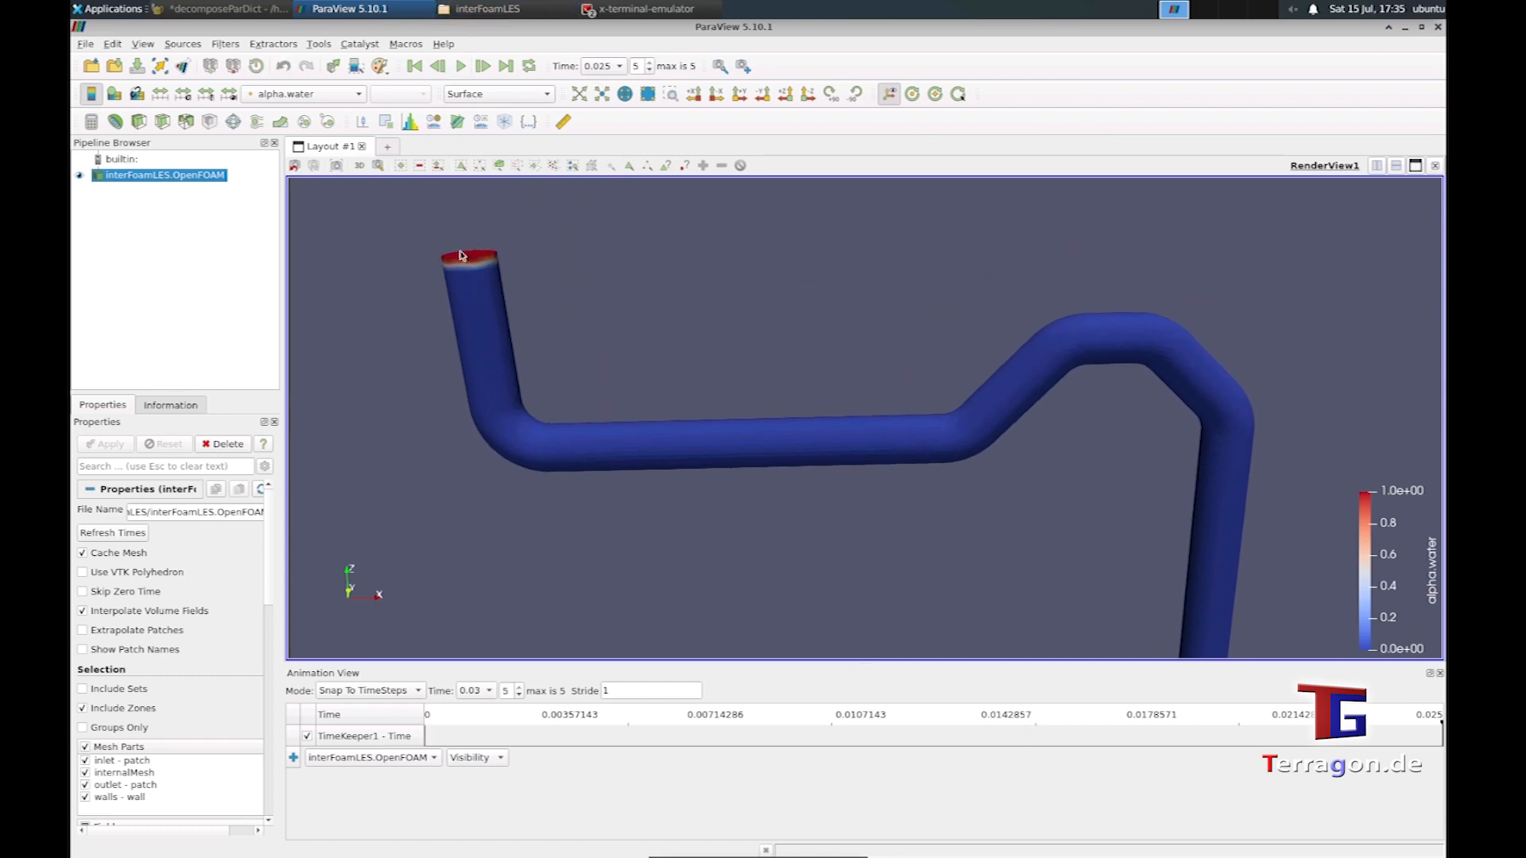
- Exit ParaView via the File menu
click(86, 45)
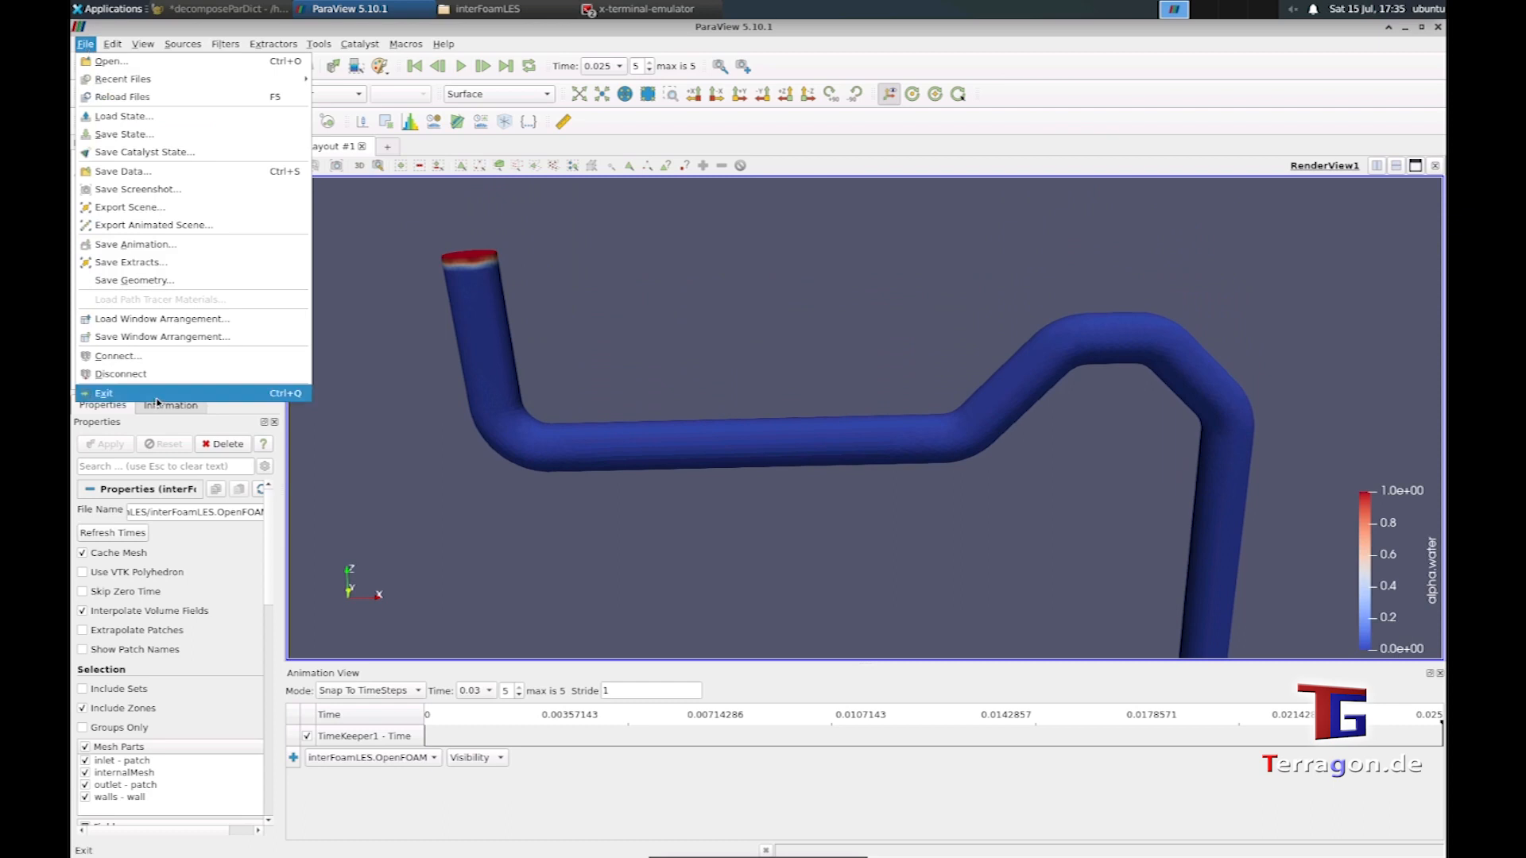
click(475, 270)
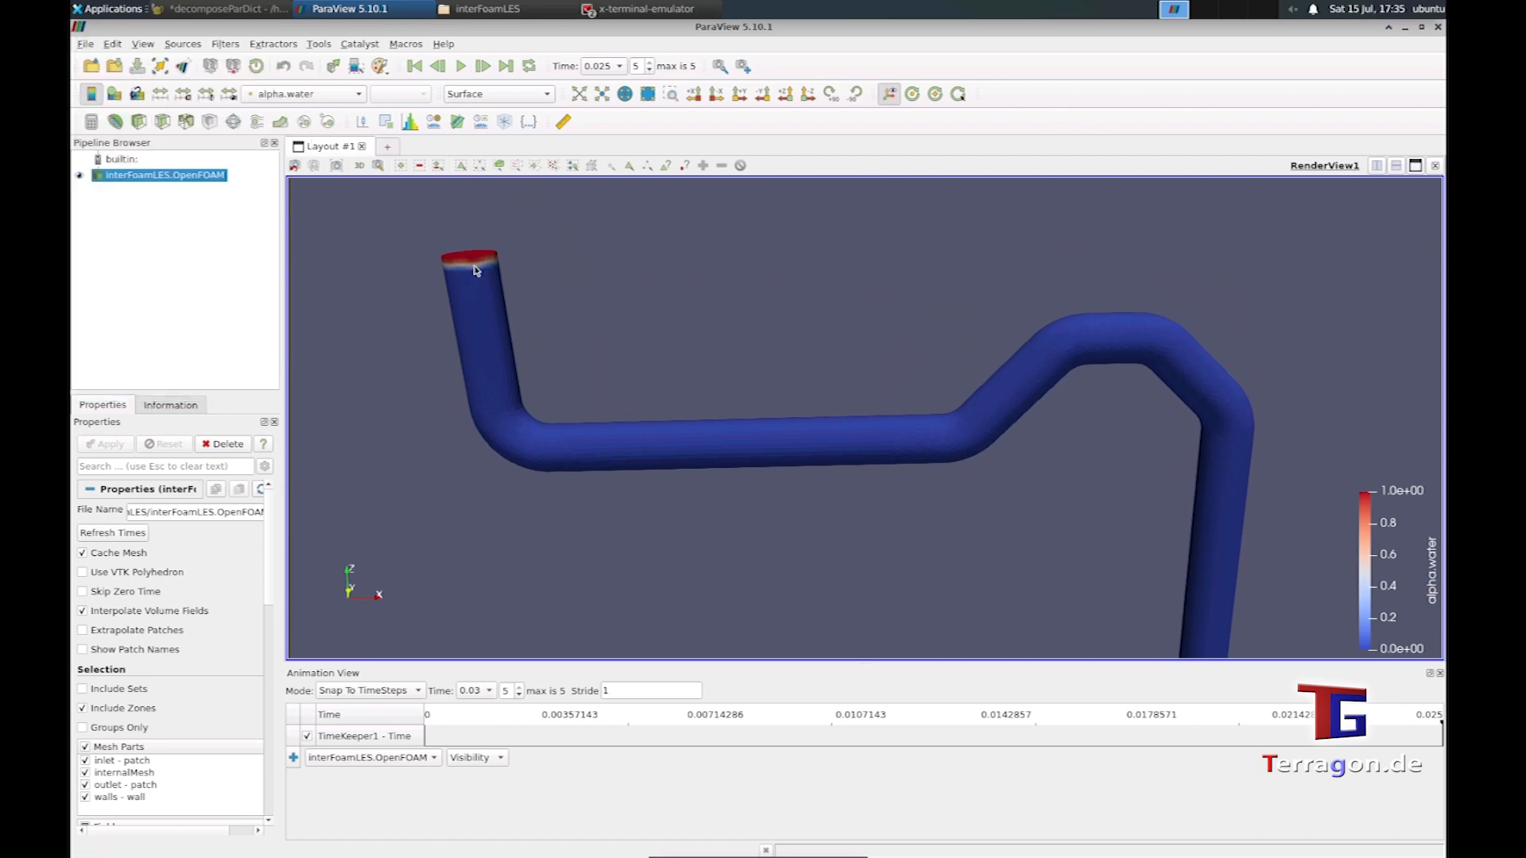